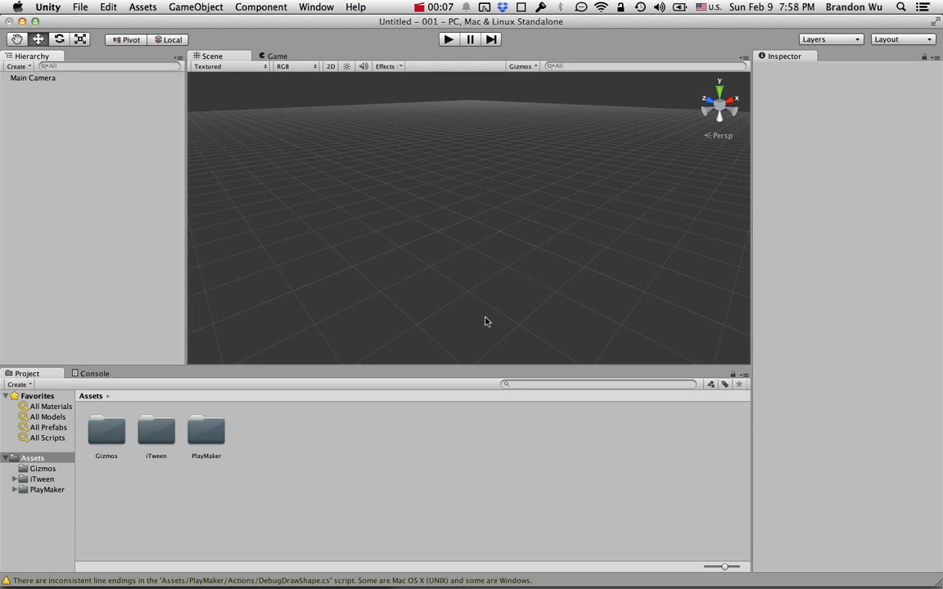
mouse_move(494, 307)
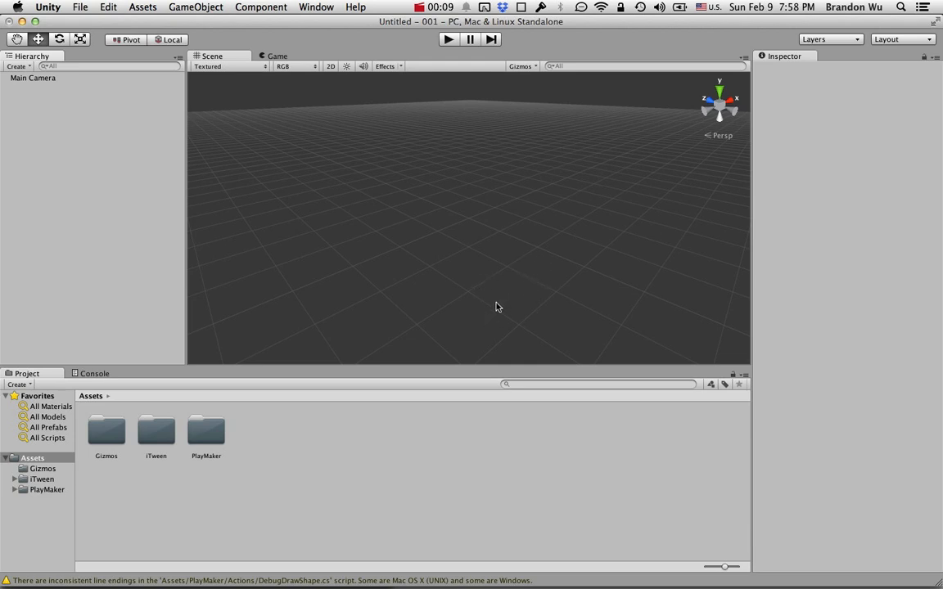
mouse_move(514, 275)
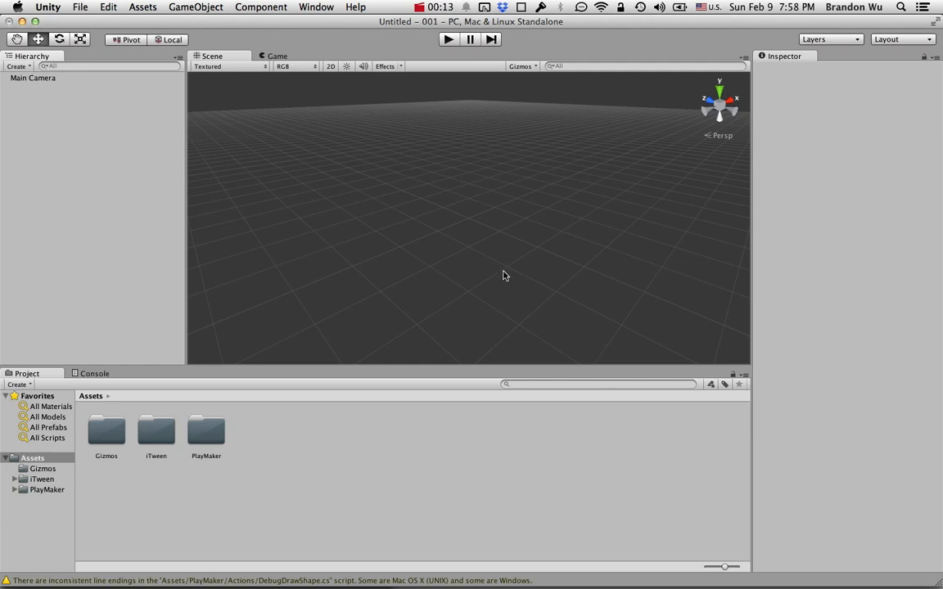
mouse_move(449, 287)
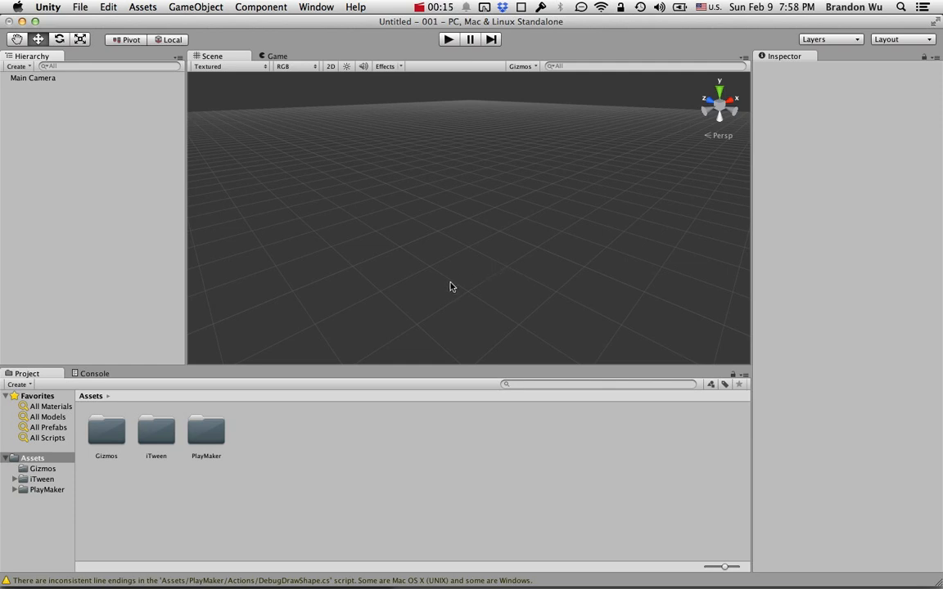
Switch from Unity to Finder and bring the fb-like build folder to the front
key(cmd+tab)
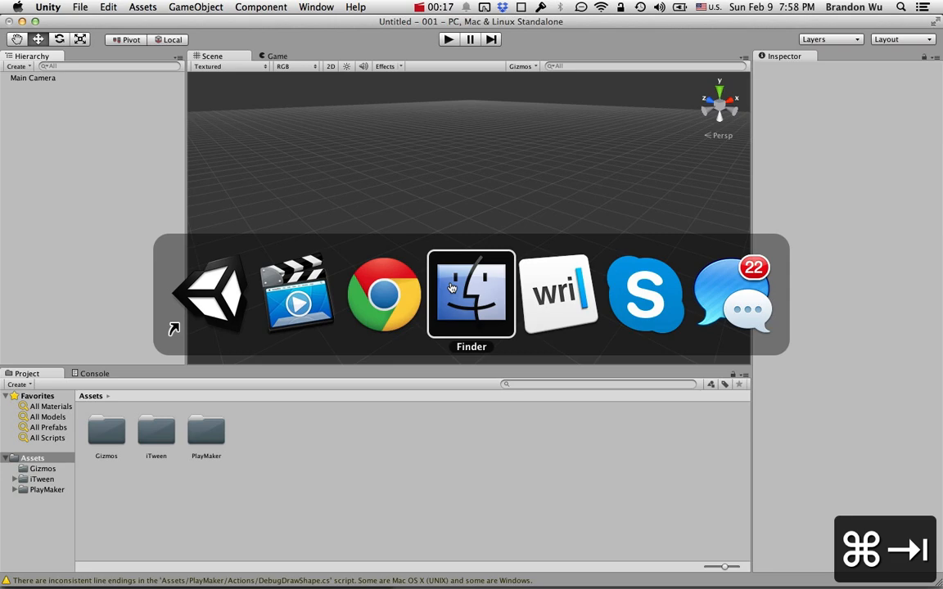
click(471, 293)
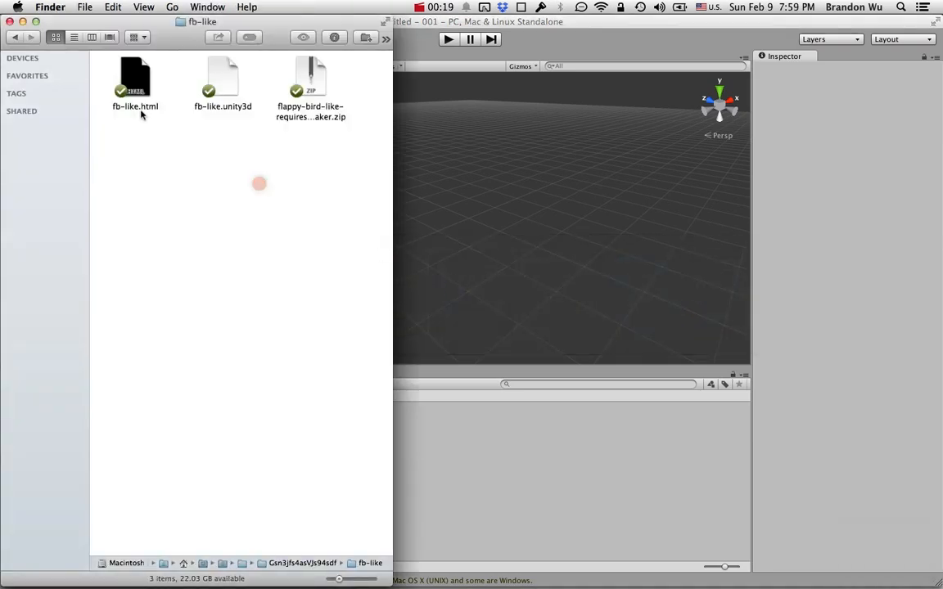
Launch fb-like.html in Chrome and play a few rounds, jumping the square between pipes
double_click(135, 78)
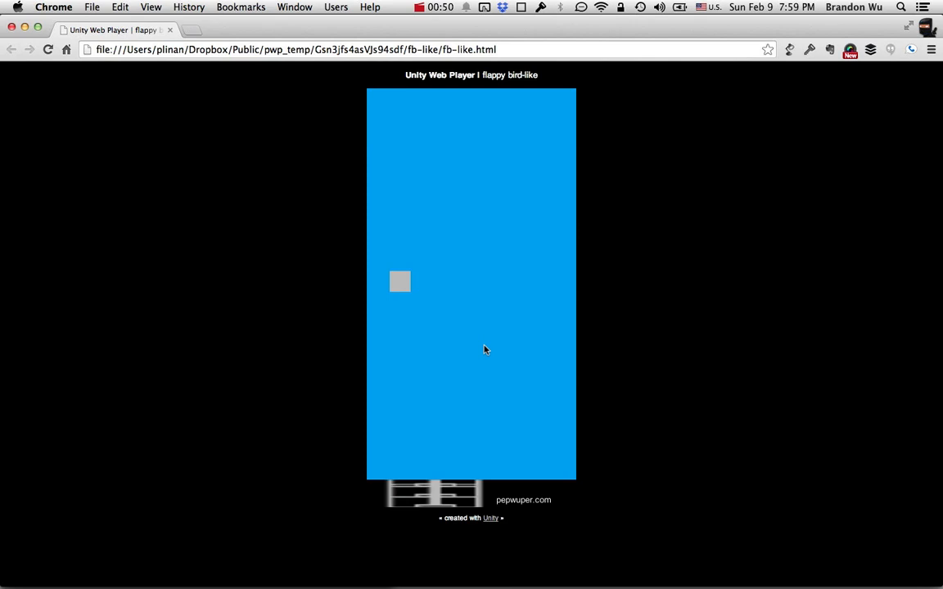
click(484, 347)
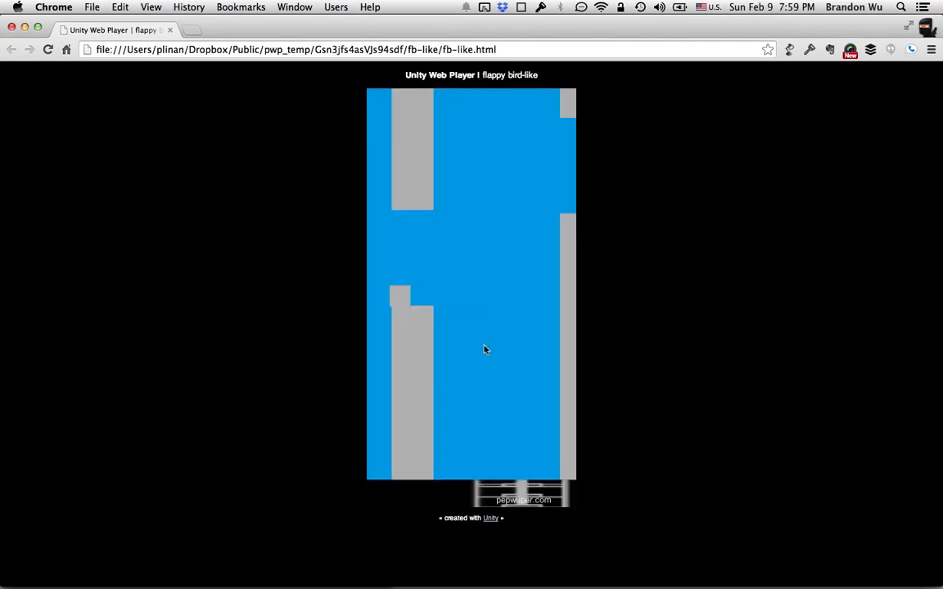
click(474, 346)
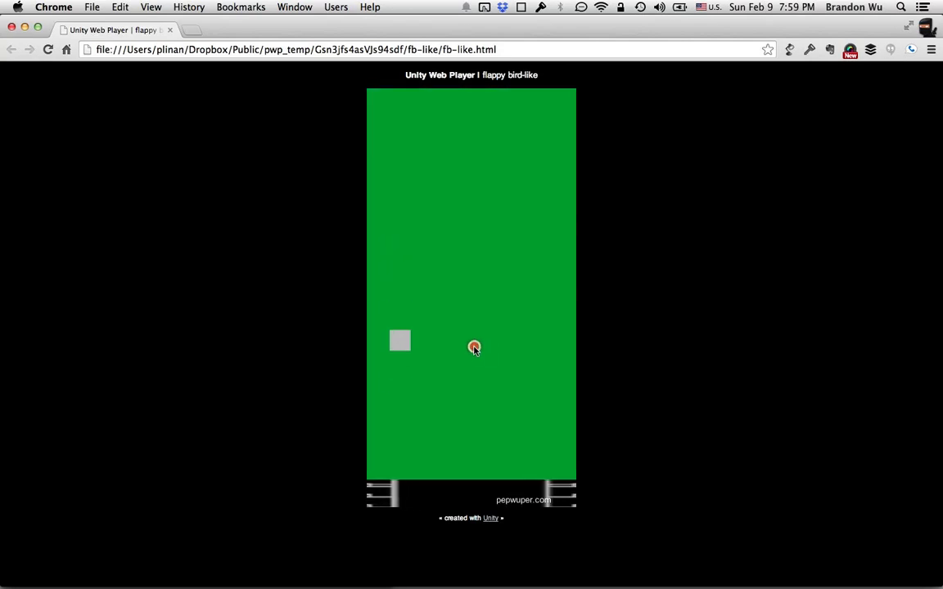
click(475, 347)
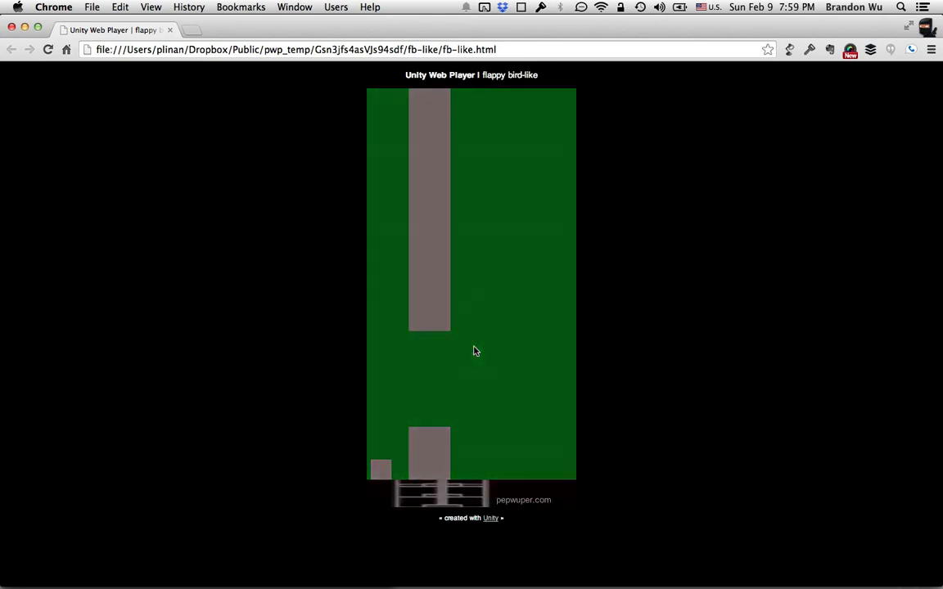
click(475, 347)
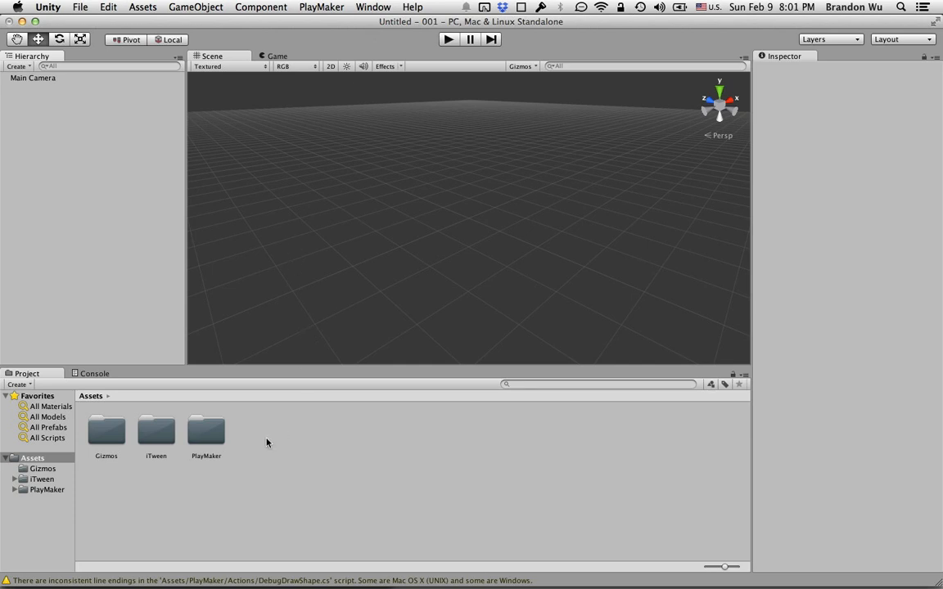
mouse_move(188, 452)
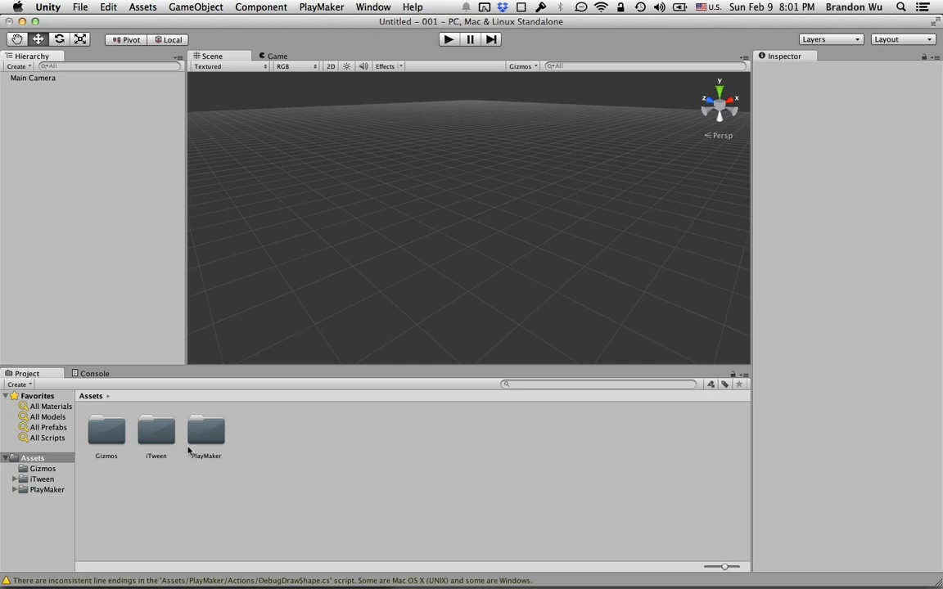
mouse_move(187, 537)
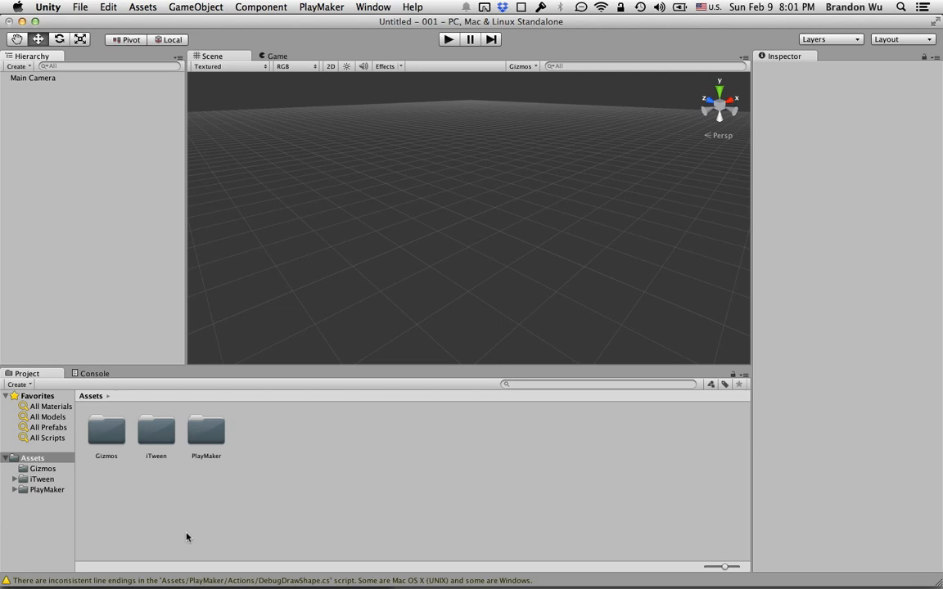
mouse_move(267, 504)
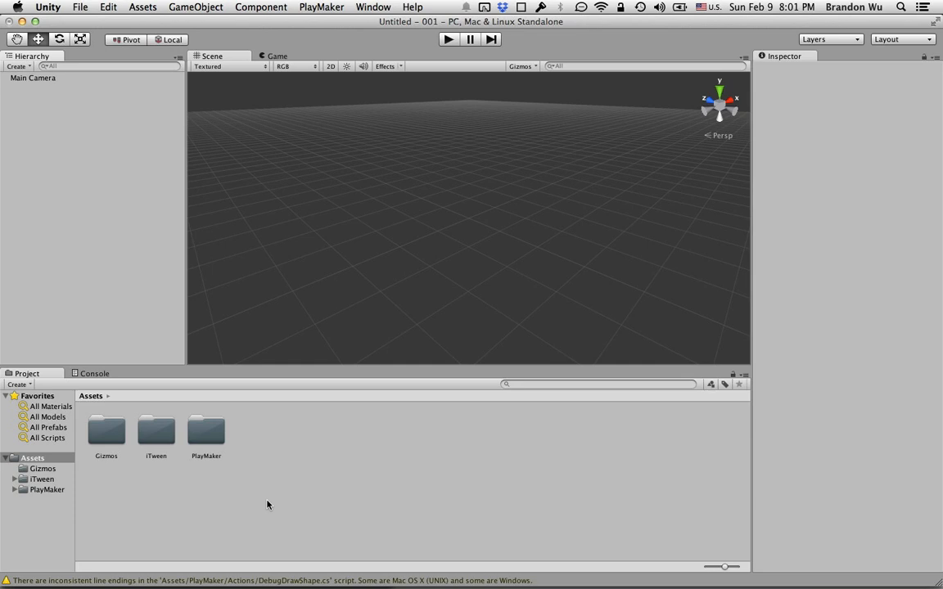
mouse_move(285, 228)
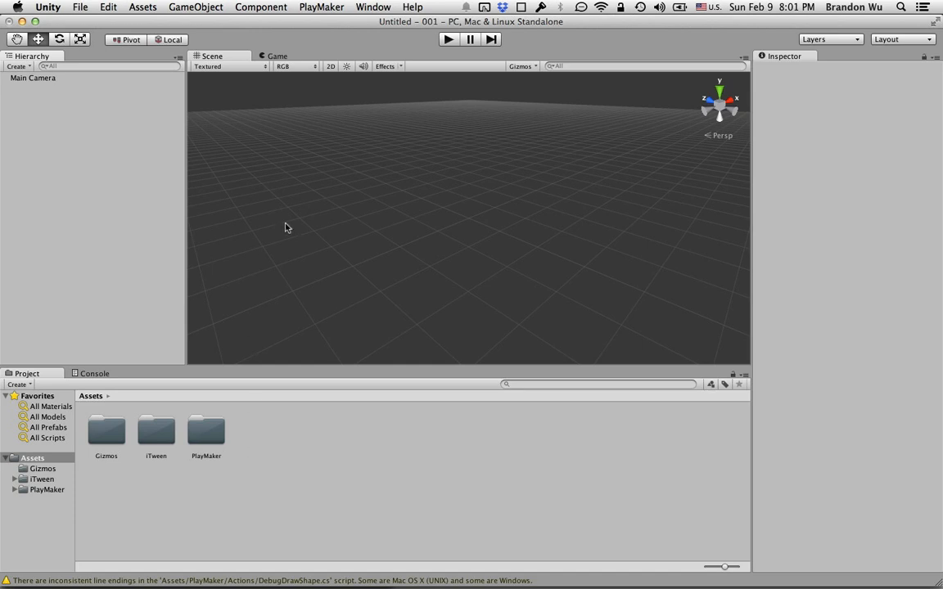
click(374, 6)
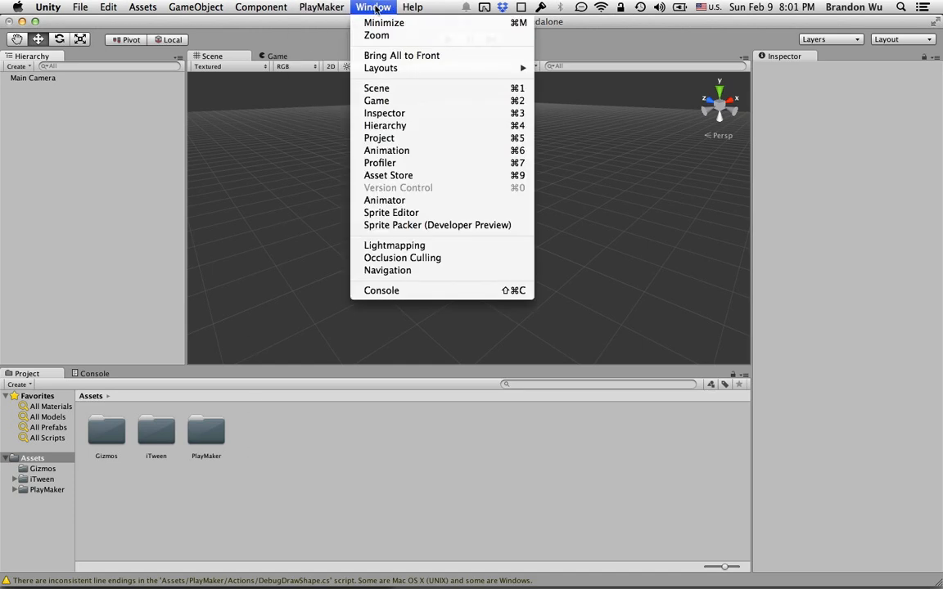
mouse_move(424, 175)
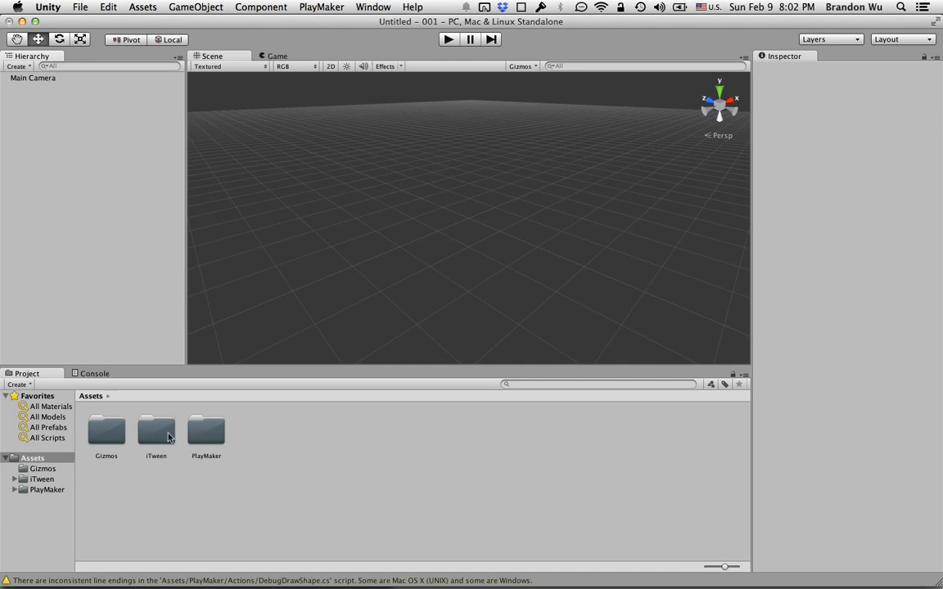
mouse_move(190, 380)
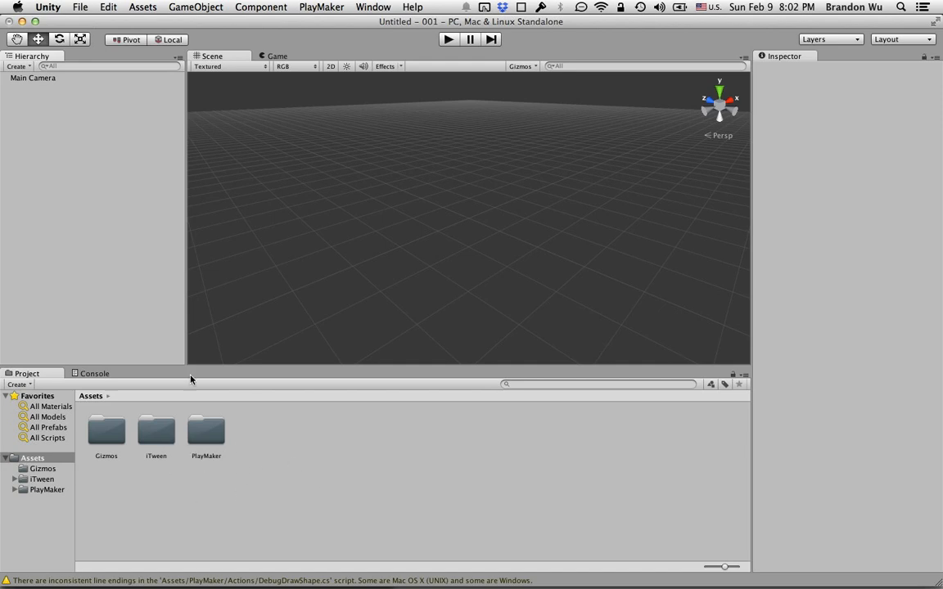
Set the Main Camera to Orthographic projection with a far clipping plane of 100
click(33, 78)
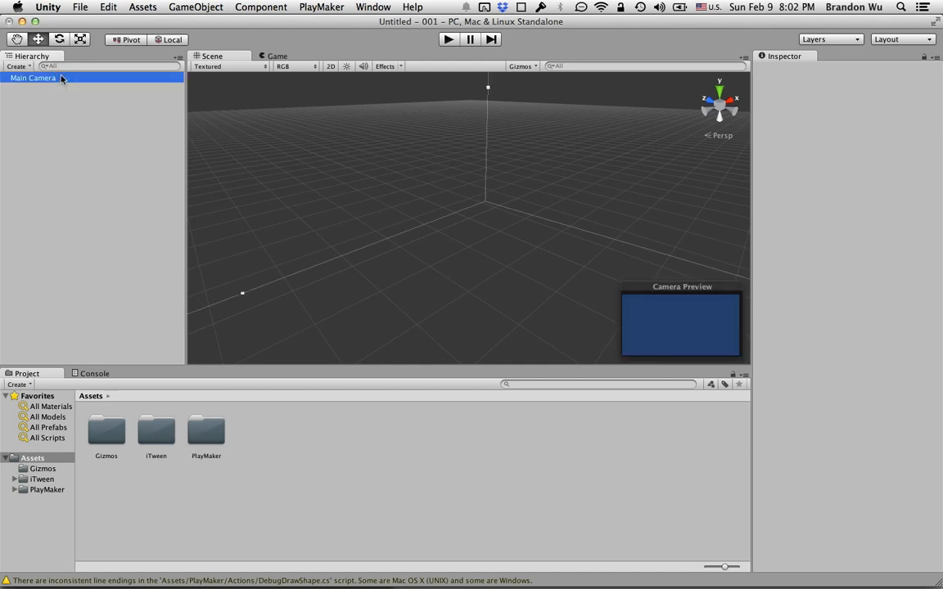
click(33, 78)
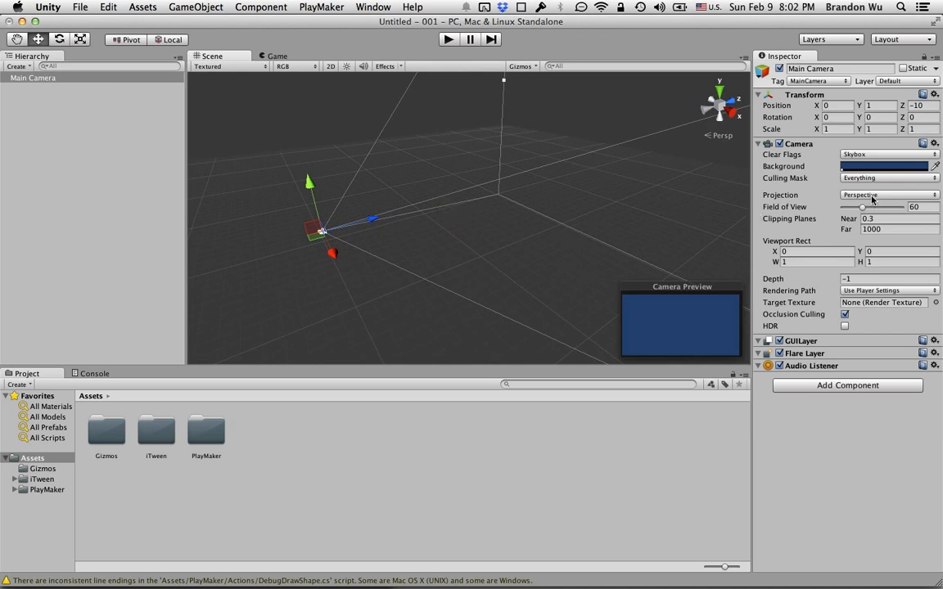
click(887, 195)
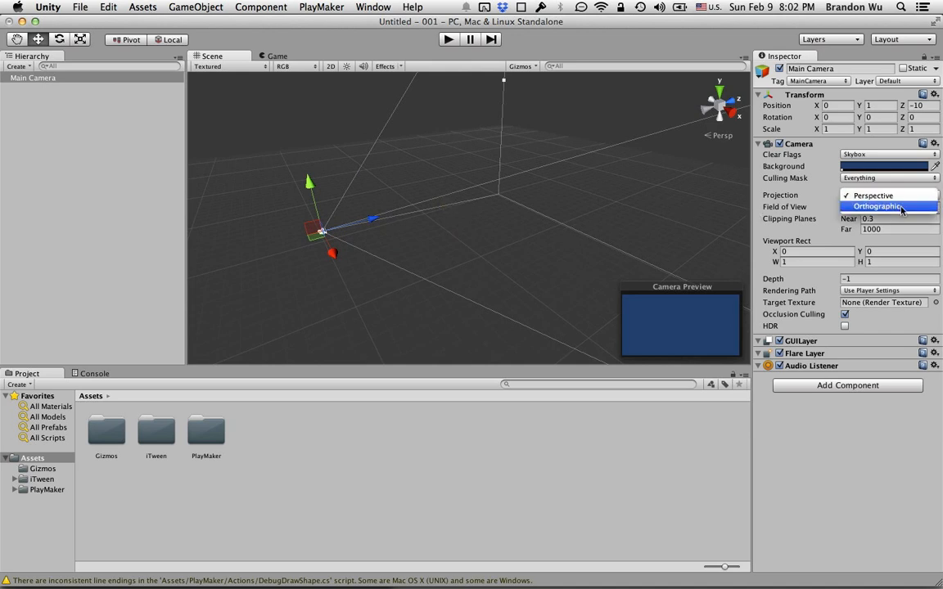
click(881, 207)
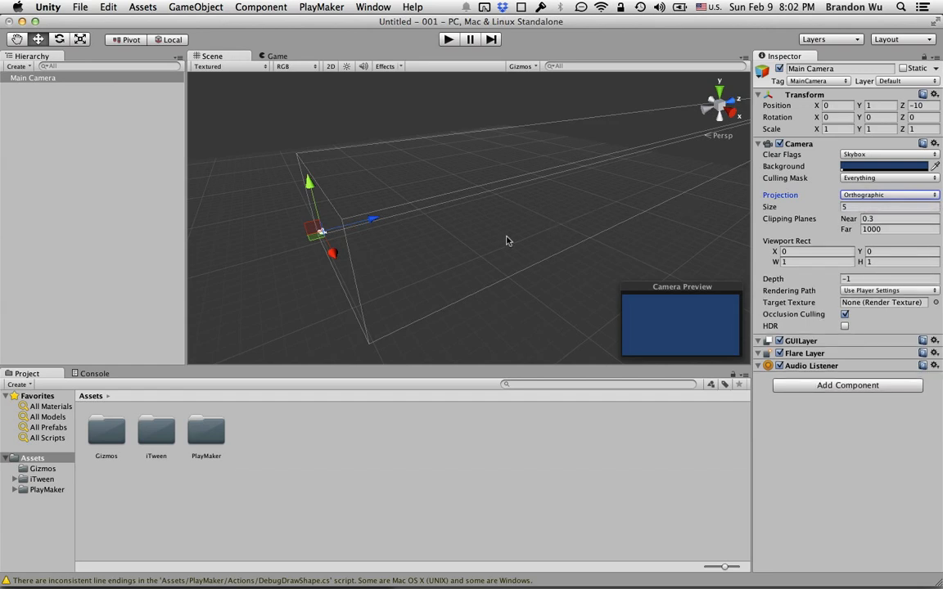
drag(507, 239, 605, 163)
text(100)
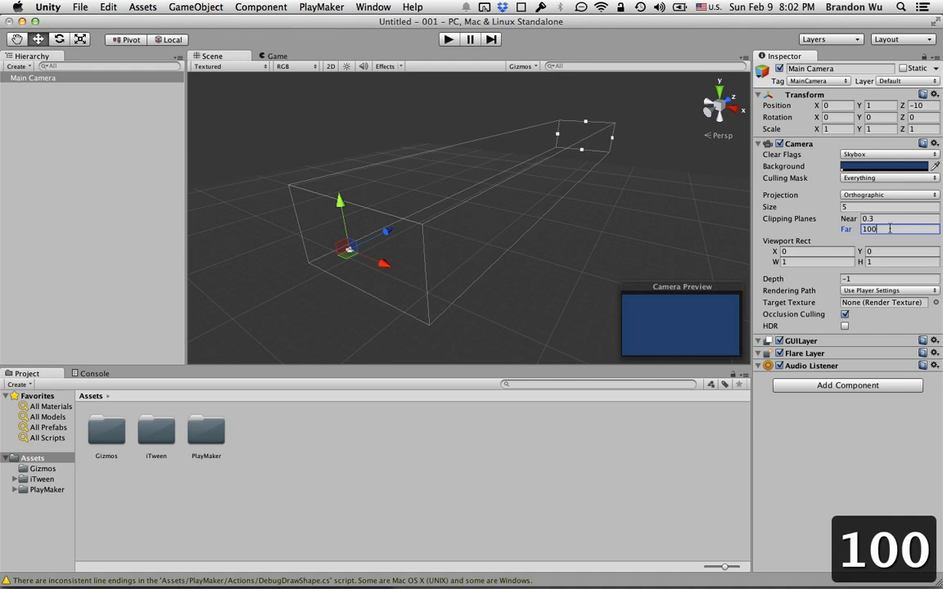
key(Return)
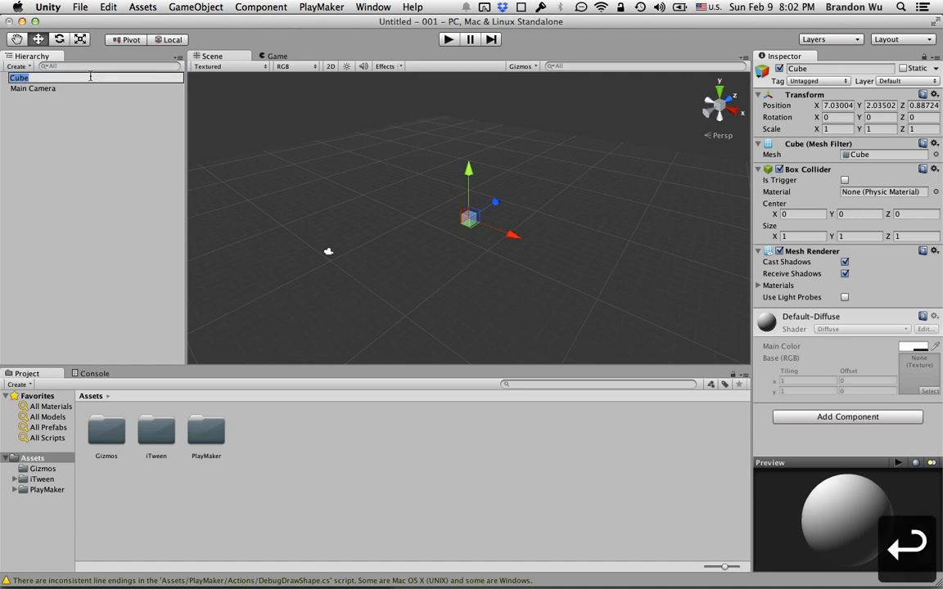
Rename the cube 'bird', reset it to the origin and reposition it while checking the Game view
text(bird)
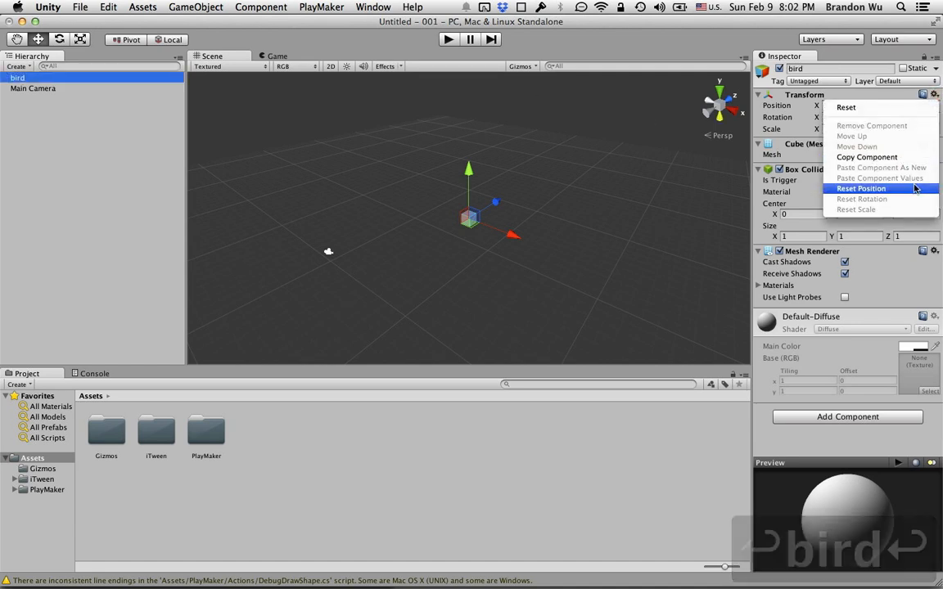
click(861, 188)
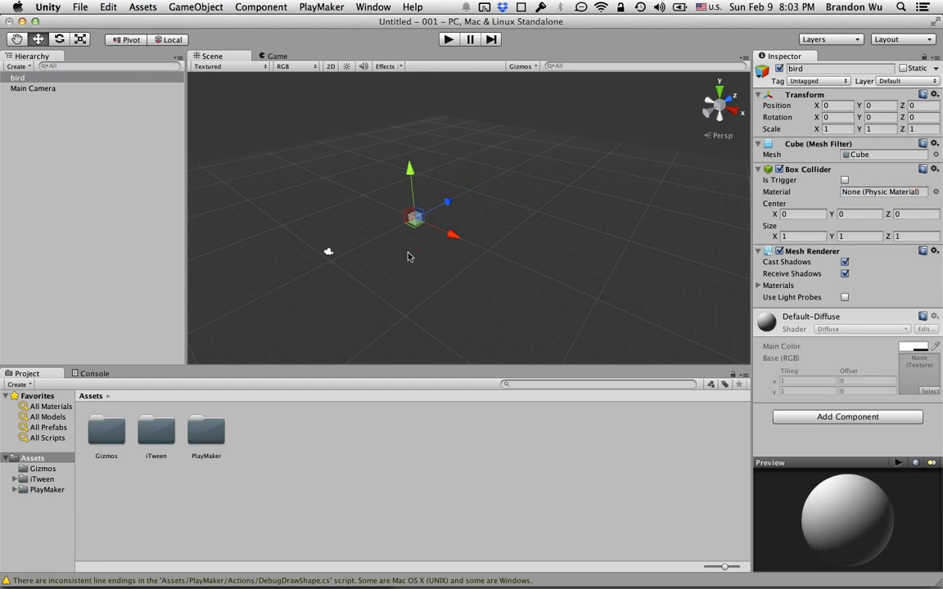
mouse_move(396, 182)
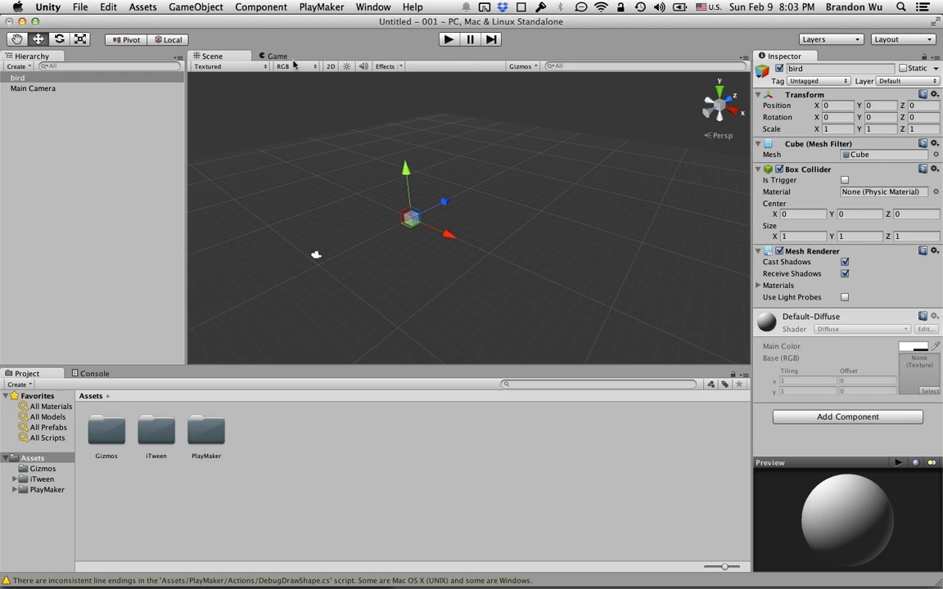
click(277, 55)
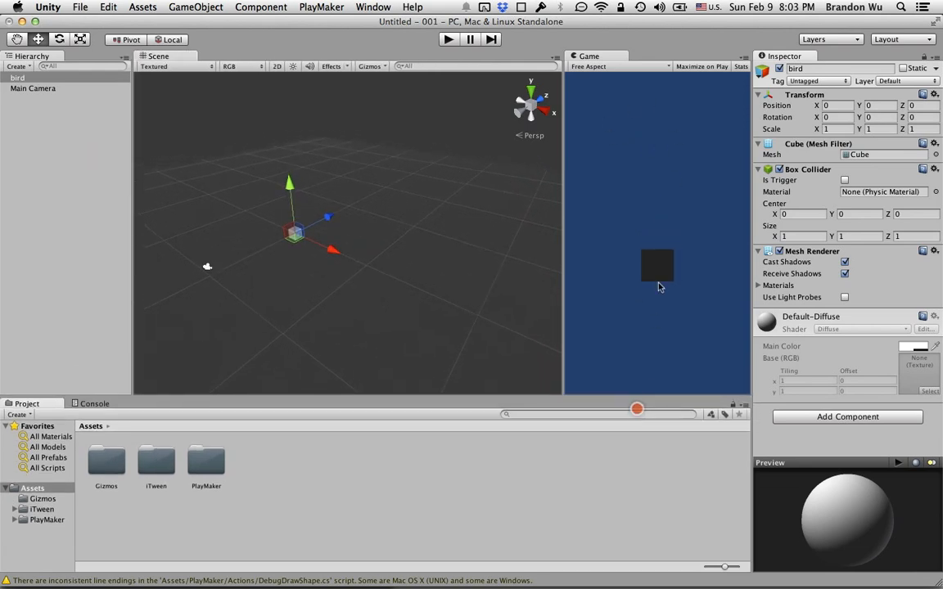
mouse_move(358, 216)
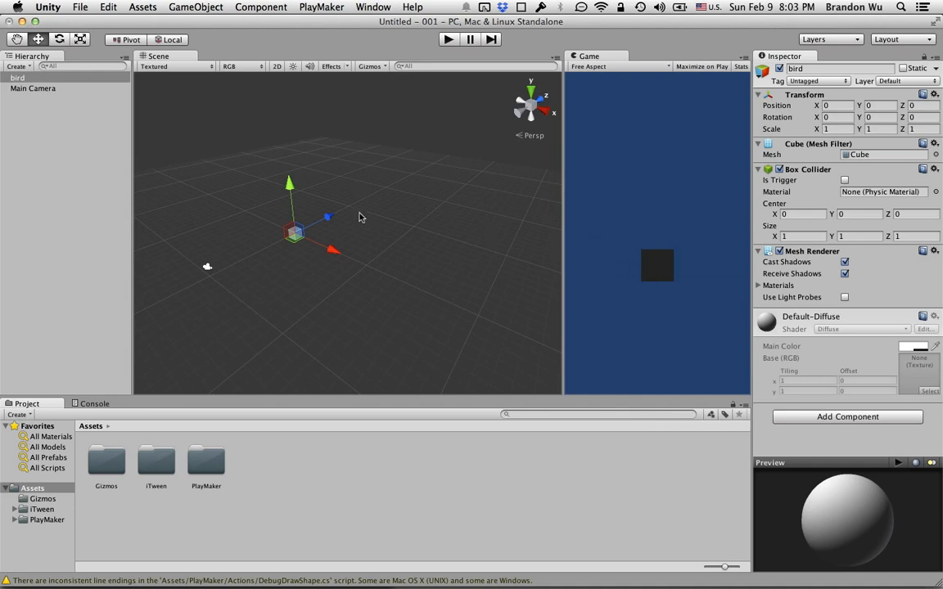
mouse_move(304, 252)
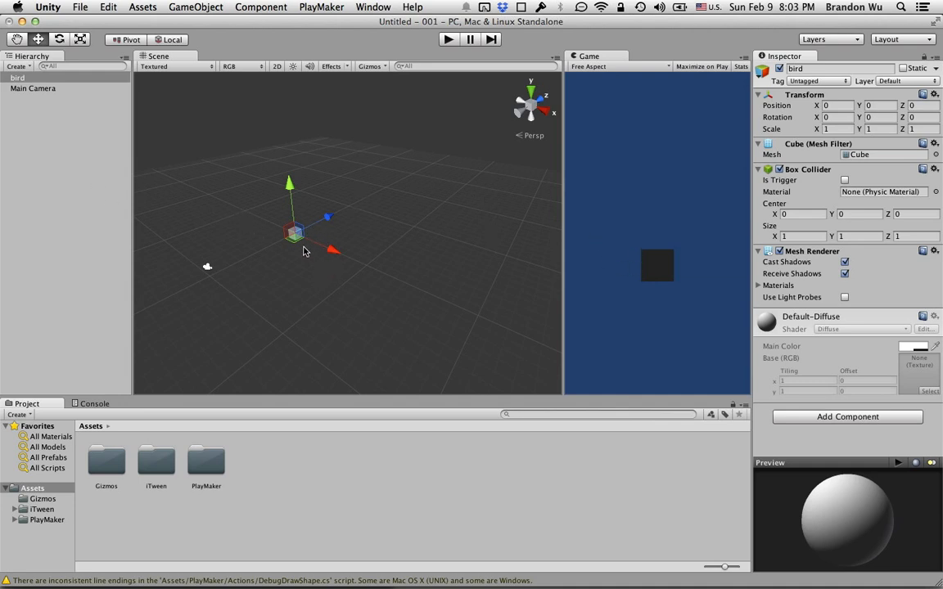
drag(293, 232, 294, 228)
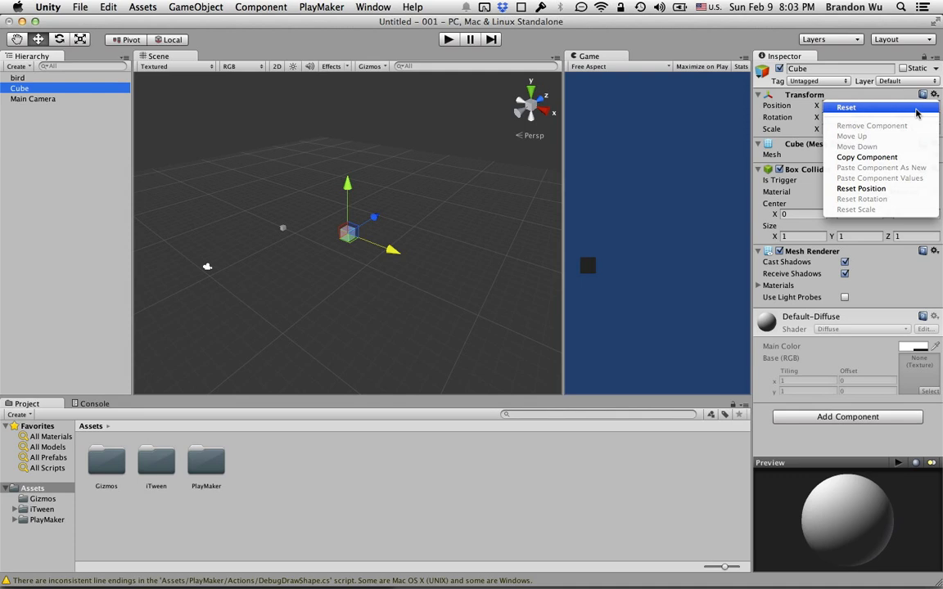
Reset the new cube's transform, lower it beneath the bird and stretch it into a wide slab
click(844, 108)
text(floor)
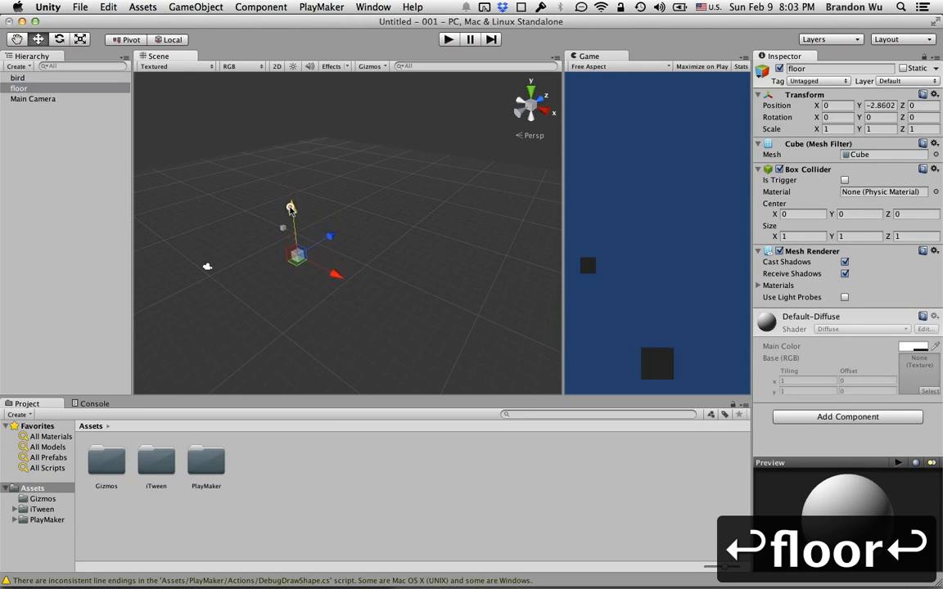
drag(291, 206, 291, 216)
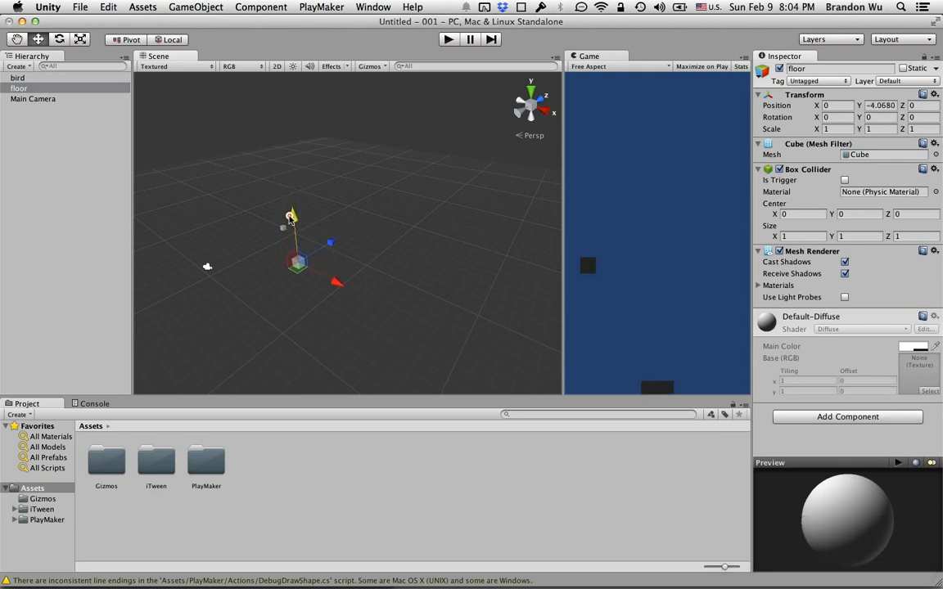
drag(291, 216, 293, 212)
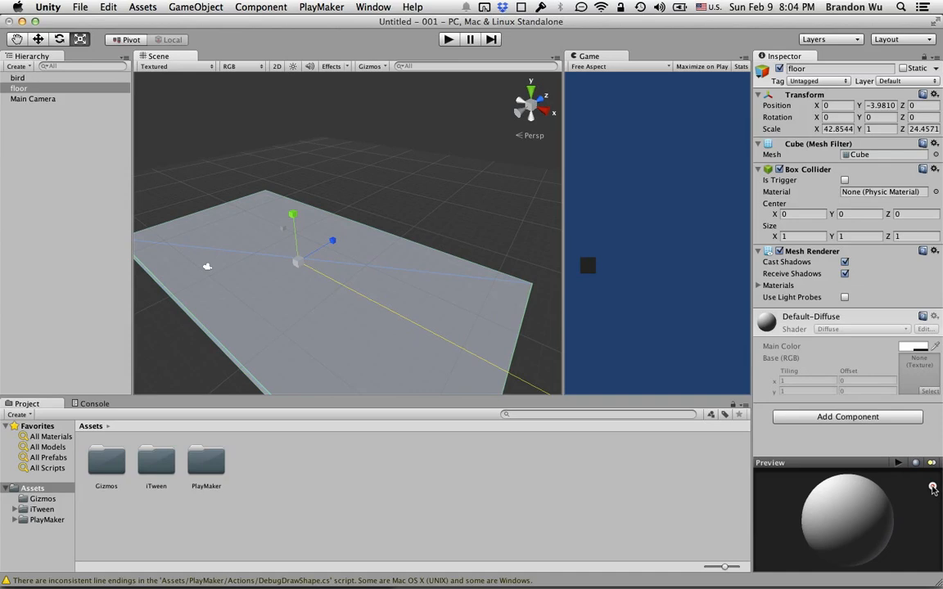
drag(291, 215, 337, 282)
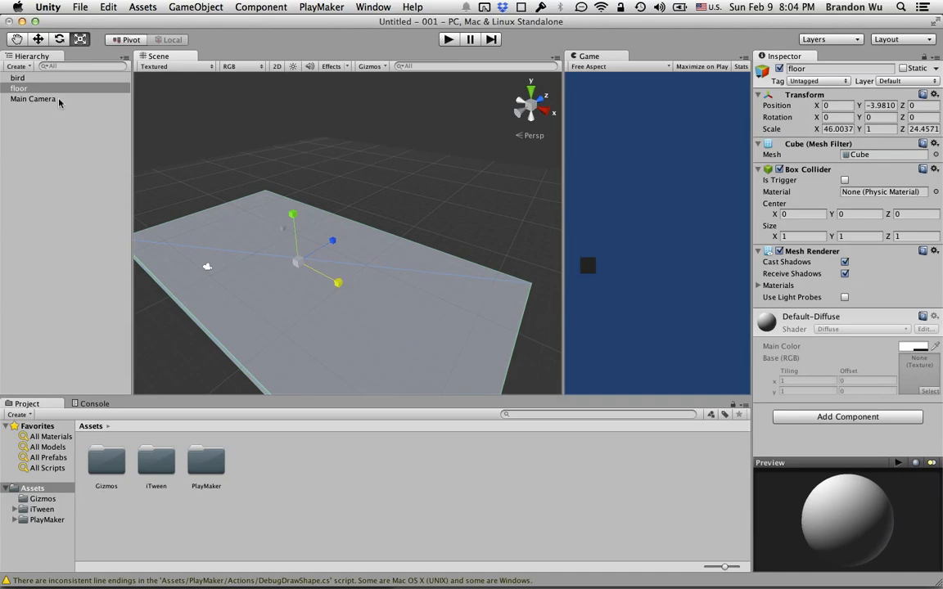
Thin the floor slab and slide it down and sideways into place below the bird
click(39, 39)
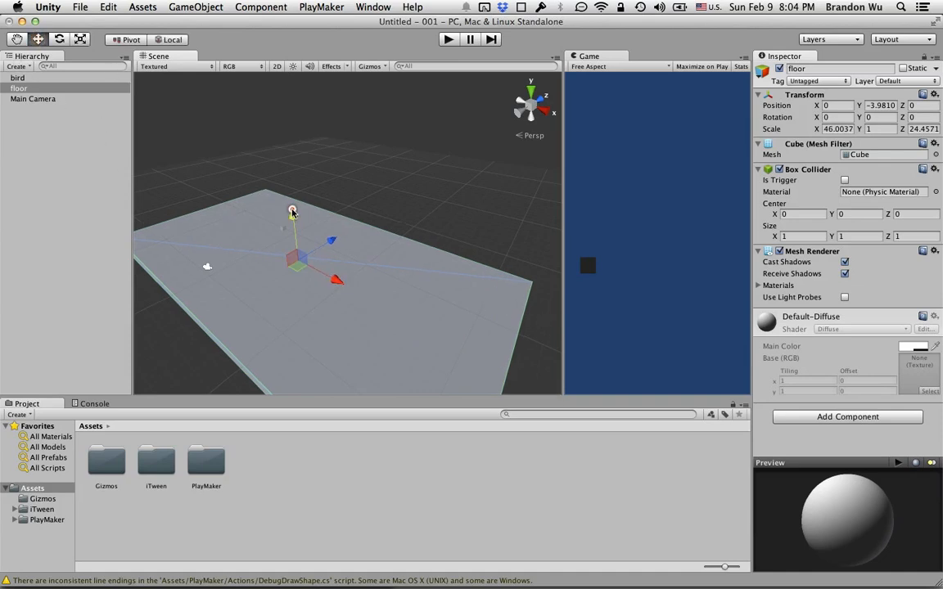
drag(292, 212, 292, 221)
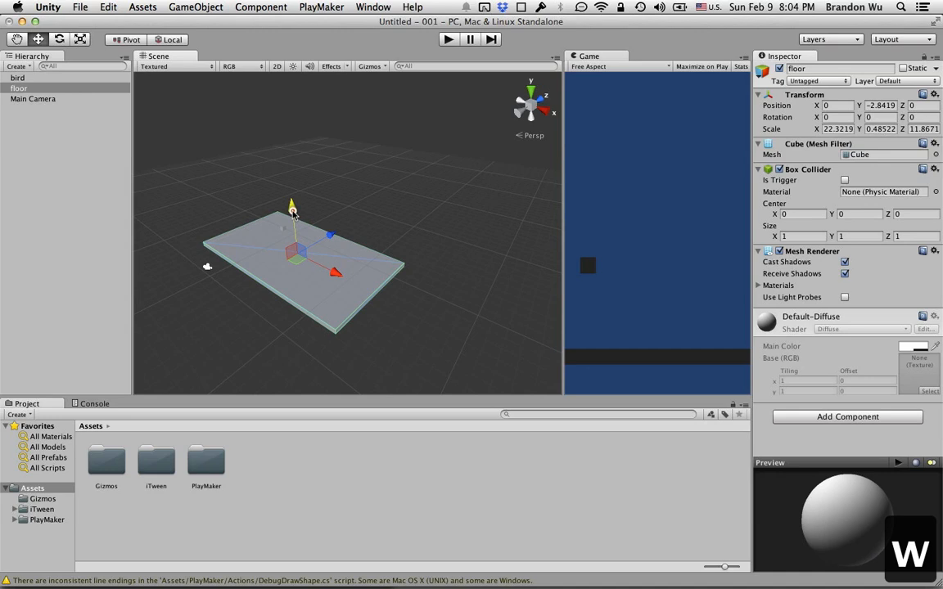
drag(291, 209, 329, 279)
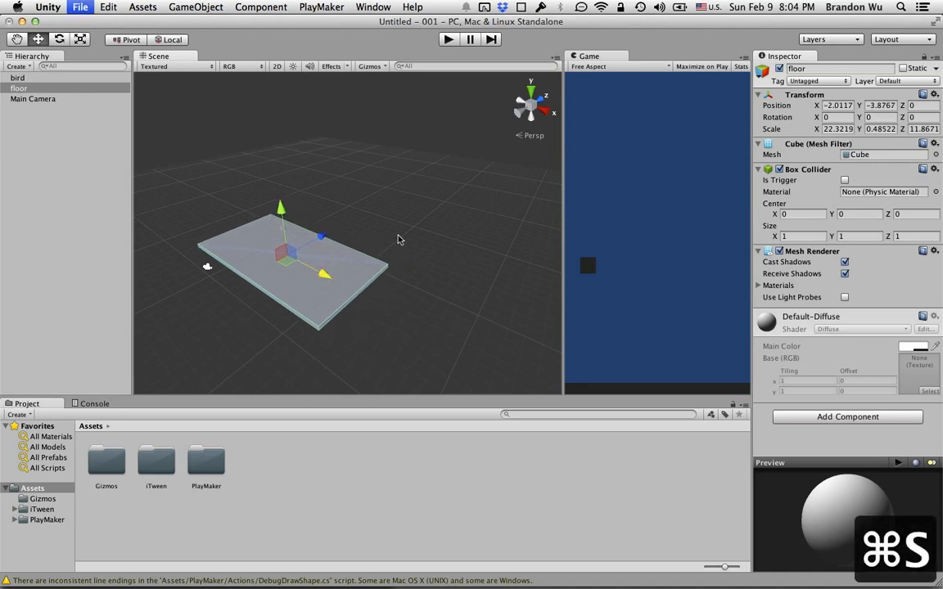
Save the scene as 'scene' and review the bird, floor and camera together
key(cmd+s)
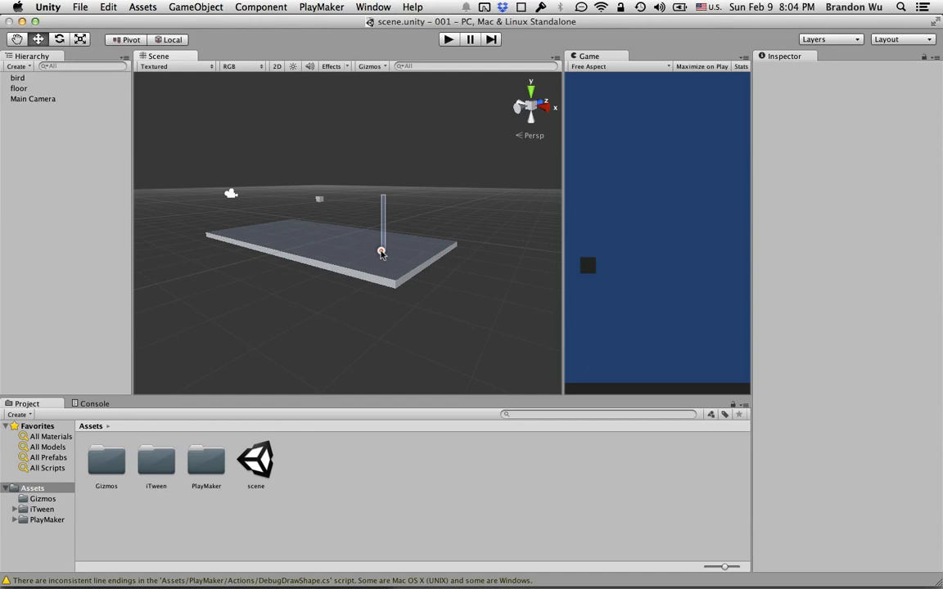
drag(379, 254, 368, 284)
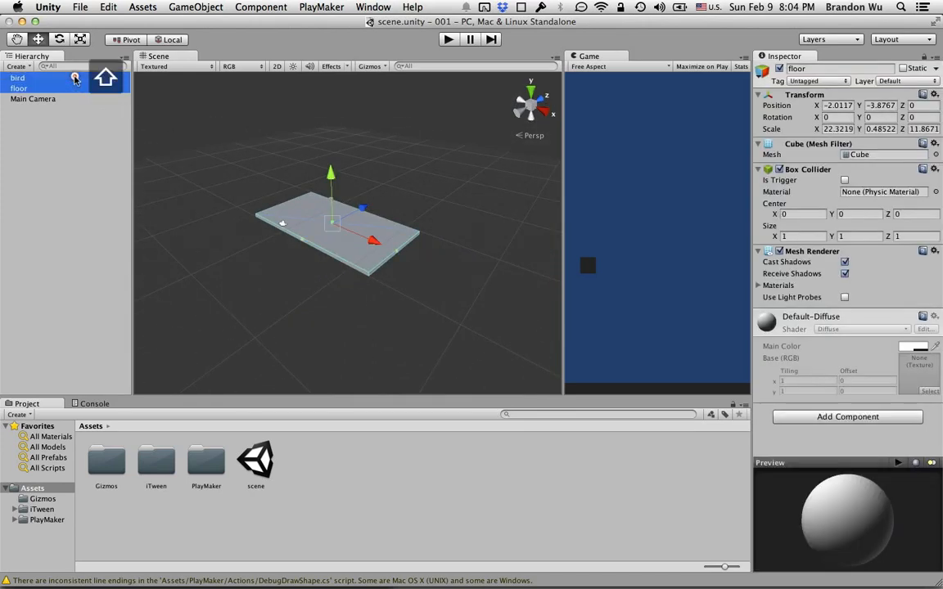
click(32, 98)
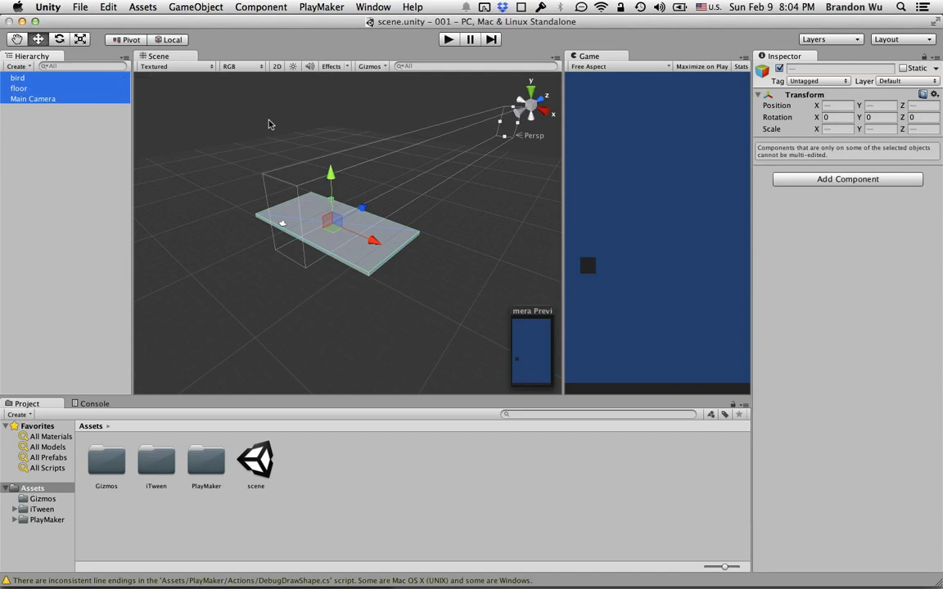
click(72, 90)
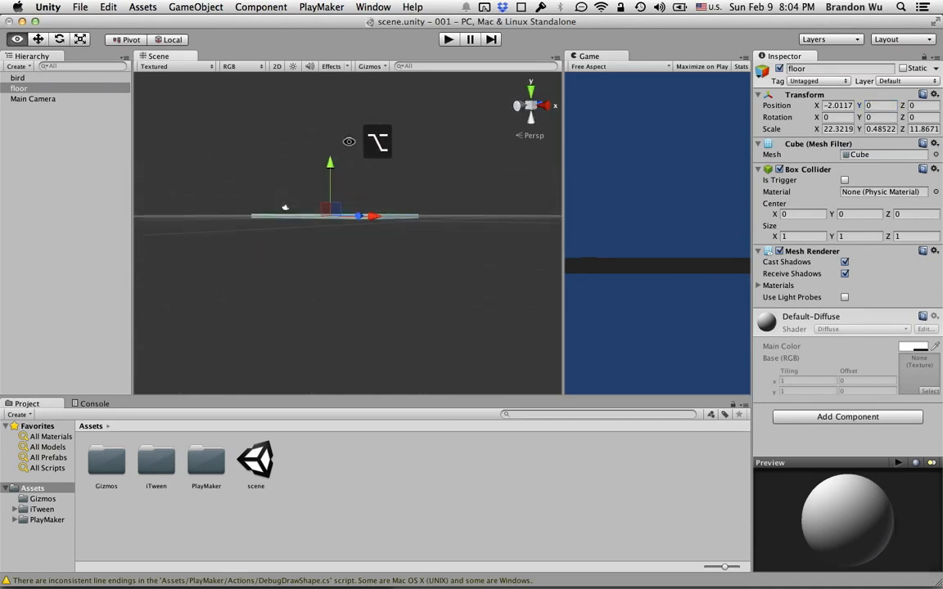
click(16, 77)
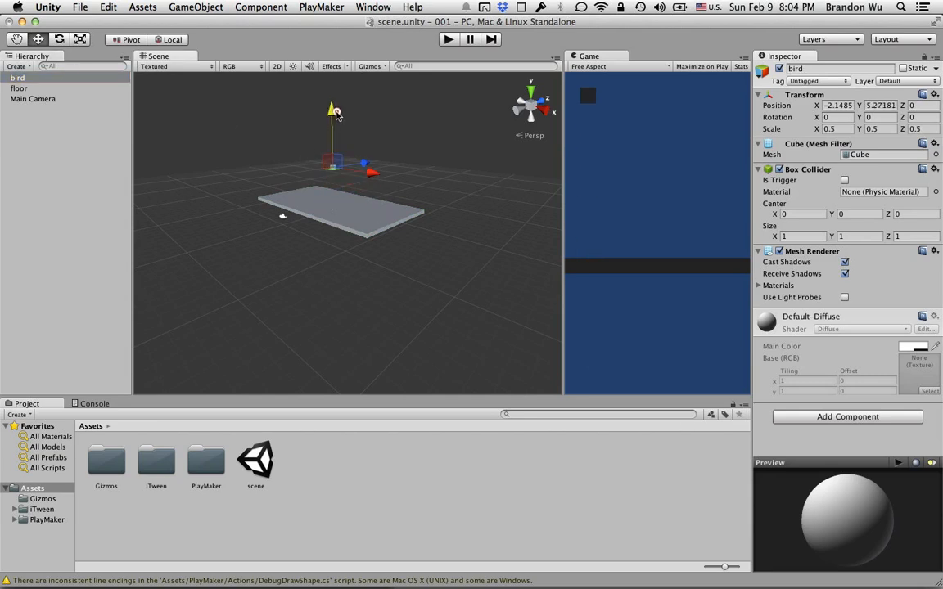
Inspect the bird and Main Camera individually, then save the scene again
click(32, 98)
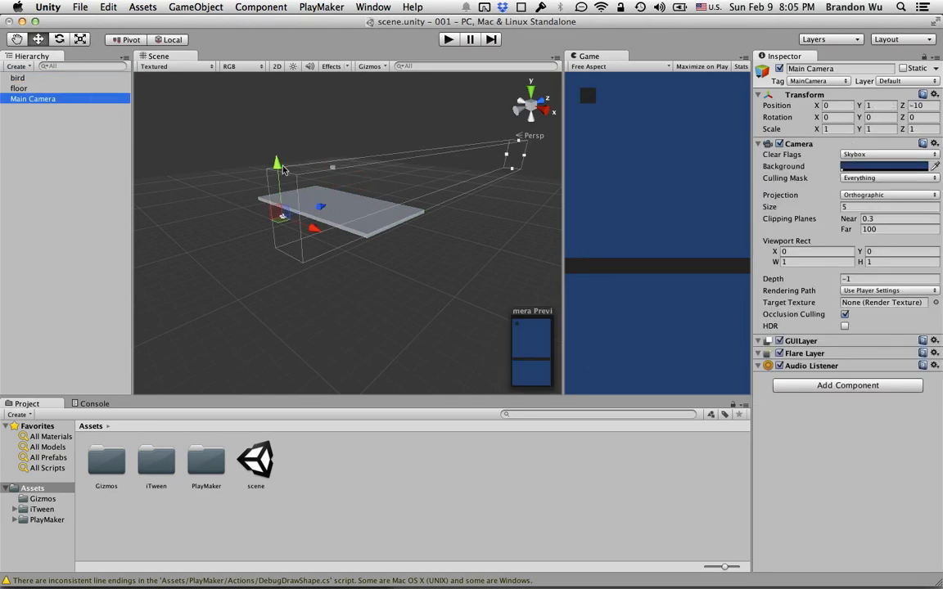
drag(277, 162, 278, 124)
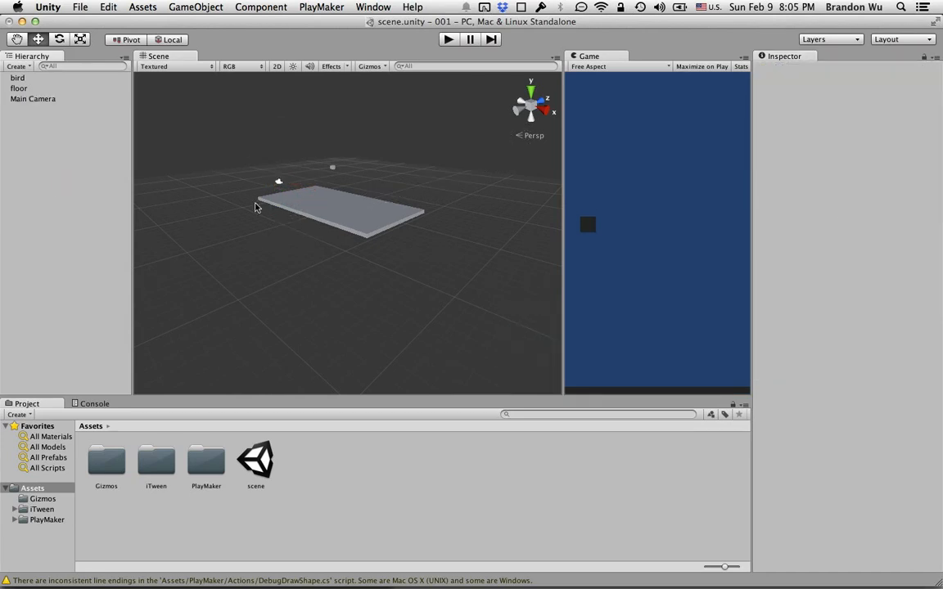
click(32, 98)
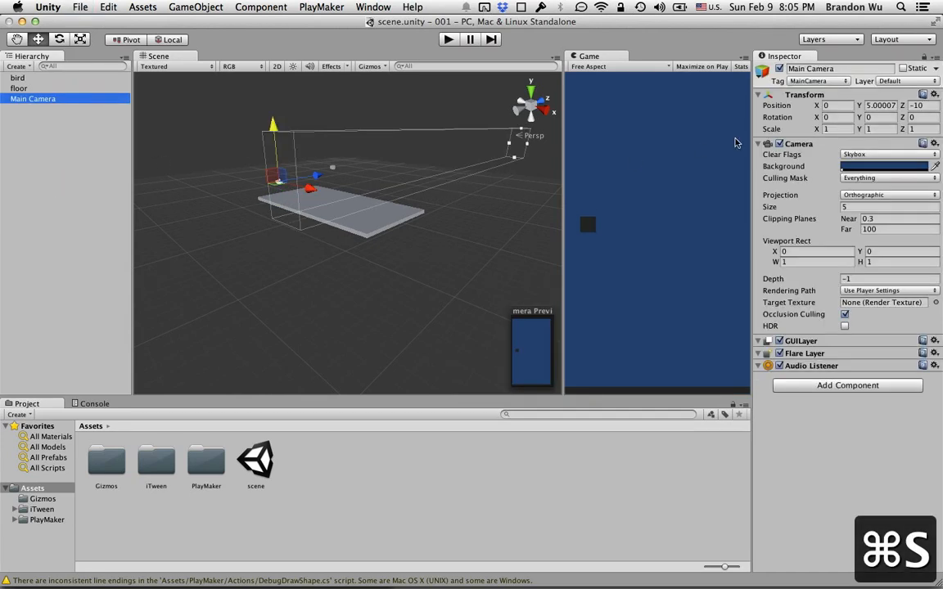
mouse_move(156, 219)
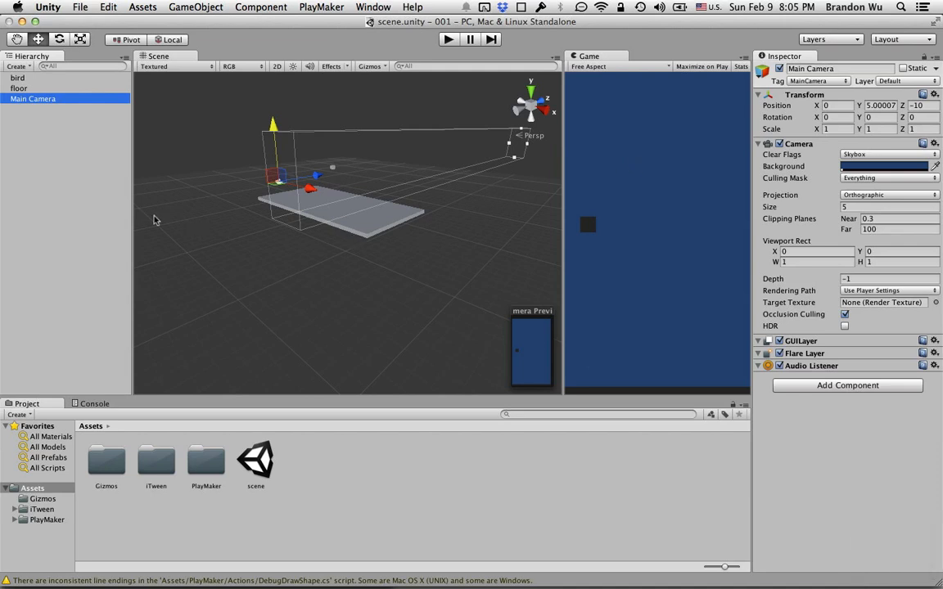
mouse_move(88, 112)
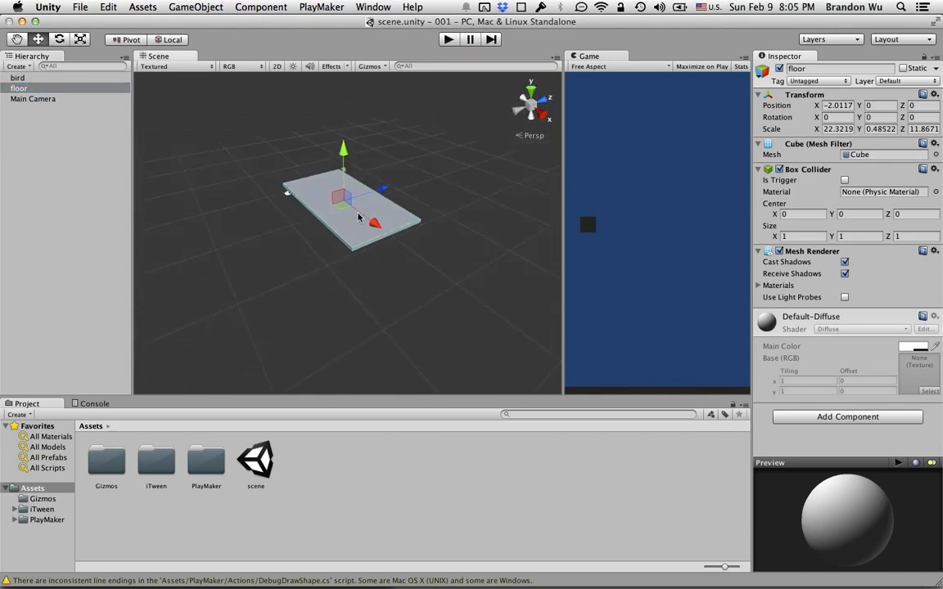
key(cmd+s)
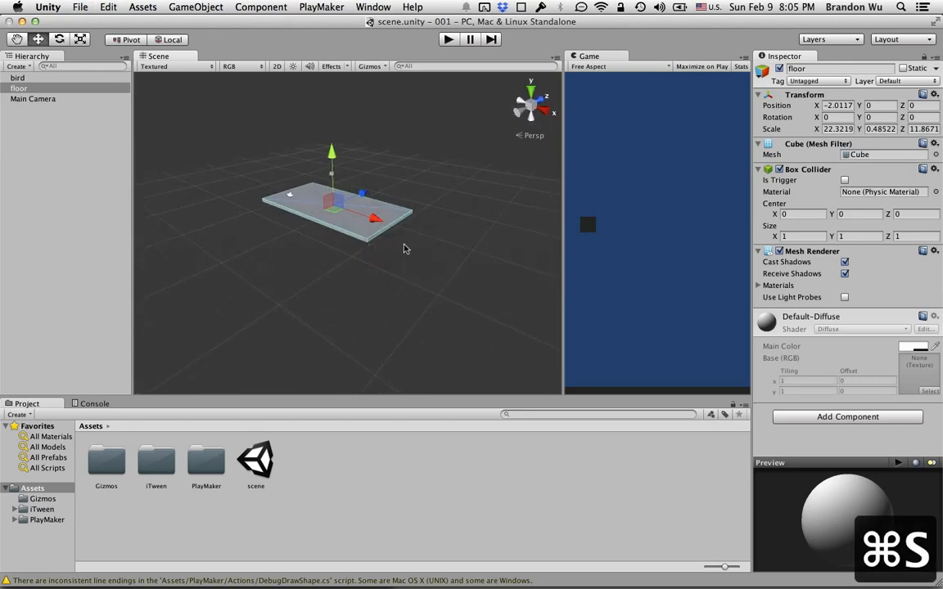
mouse_move(501, 221)
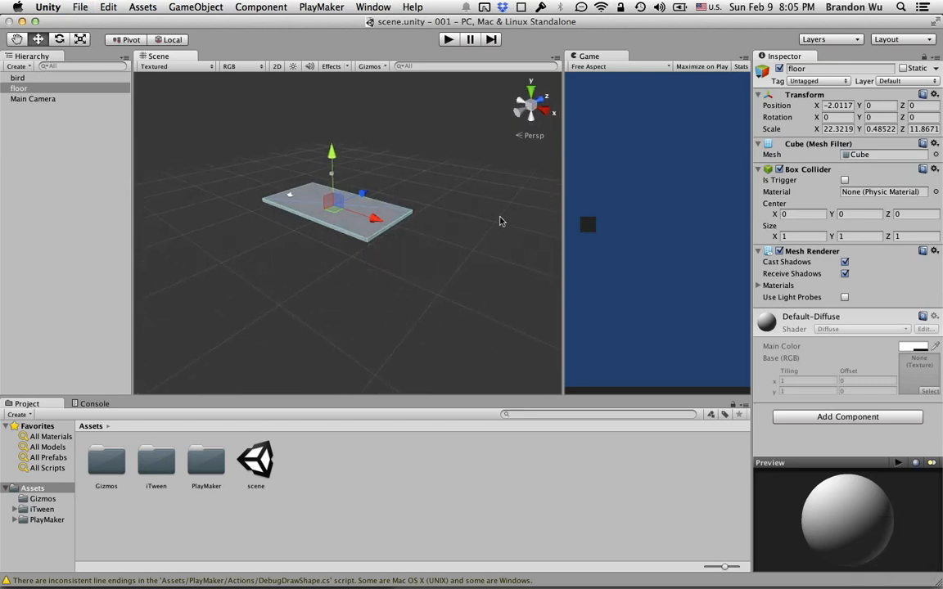
Add a Directional Light and raise it high above the floor slab
click(196, 7)
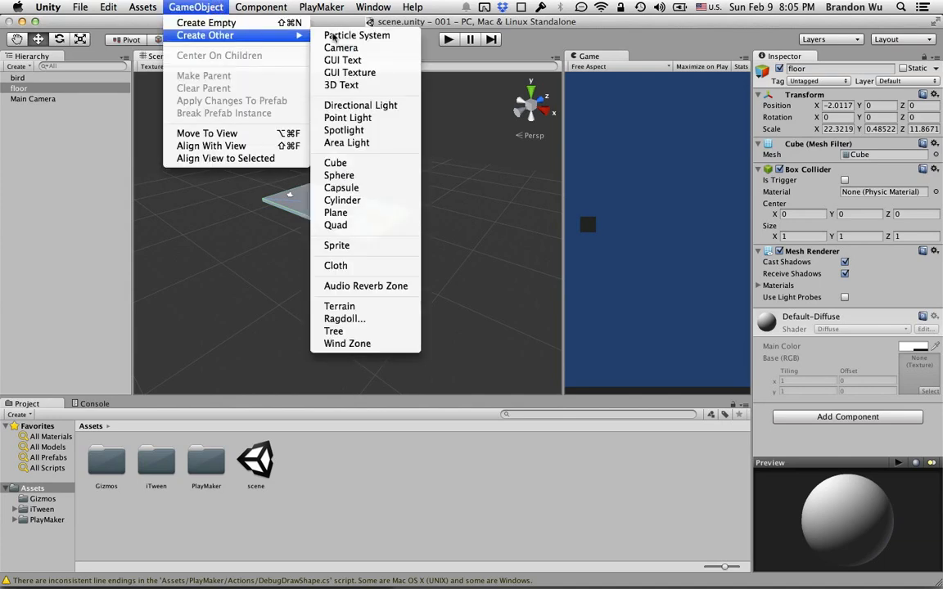
click(360, 105)
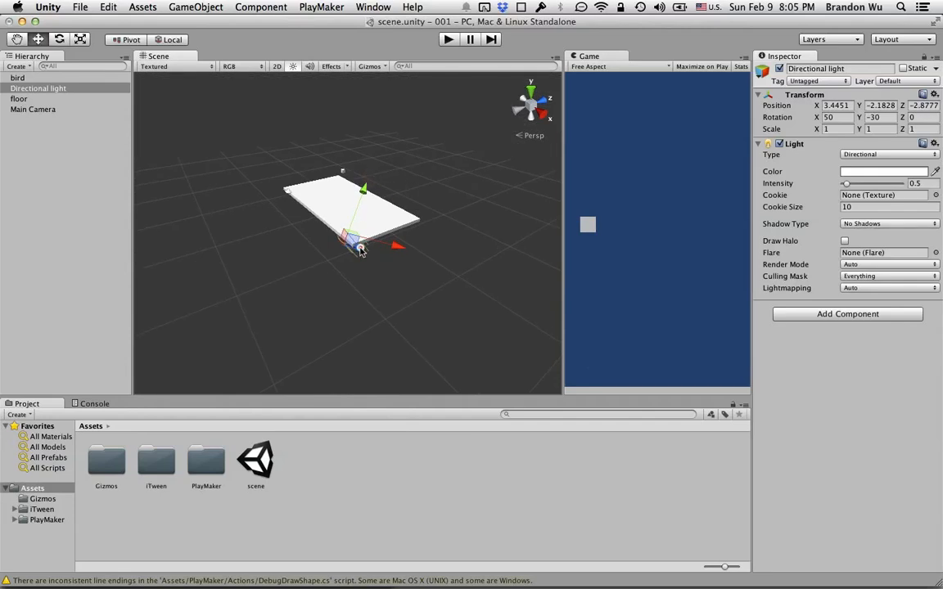
drag(360, 237, 278, 205)
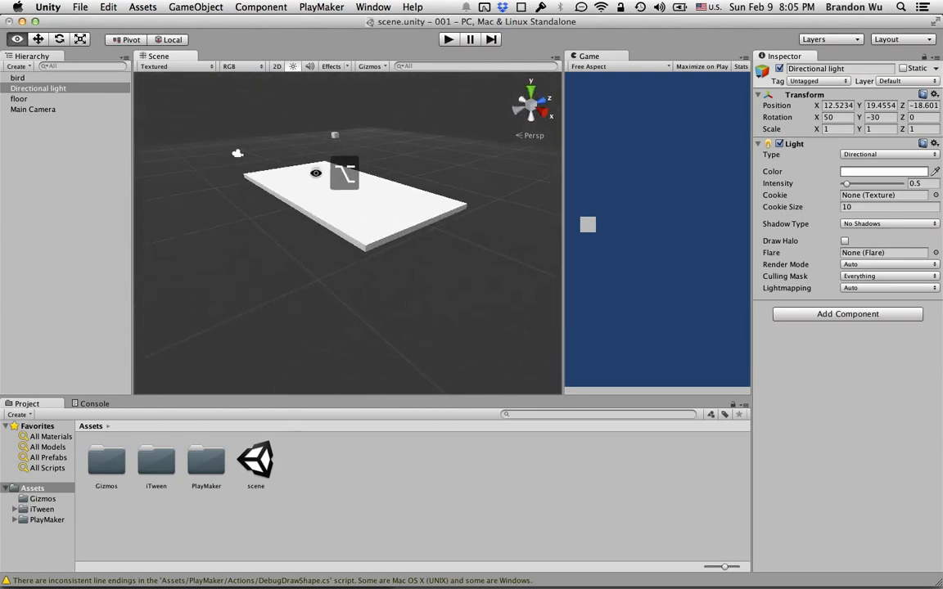
Save, raise the bird cube along Y above the floor, then undo the move
key(cmd+s)
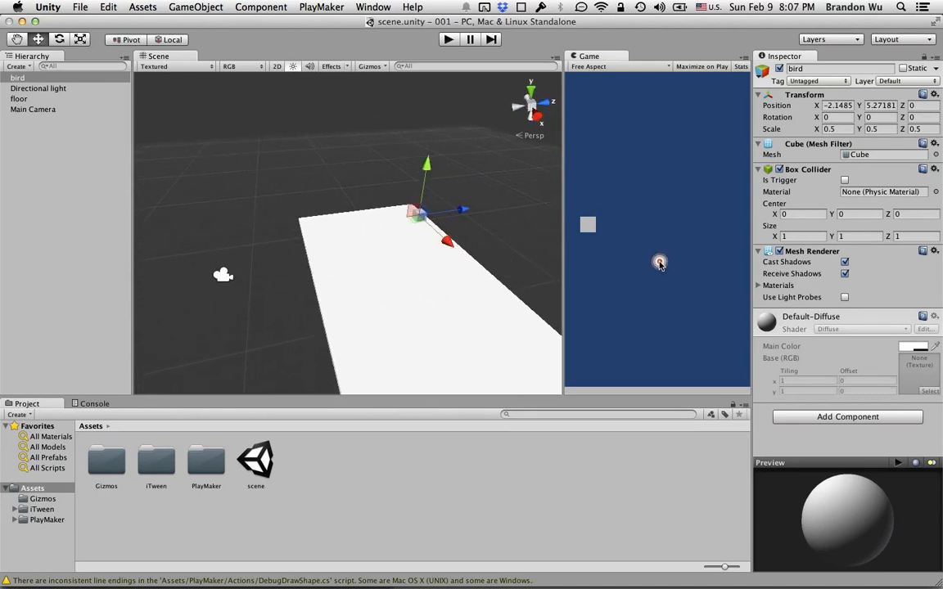
mouse_move(632, 265)
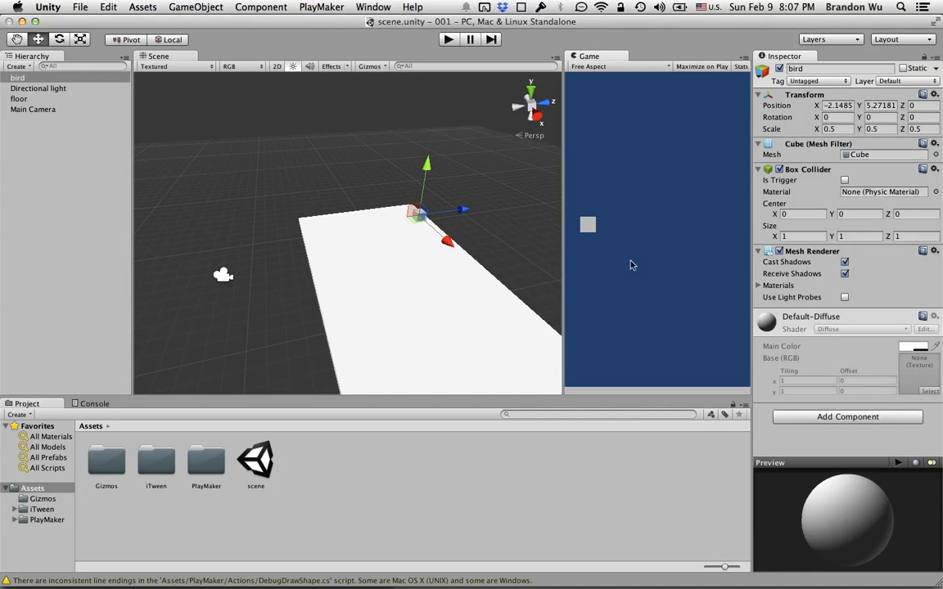
mouse_move(648, 239)
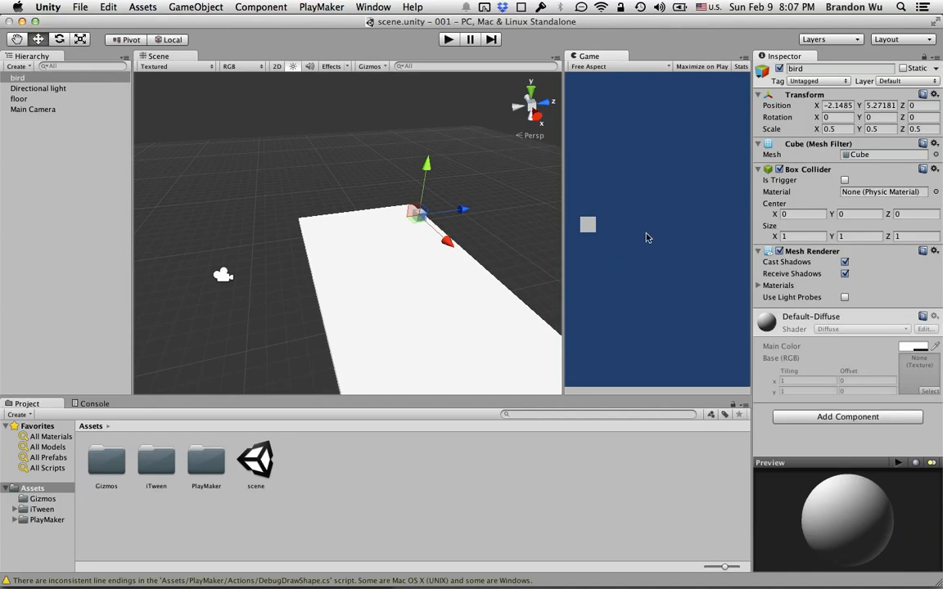
mouse_move(619, 252)
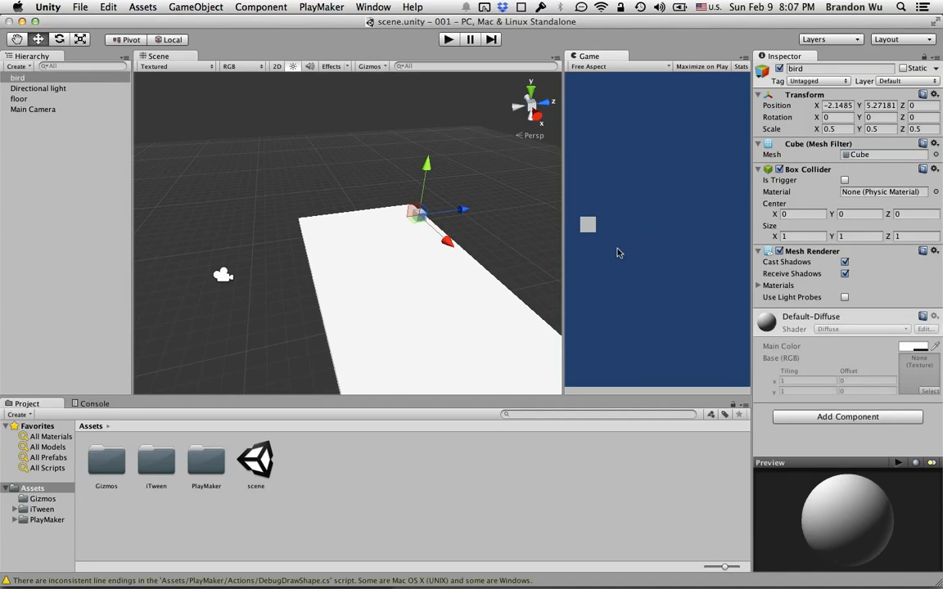
mouse_move(113, 90)
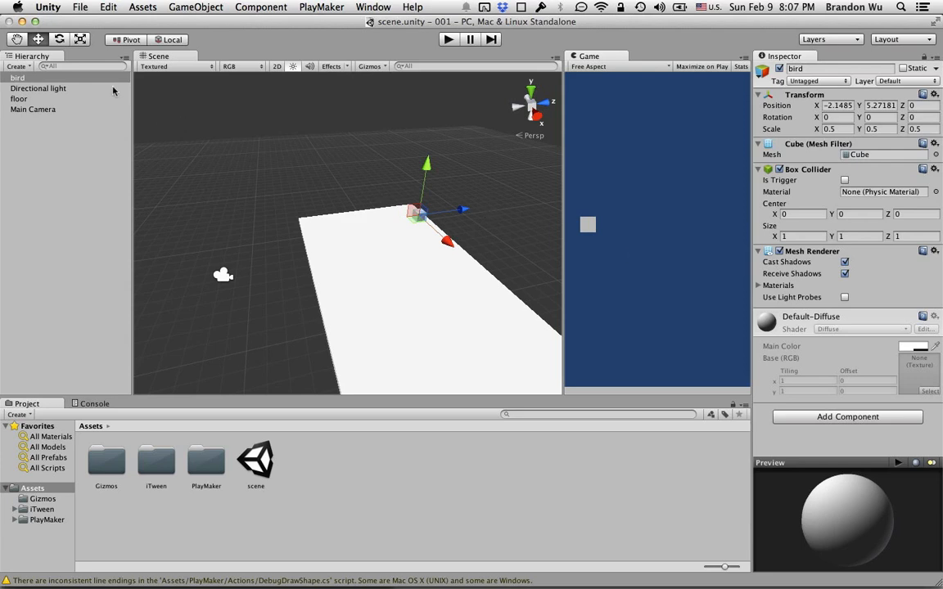
drag(425, 163, 425, 151)
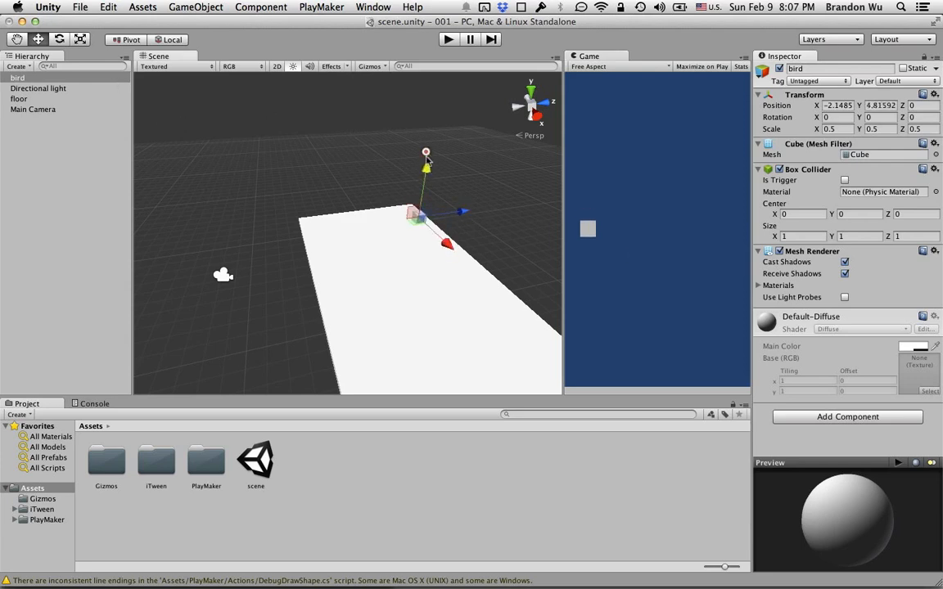
key(cmd+z)
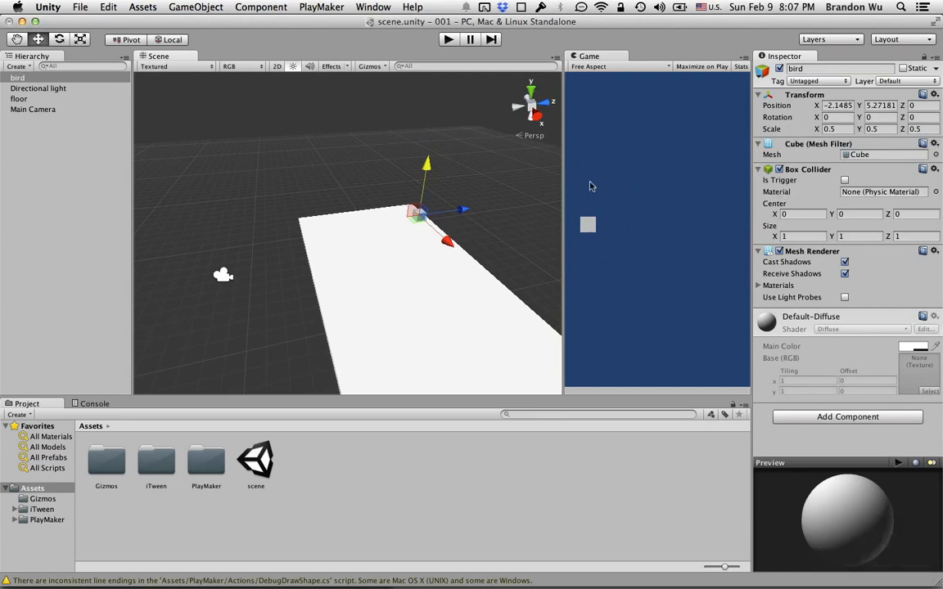
mouse_move(547, 259)
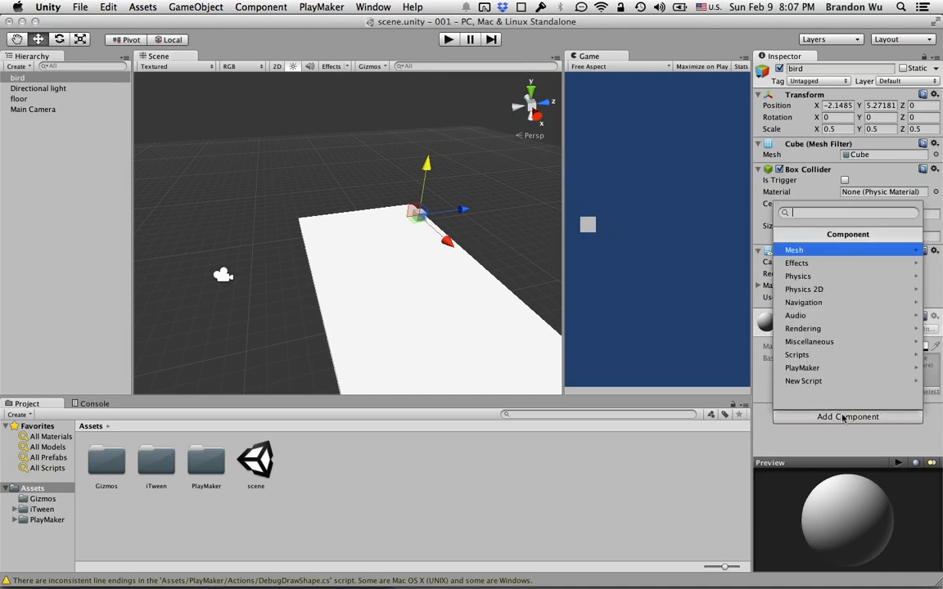
Add a Physics Rigidbody component (mass 1, gravity on) to the bird cube
click(797, 275)
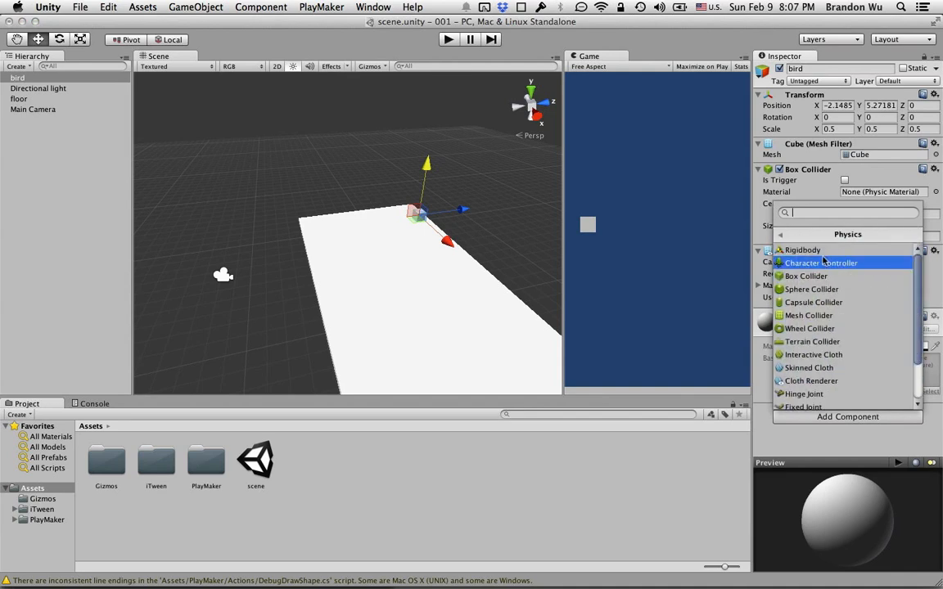
click(802, 249)
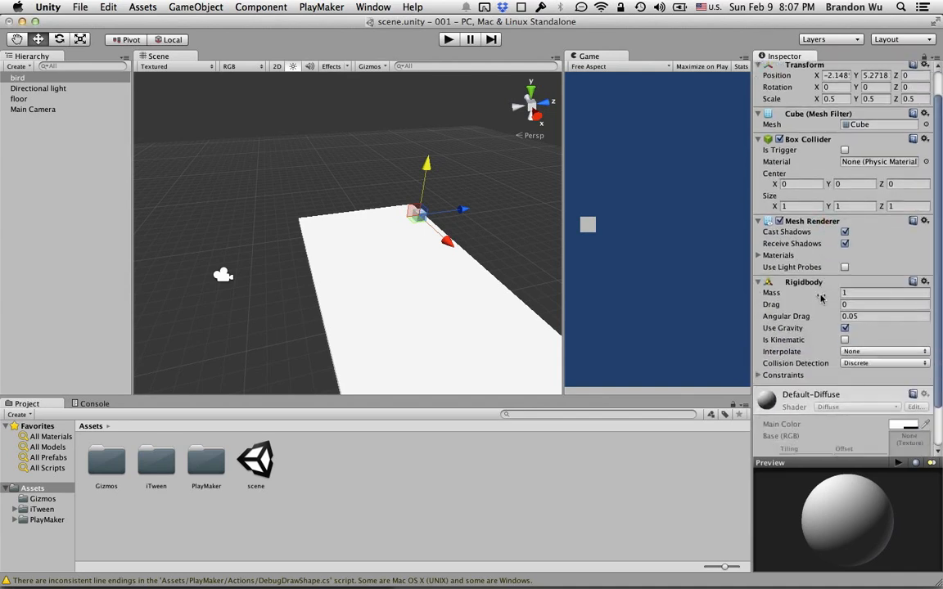
scroll(down, 3)
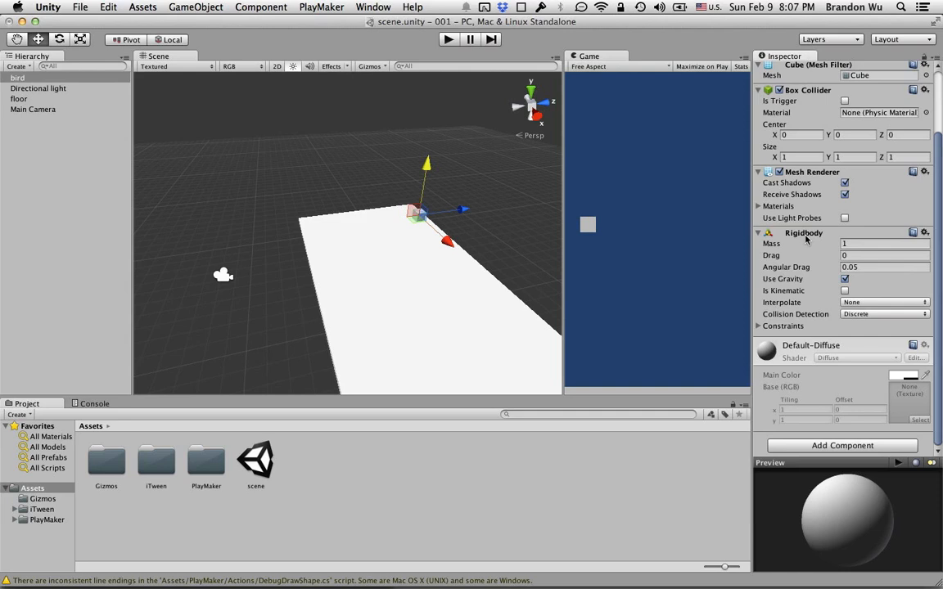
mouse_move(798, 242)
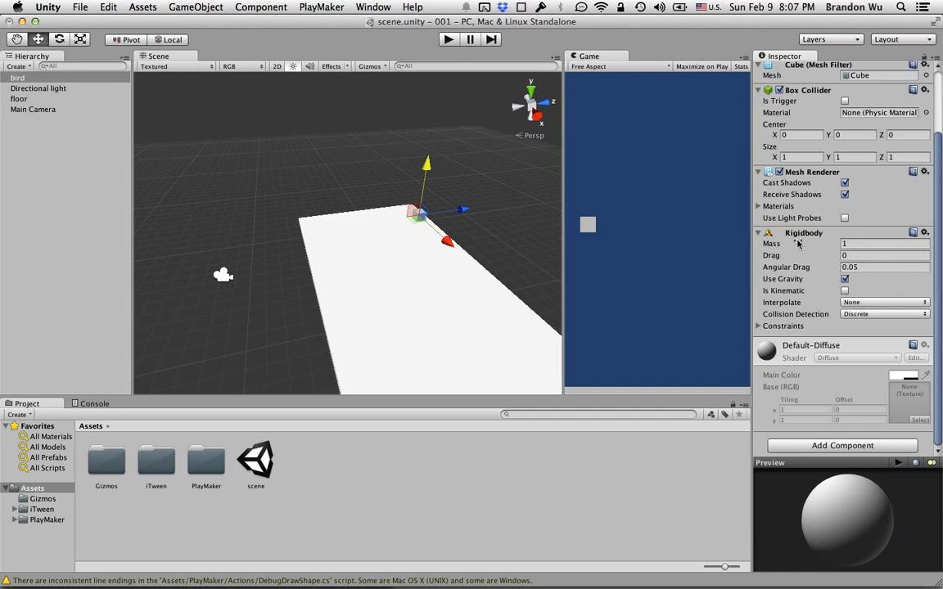
mouse_move(778, 294)
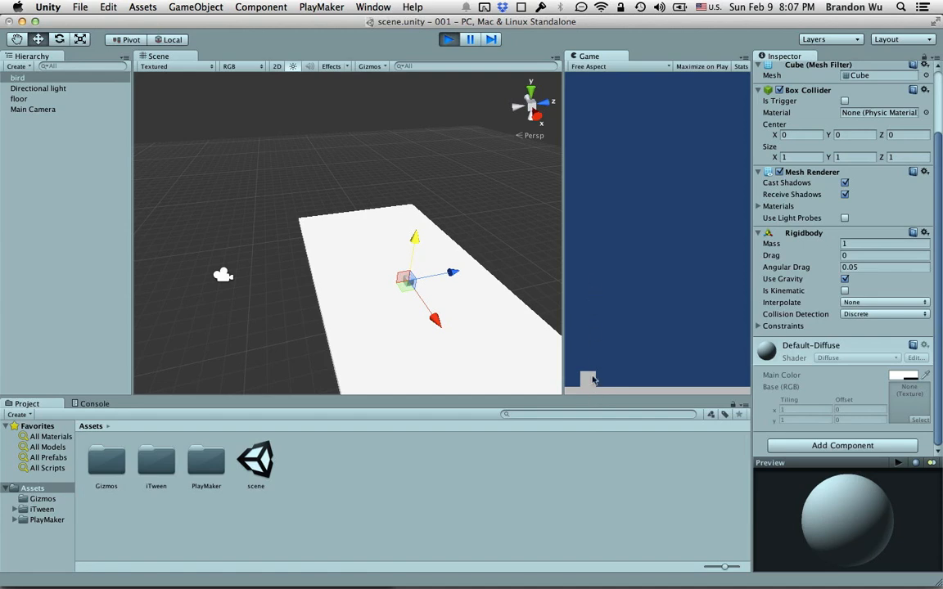
mouse_move(478, 175)
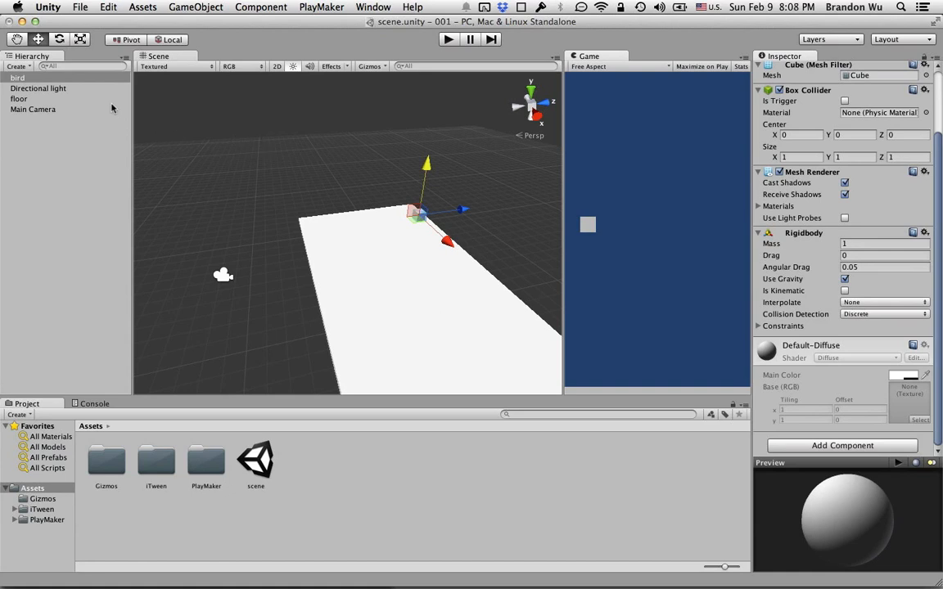
mouse_move(344, 27)
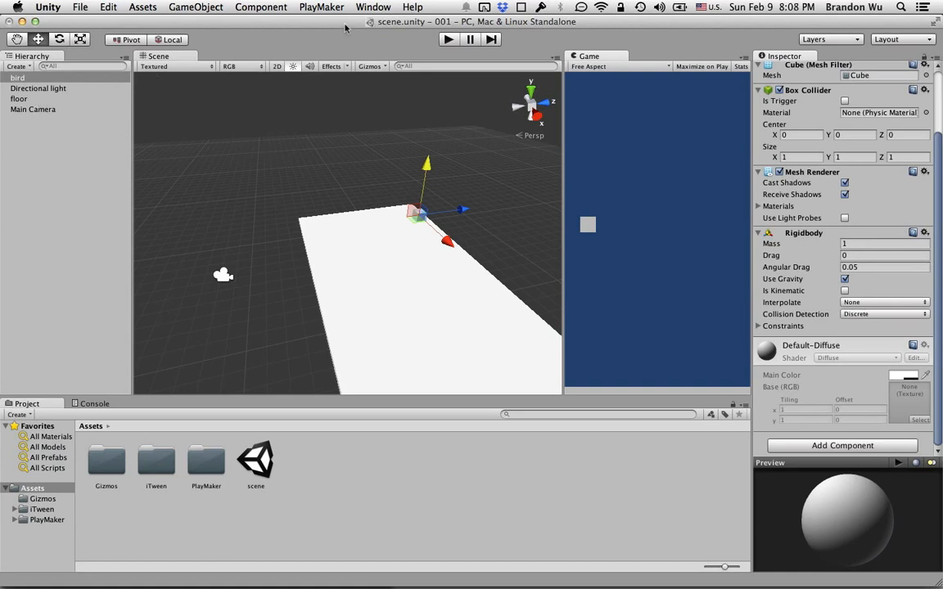
Launch the PlayMaker Editor and dock its window into the lower panel area
click(321, 6)
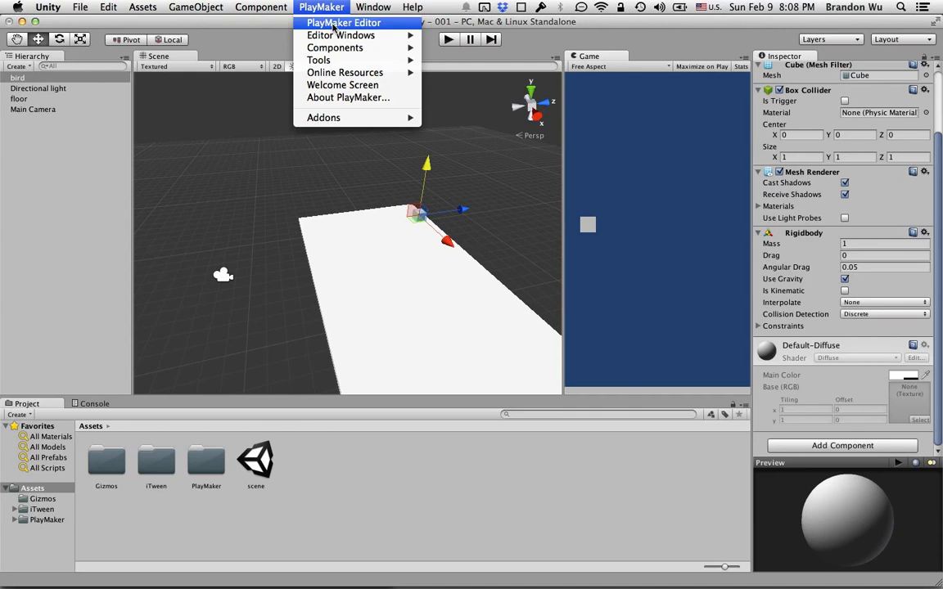
click(344, 23)
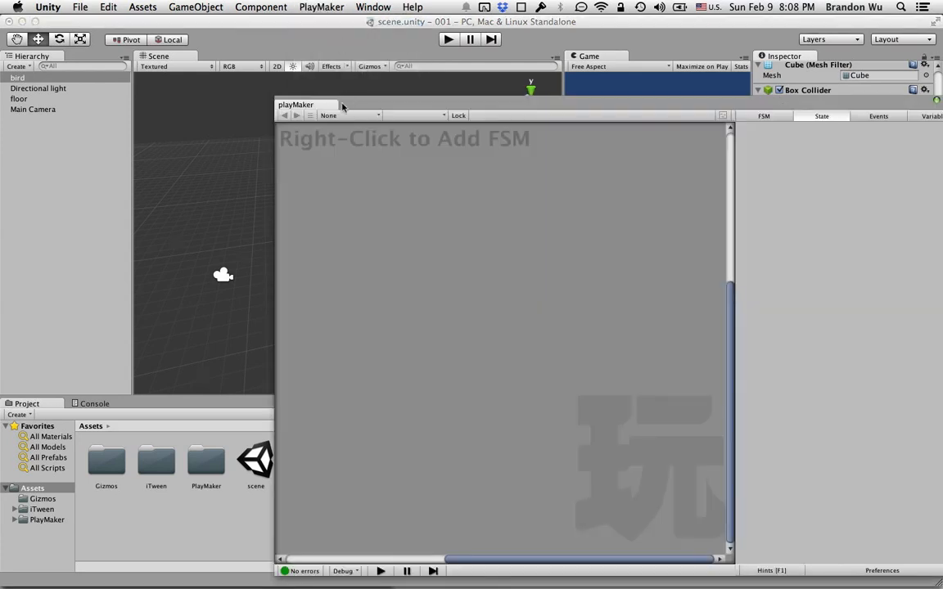
drag(294, 105, 160, 403)
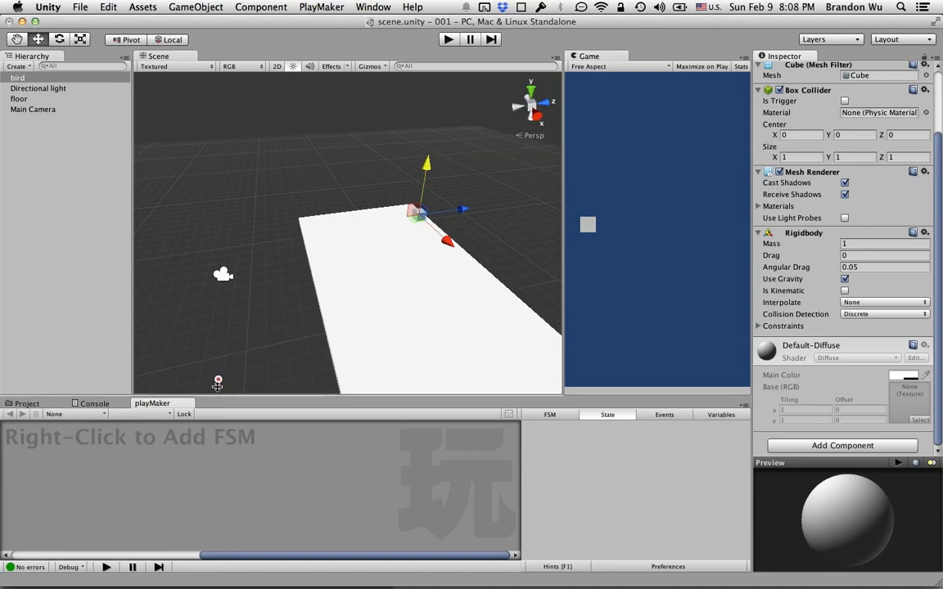
drag(218, 403, 218, 311)
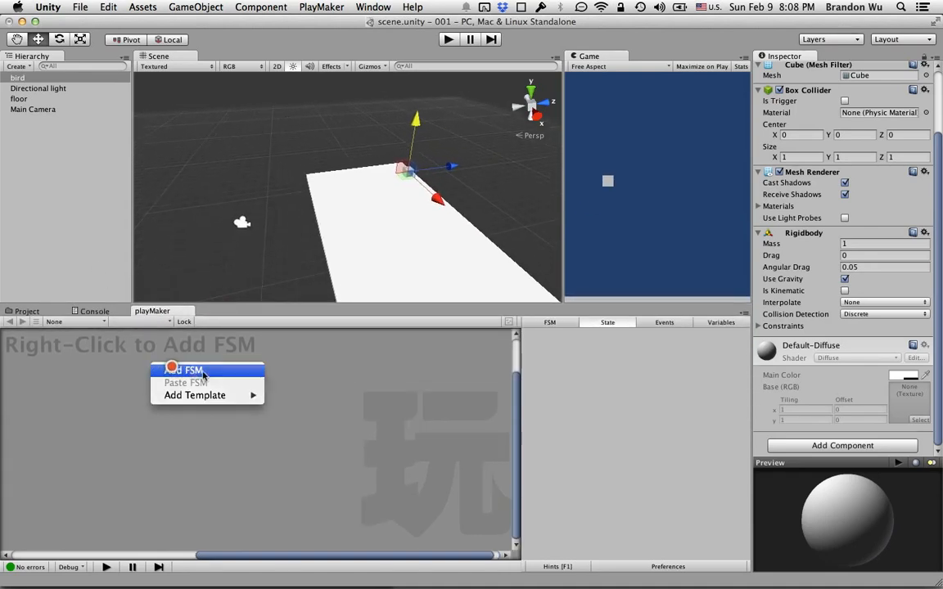
Add a new PlayMaker FSM to the bird and rename its first state to init
click(187, 370)
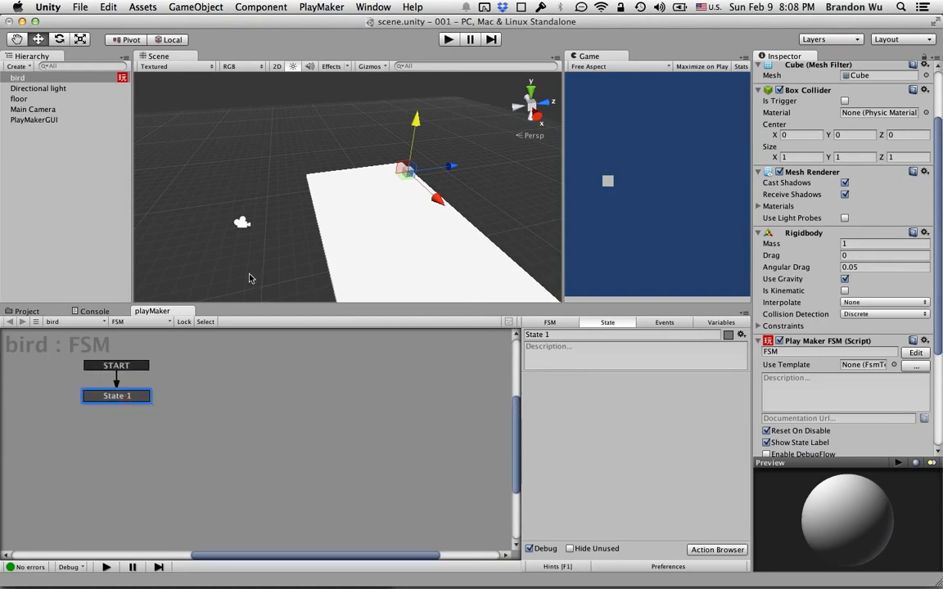
click(900, 7)
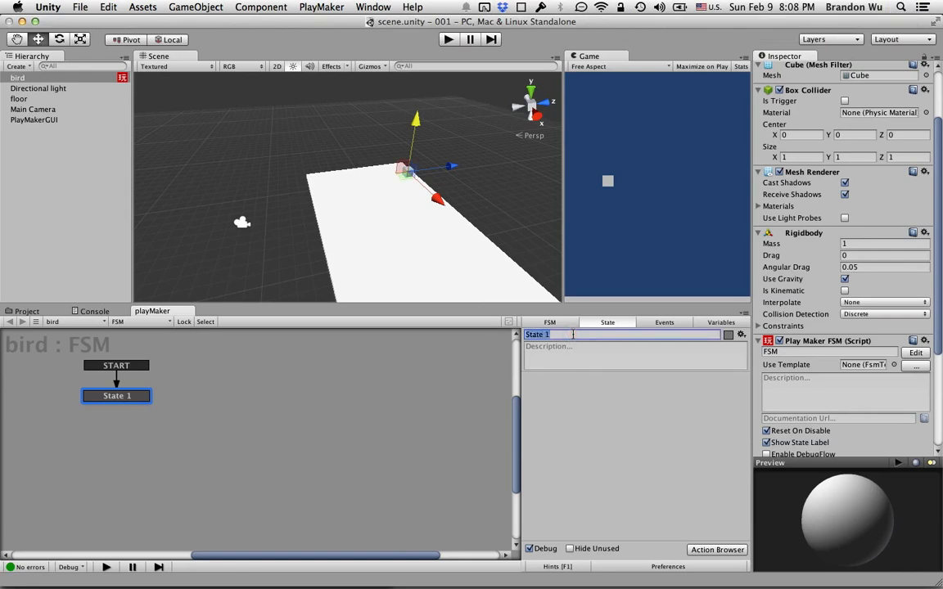
text(init)
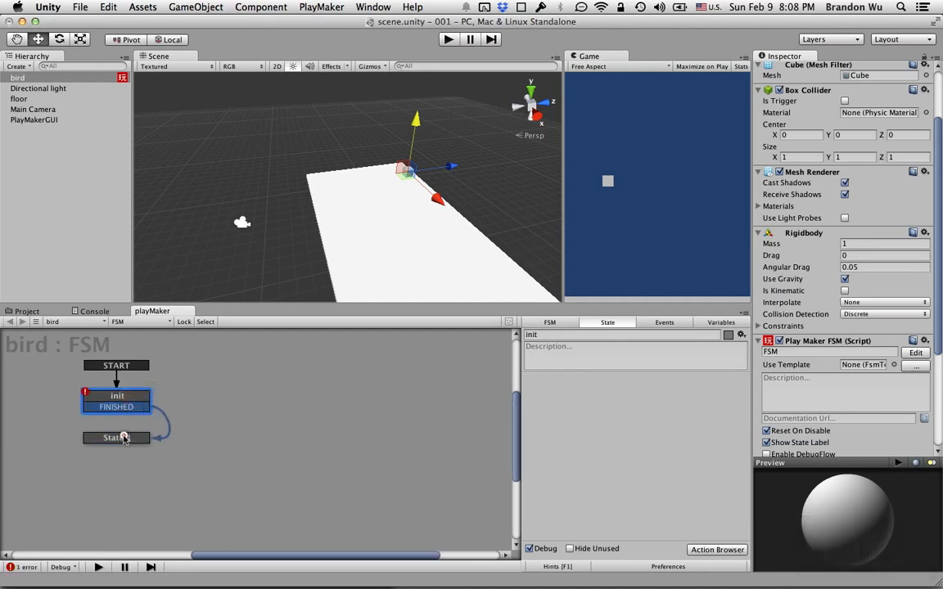
Add a second state named idle linked from init via a FINISHED transition
double_click(117, 437)
text(idle)
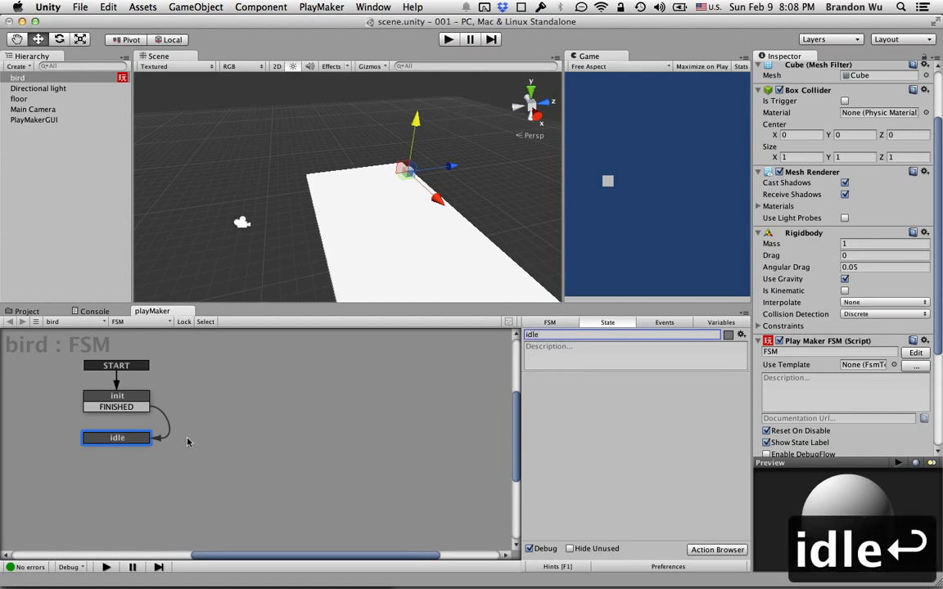
click(117, 400)
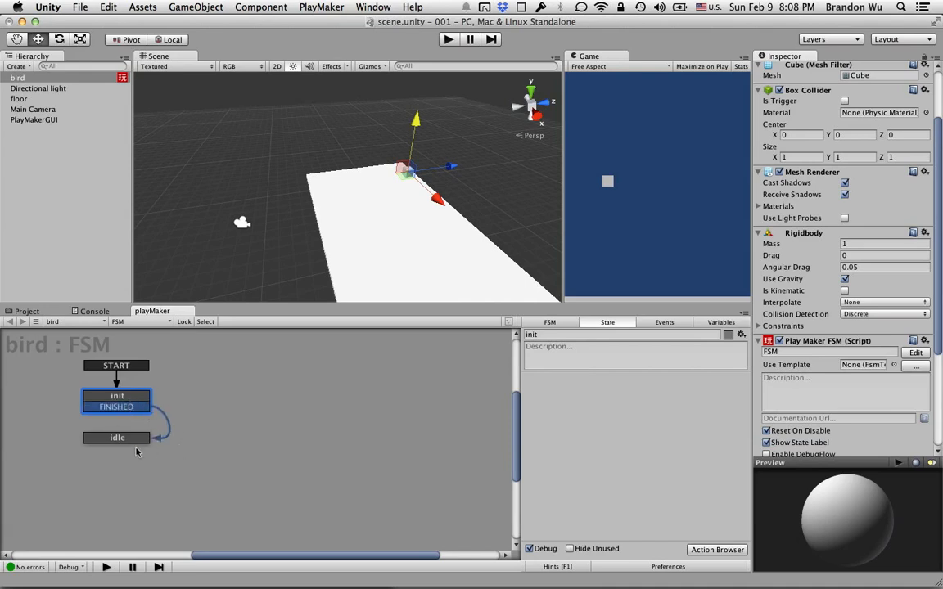
click(116, 437)
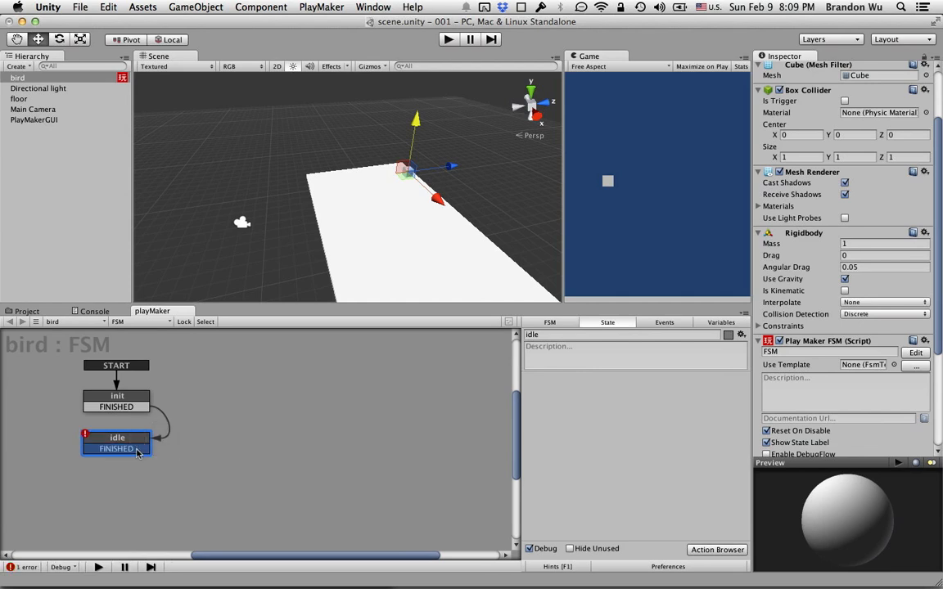
Delete idle's FINISHED transition and add a new unconnected state named jump
right_click(114, 448)
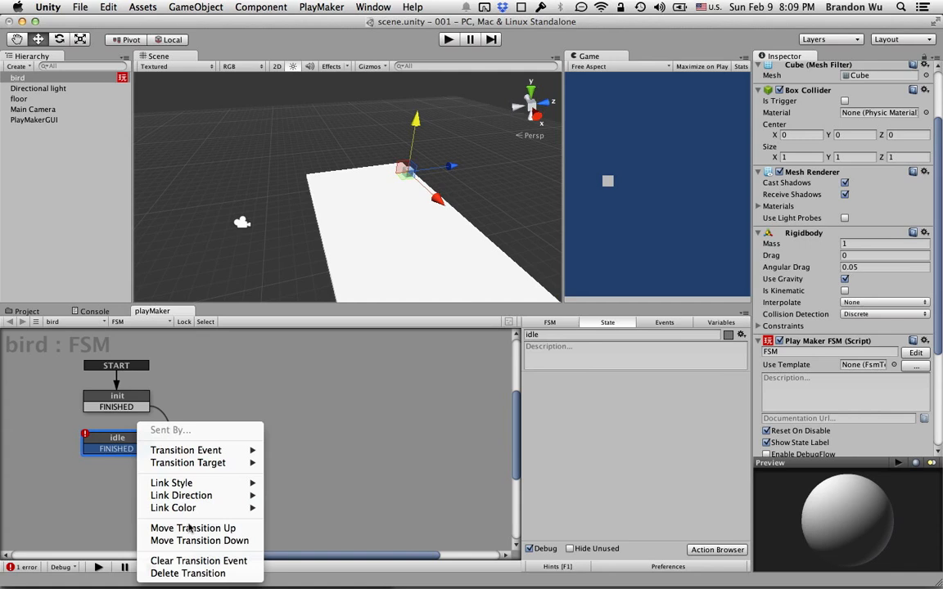
click(198, 559)
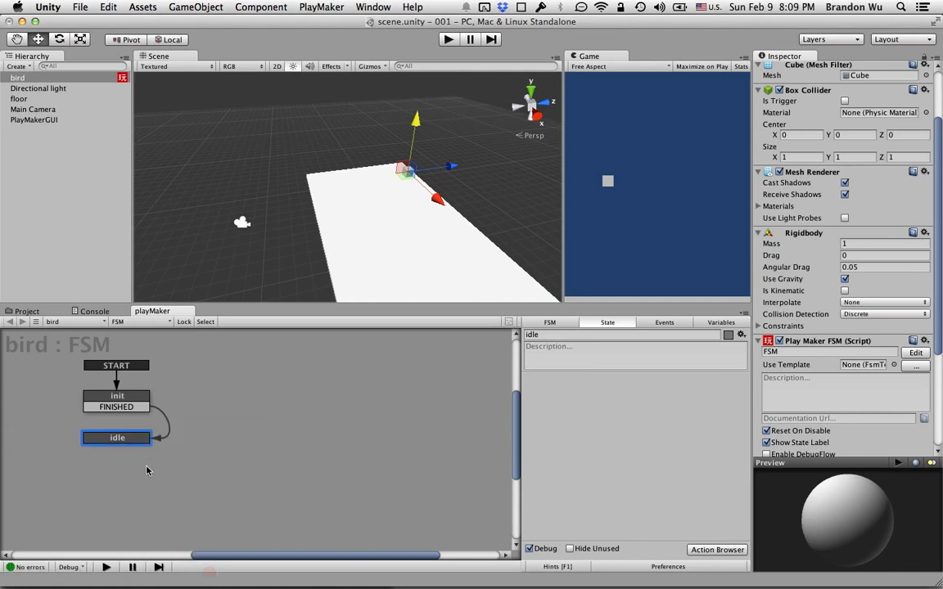
mouse_move(210, 281)
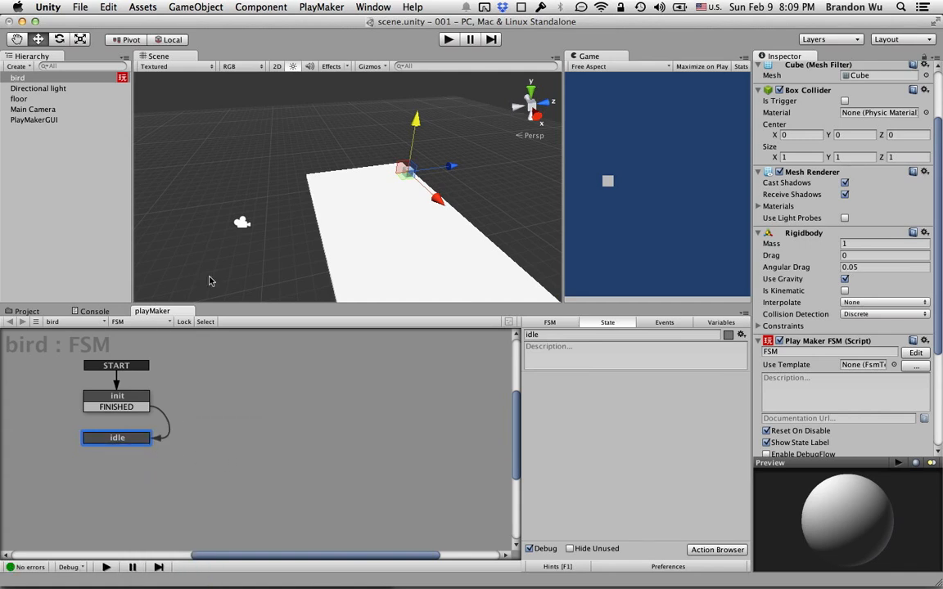
mouse_move(156, 386)
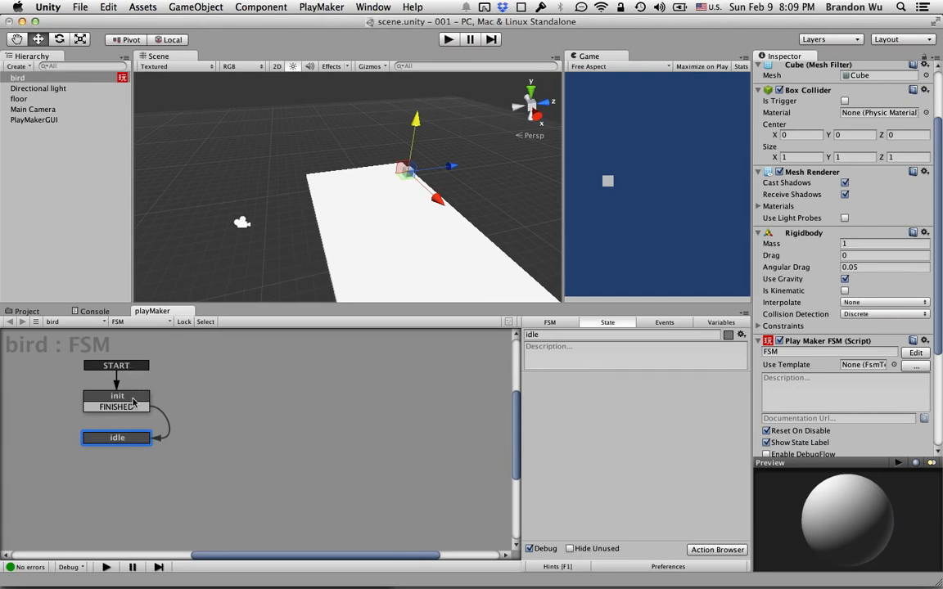
mouse_move(140, 441)
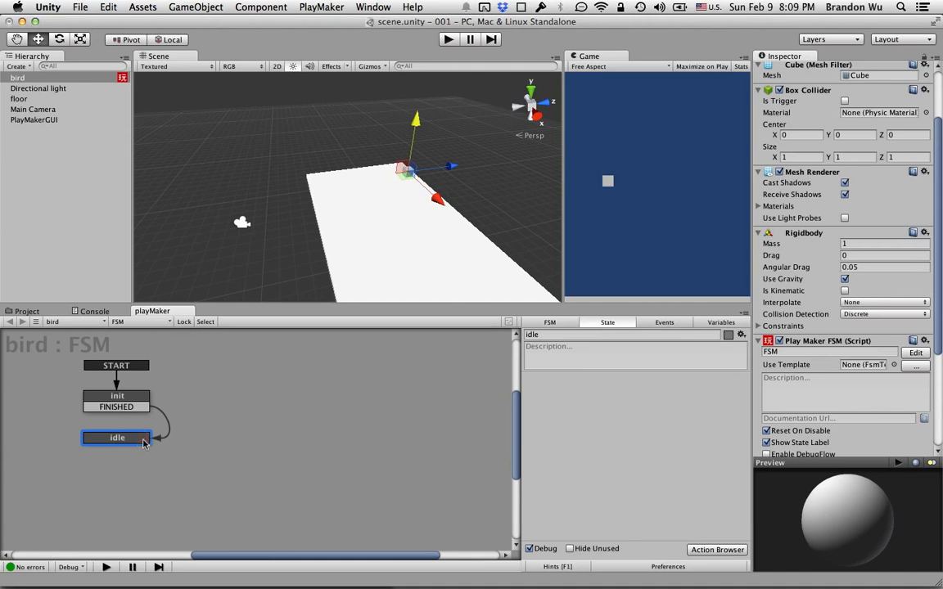
mouse_move(570, 462)
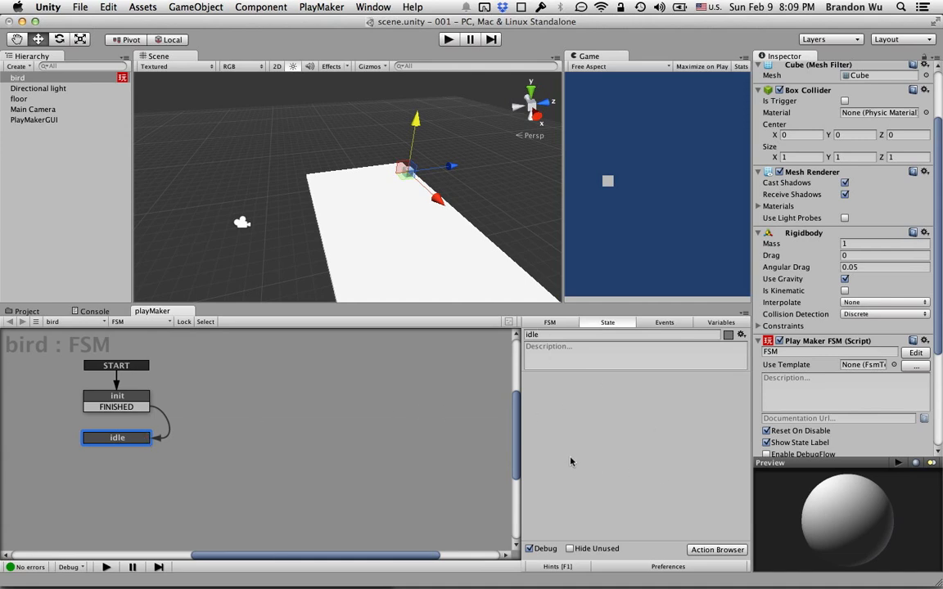
mouse_move(298, 442)
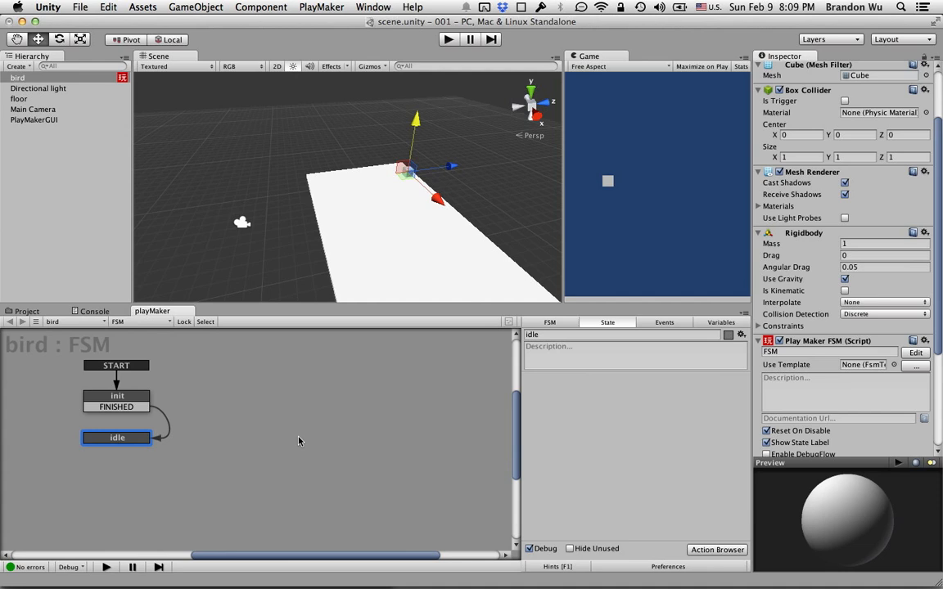
mouse_move(168, 471)
text(jump)
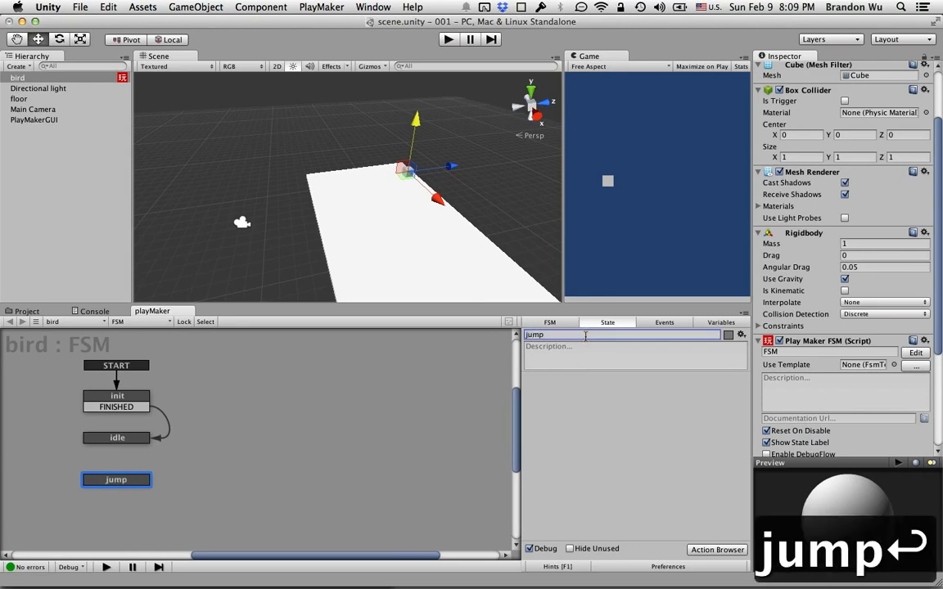
click(116, 437)
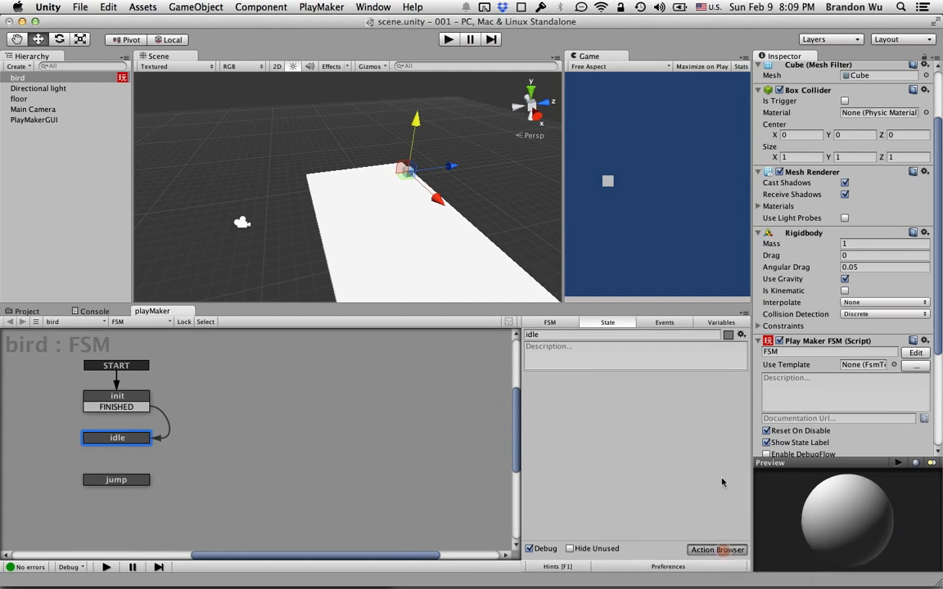
Add an Input > Get Mouse Button Down action for the left button to the idle state
click(717, 549)
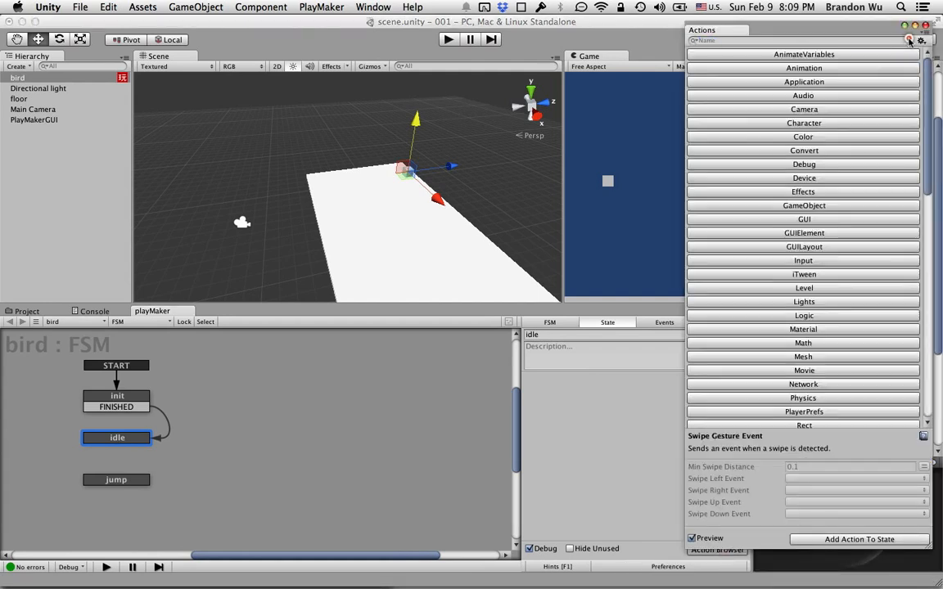
scroll(down, 3)
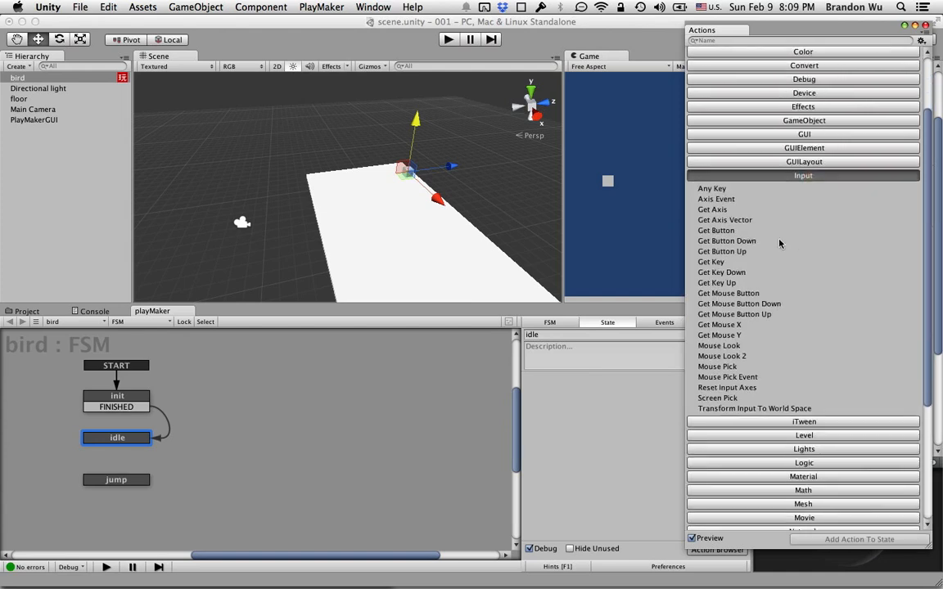
click(727, 241)
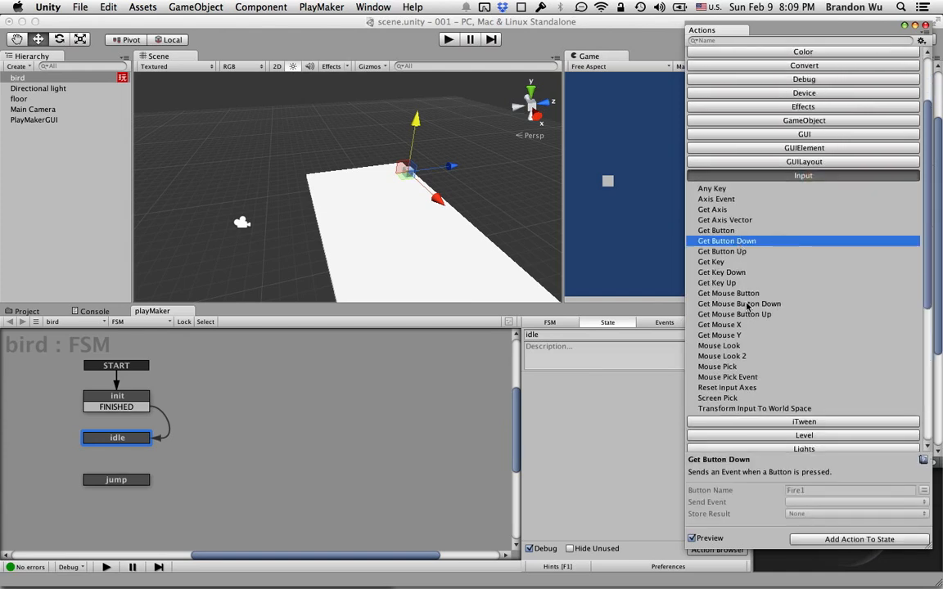
click(739, 191)
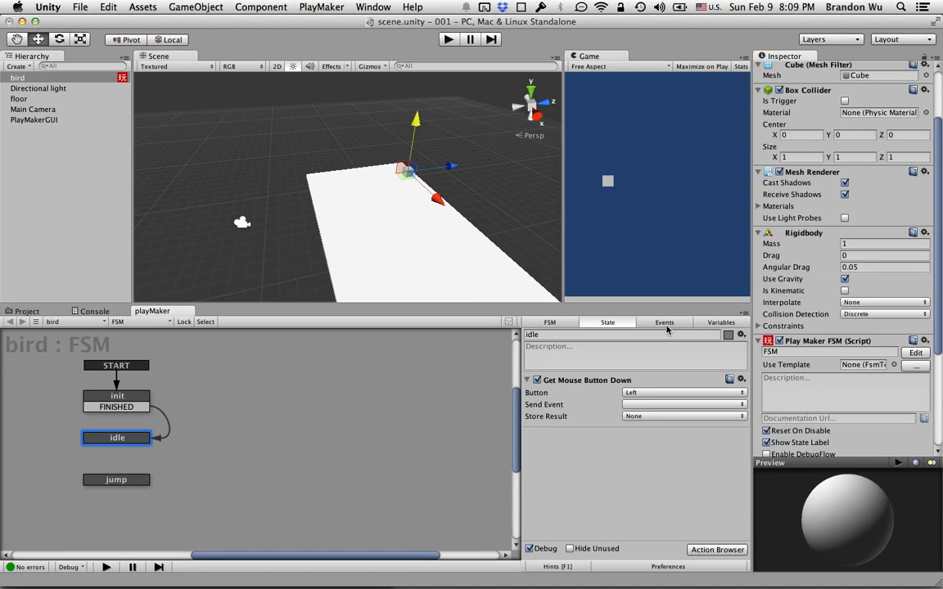
Start a new FSM event named Mouse_Click in the Events list
click(664, 320)
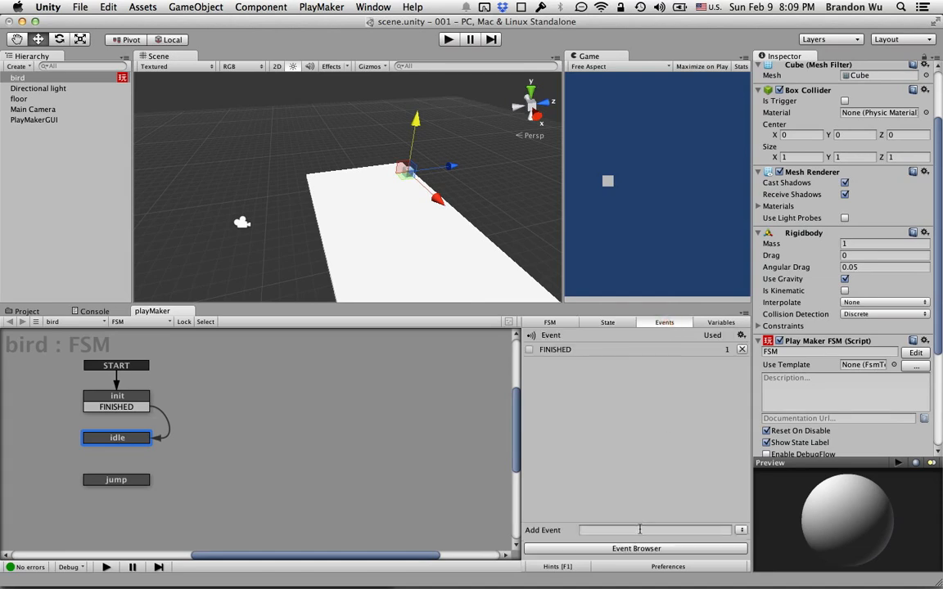
click(653, 530)
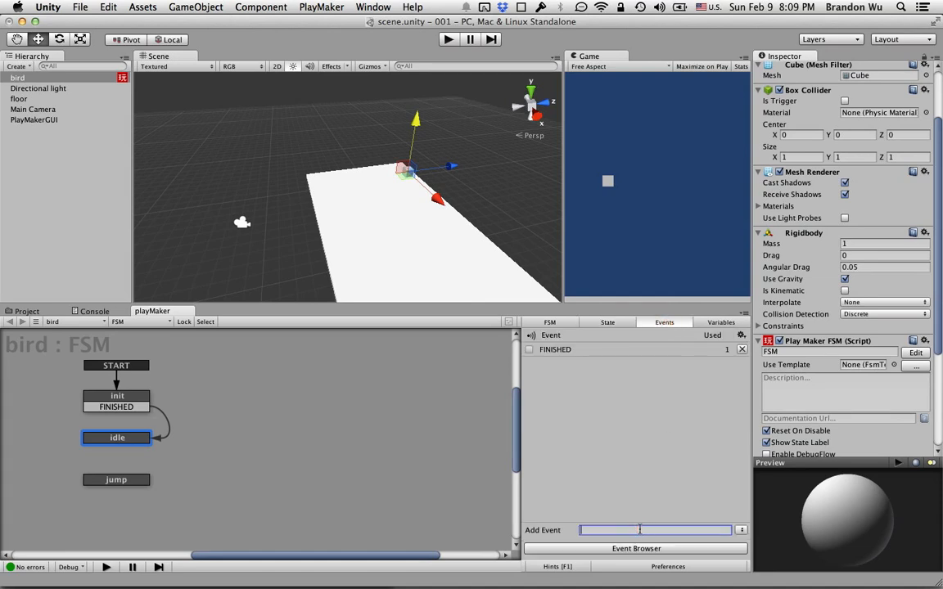
text(Mouse_Click)
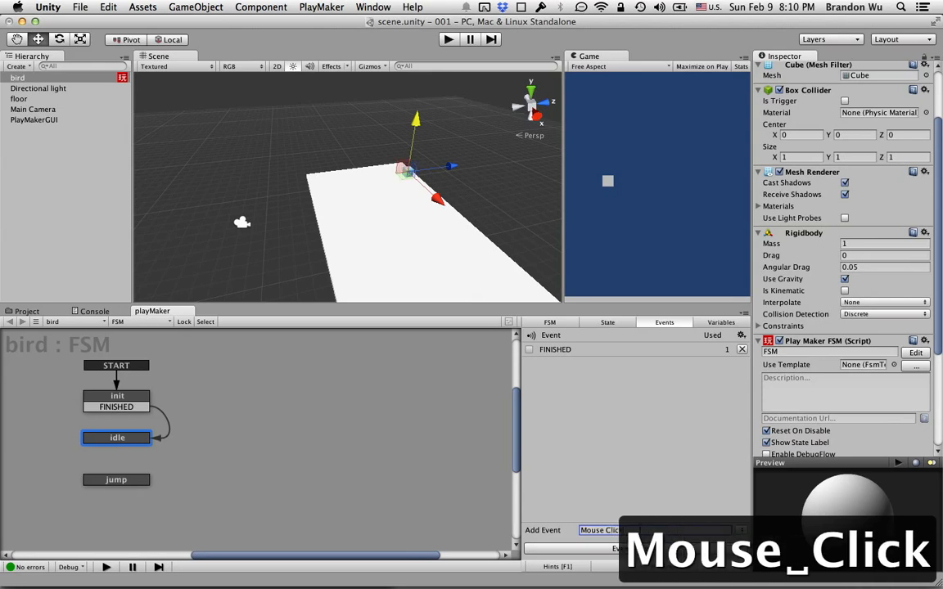
Create the Mouse Click event and have Get Mouse Button Down send it
click(608, 321)
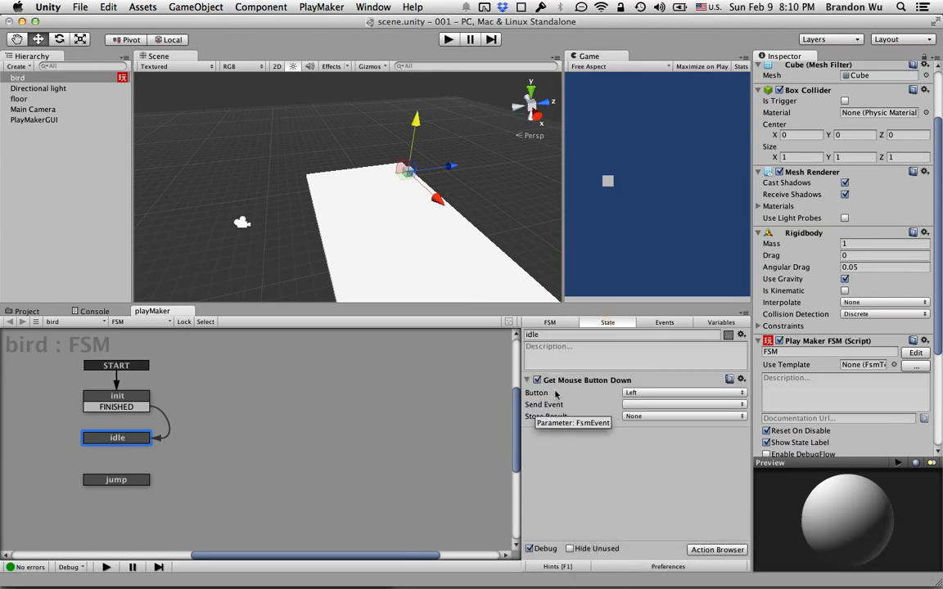
click(684, 404)
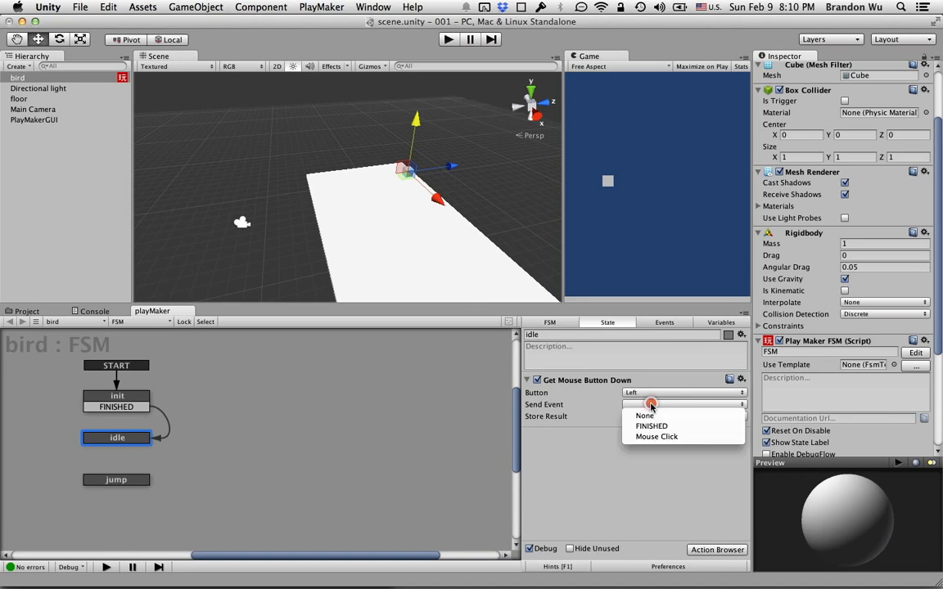
click(655, 435)
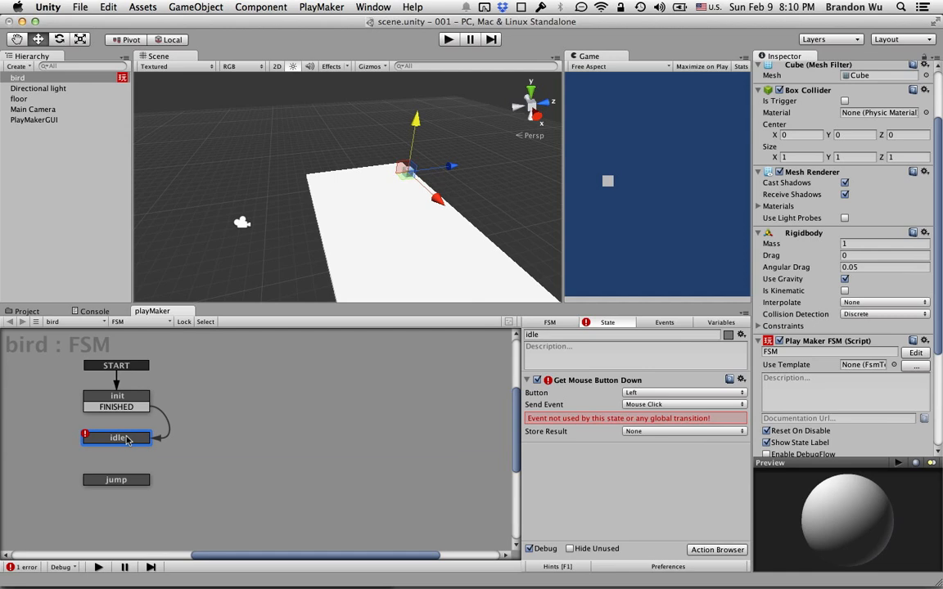
Route idle's Mouse Click transition to jump and jump's FINISHED back to idle
right_click(116, 437)
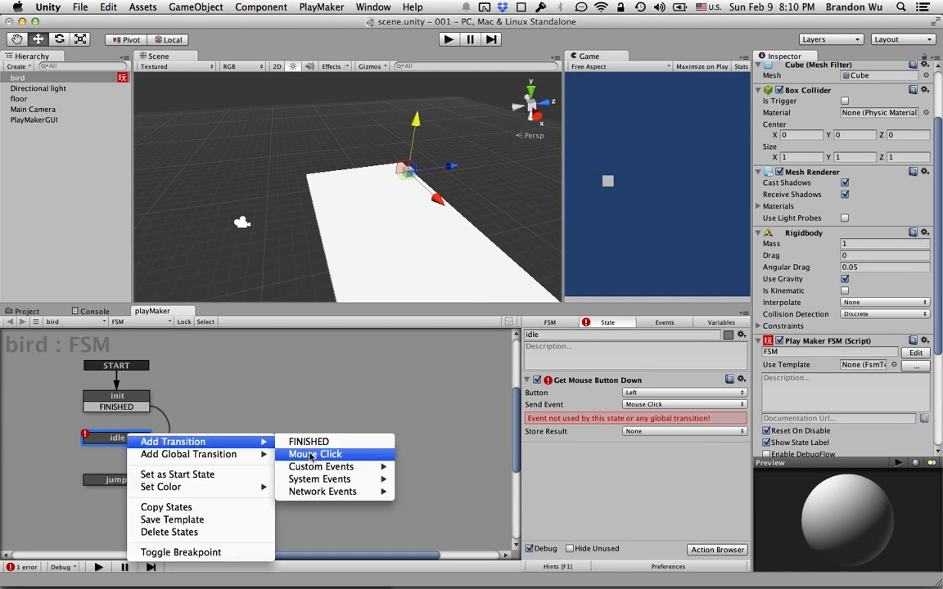
click(314, 455)
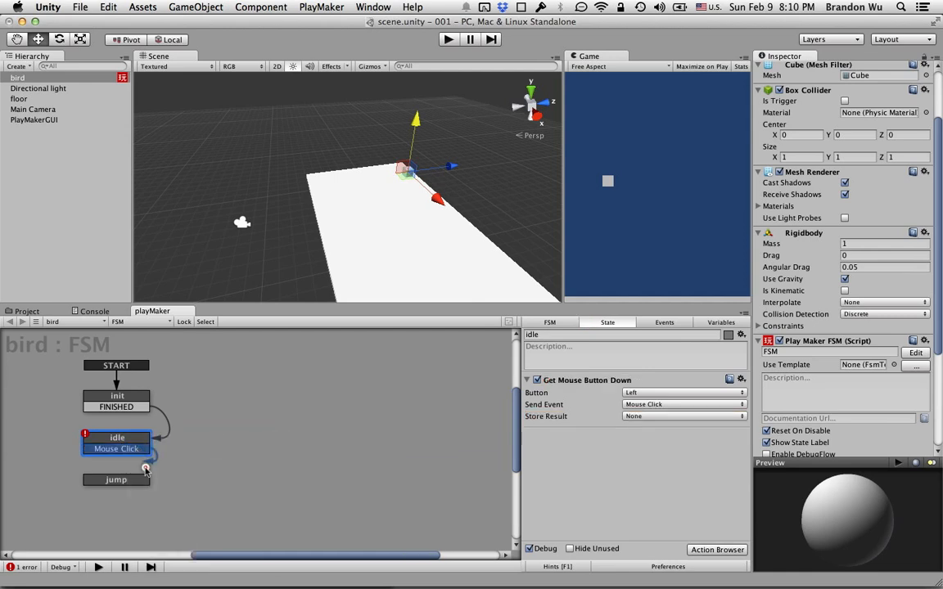
click(115, 479)
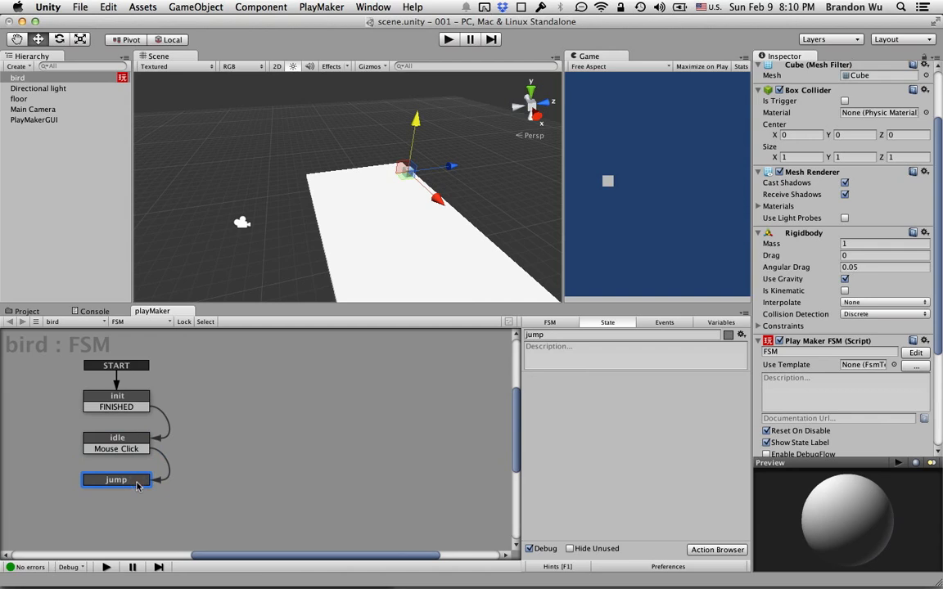
mouse_move(127, 458)
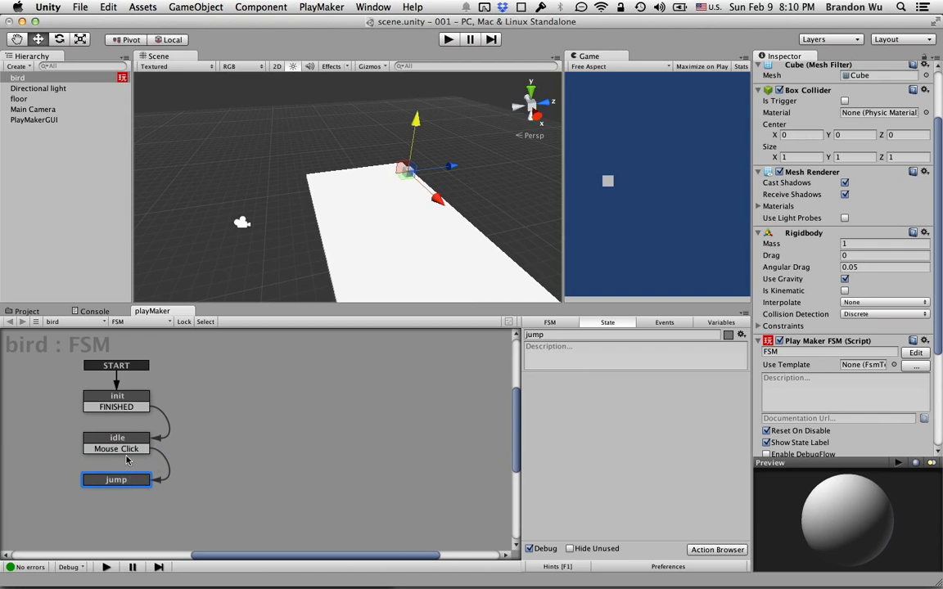
mouse_move(396, 178)
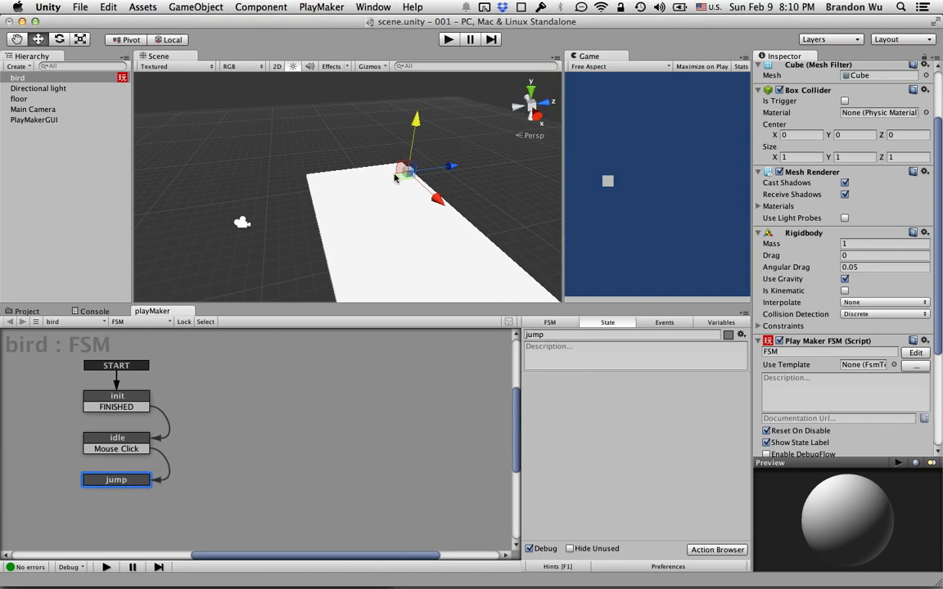
mouse_move(328, 174)
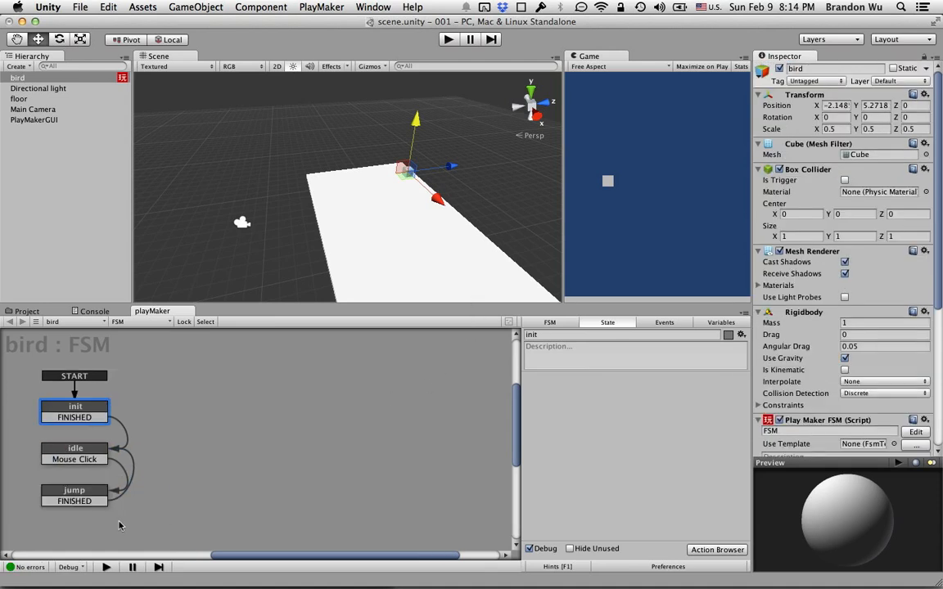
click(76, 491)
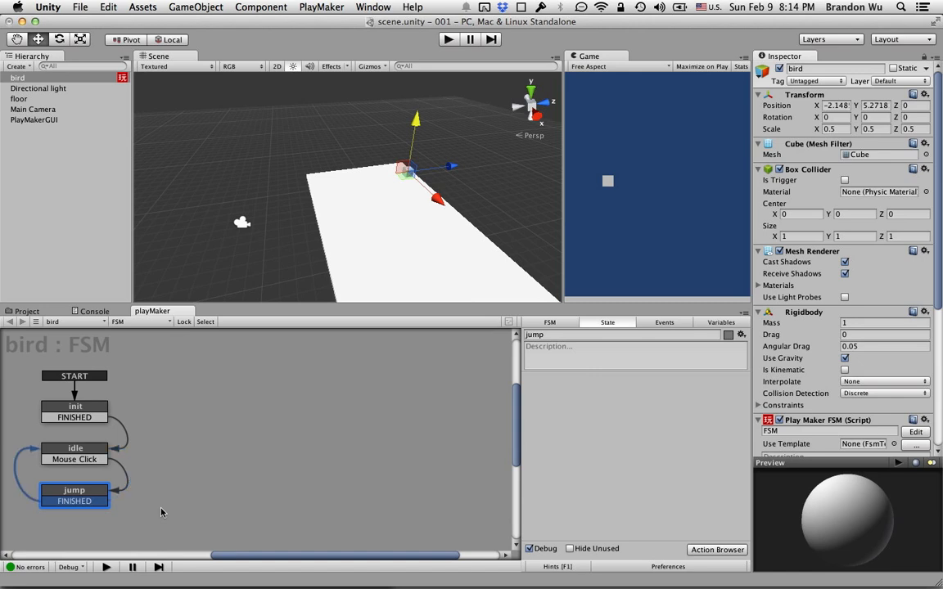
mouse_move(111, 498)
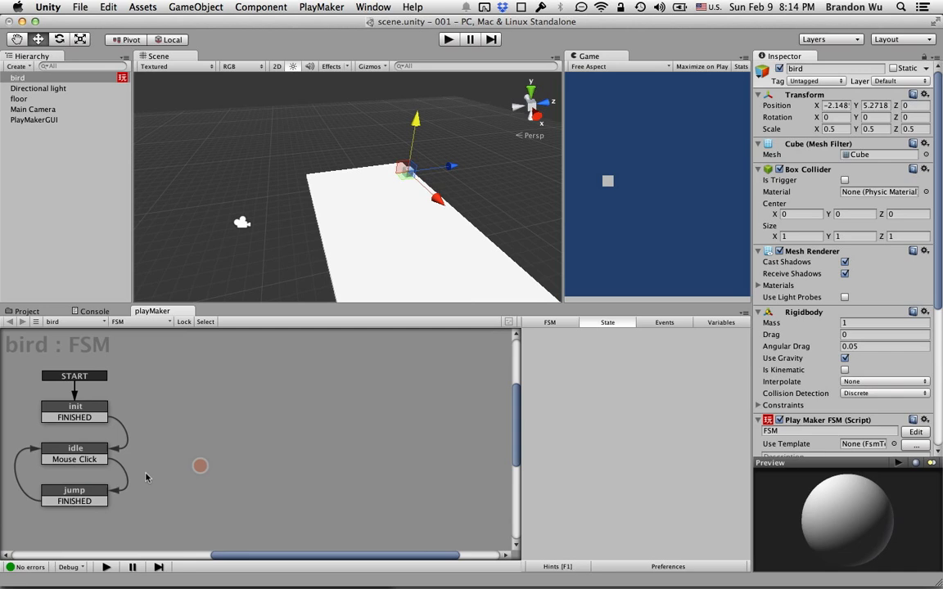
Save the scene and review the idle and init states
key(cmd+s)
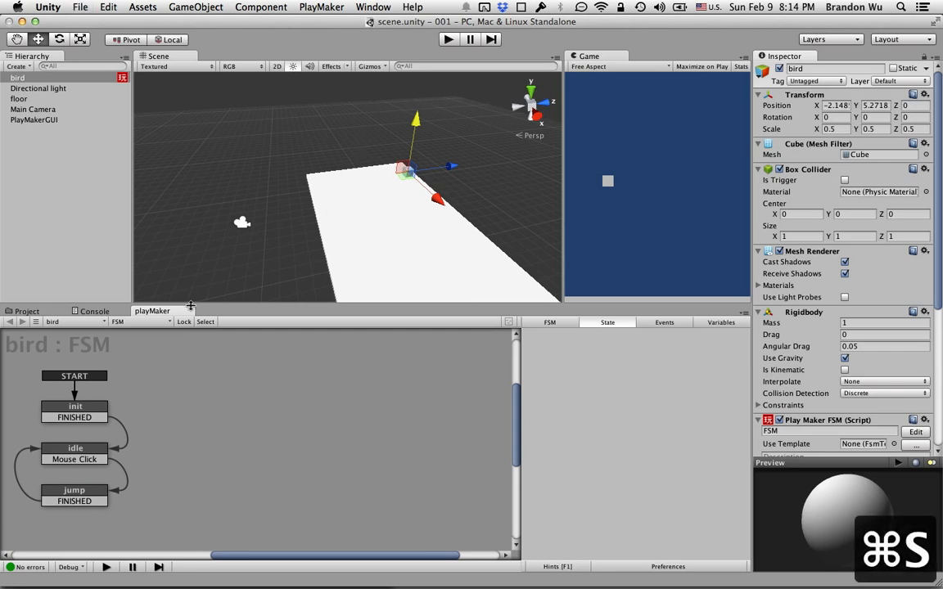
click(76, 452)
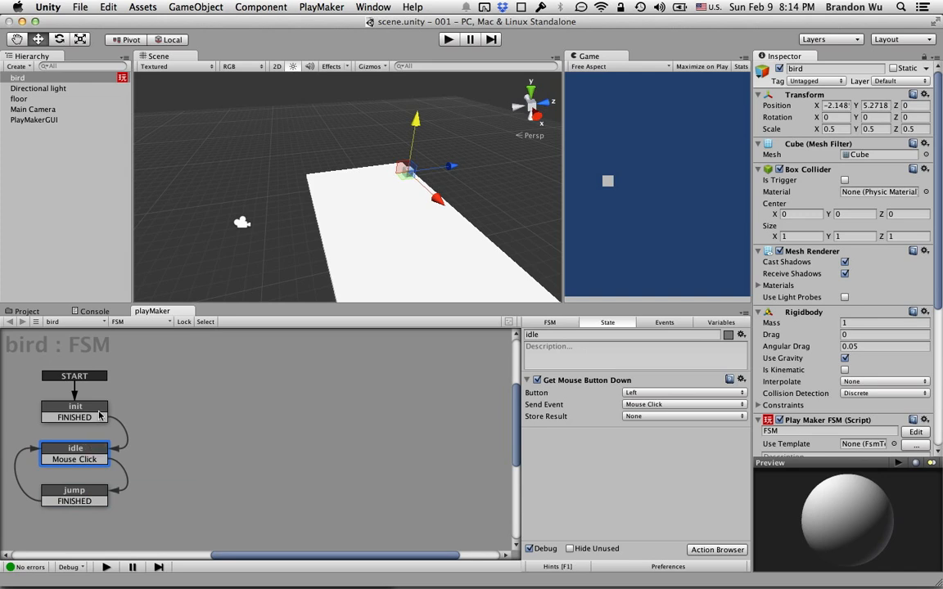
click(76, 406)
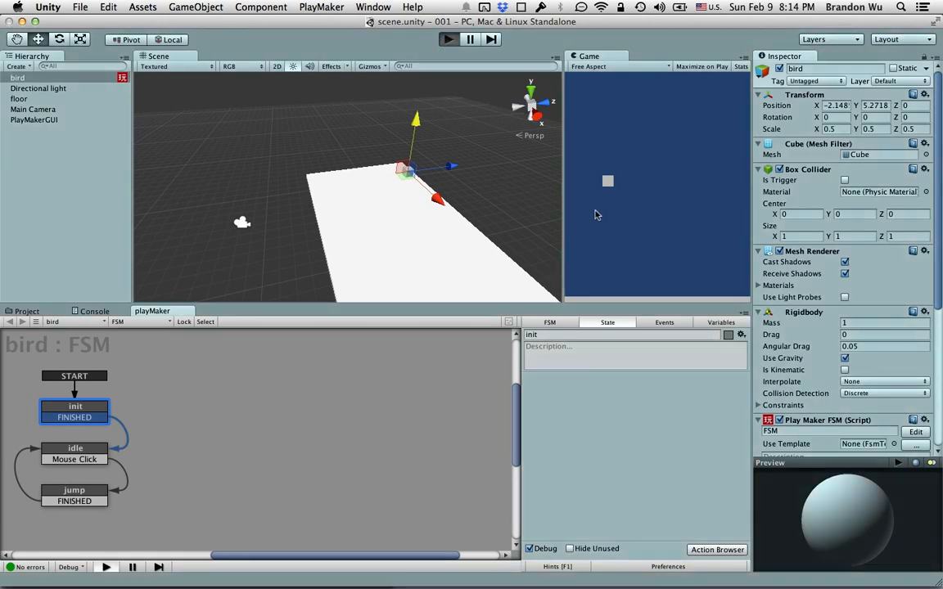
Play the game, click to trigger the jump, then stop playing
click(449, 40)
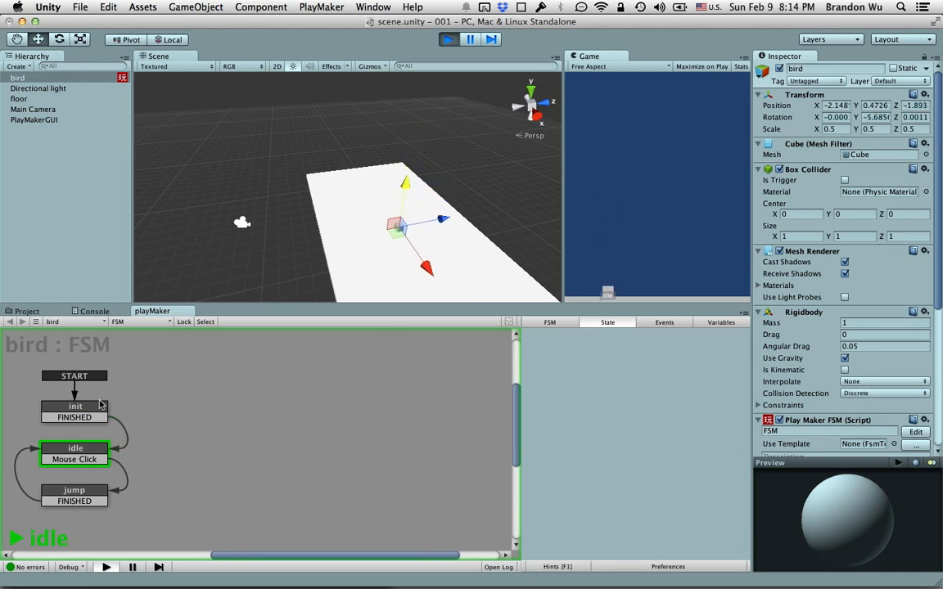
mouse_move(383, 242)
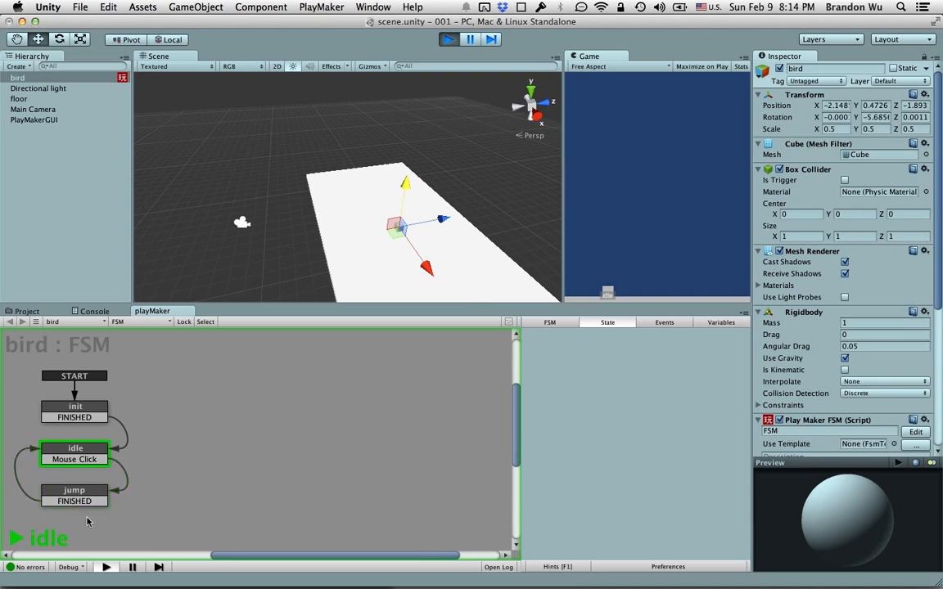
mouse_move(618, 314)
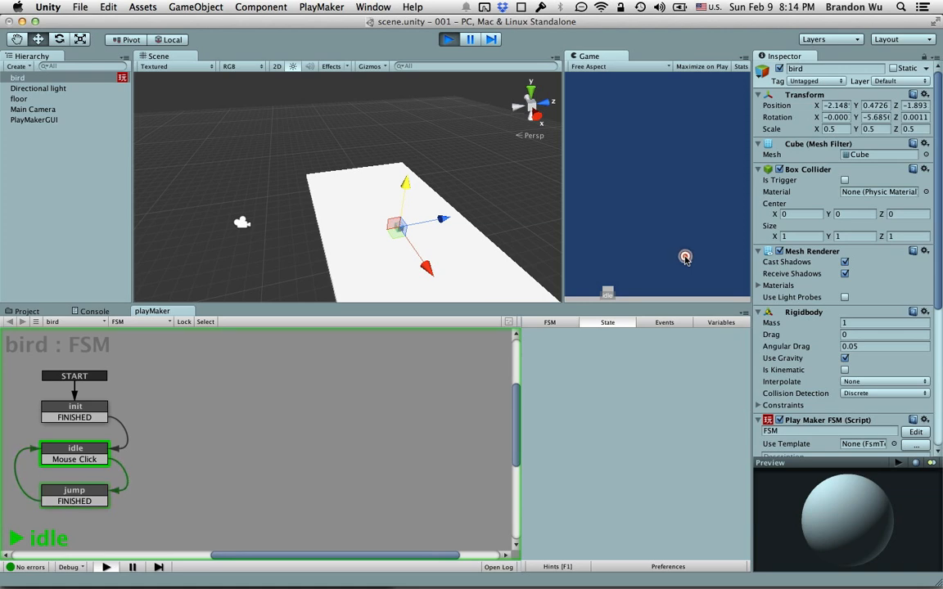
click(447, 39)
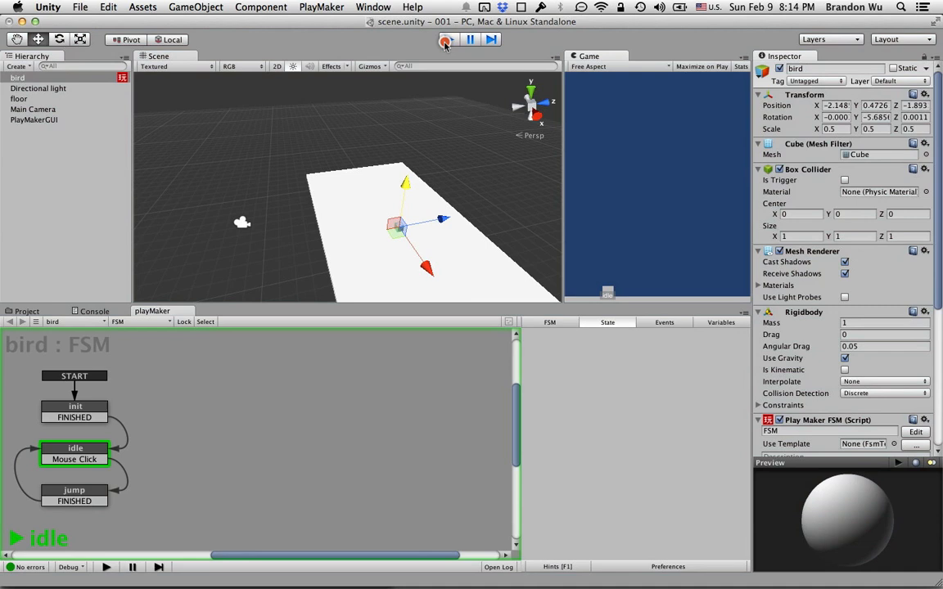
click(445, 39)
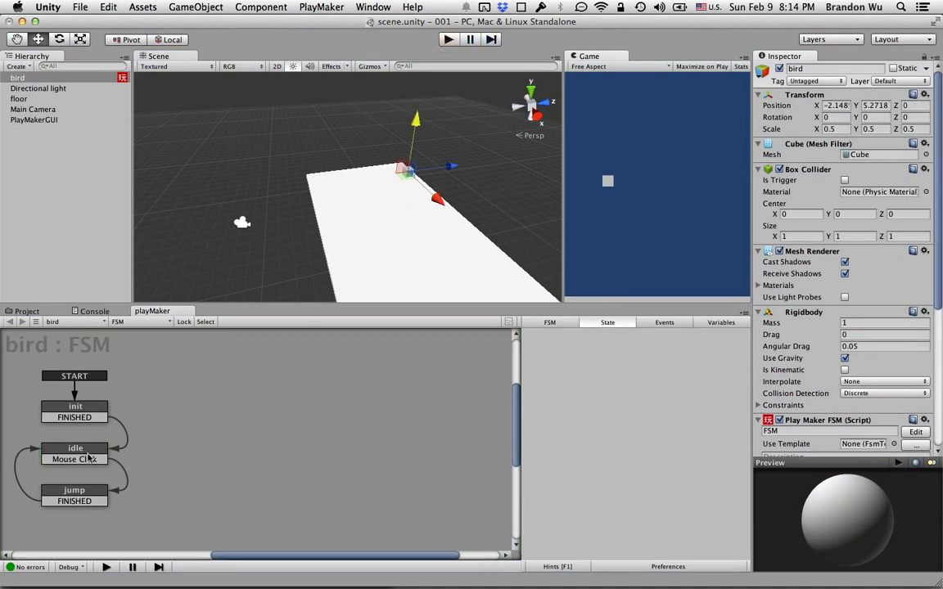
Add a Physics > Add Force action to the jump state from the Action Browser
click(75, 491)
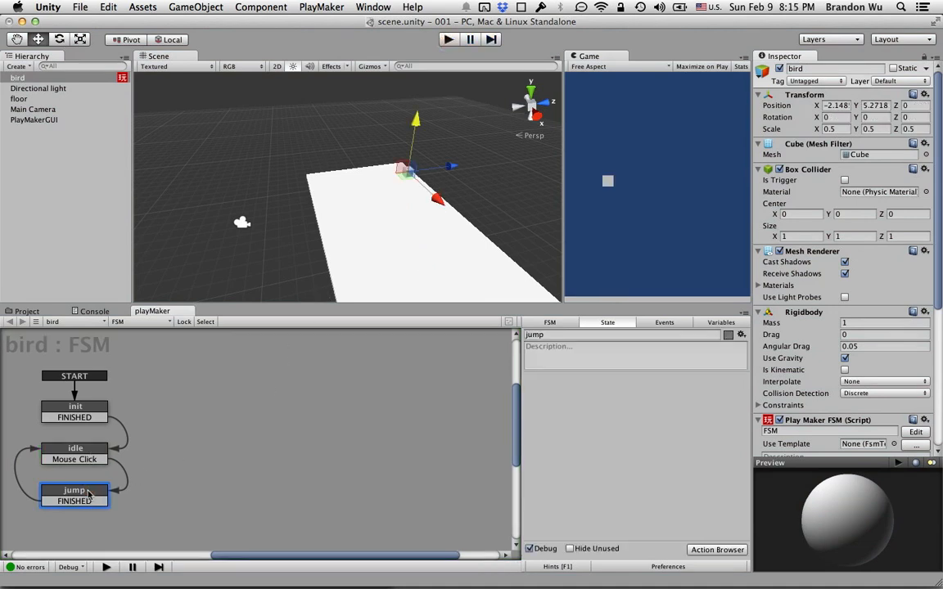
click(717, 550)
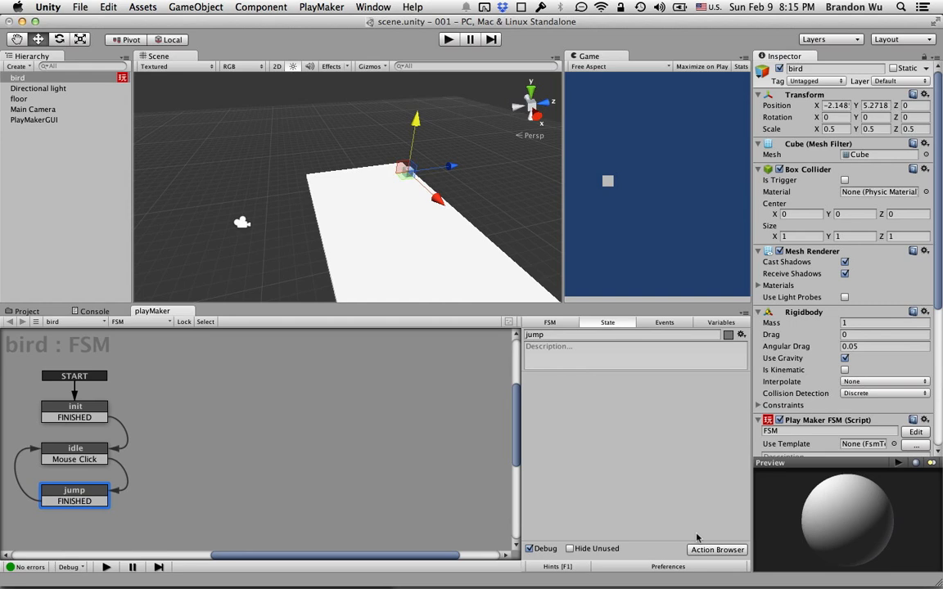
click(717, 550)
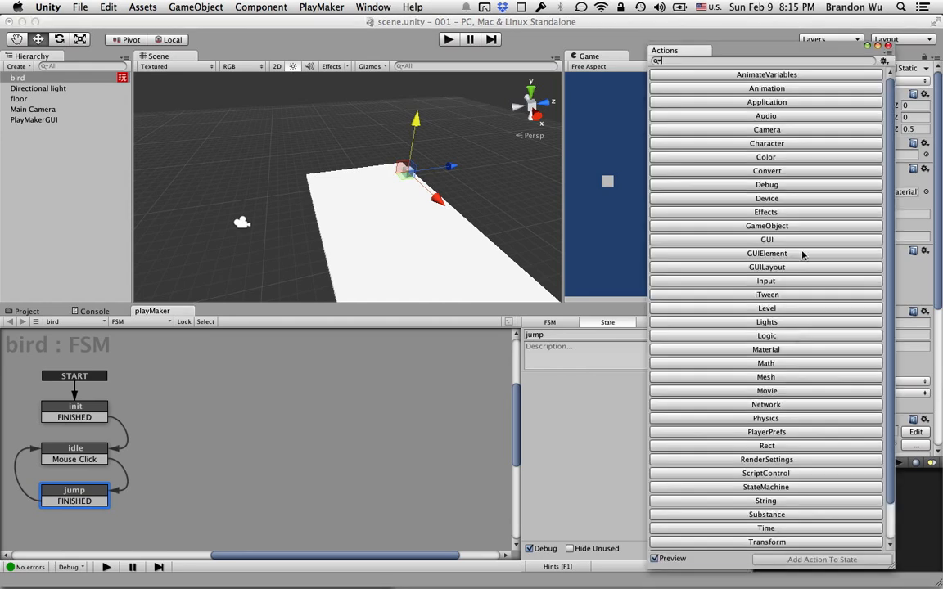
scroll(down, 3)
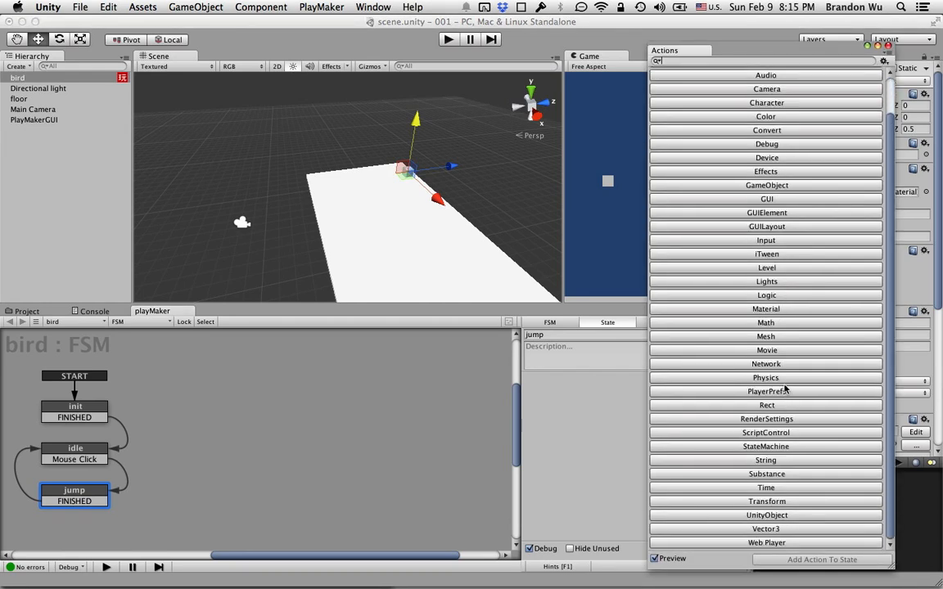
click(766, 377)
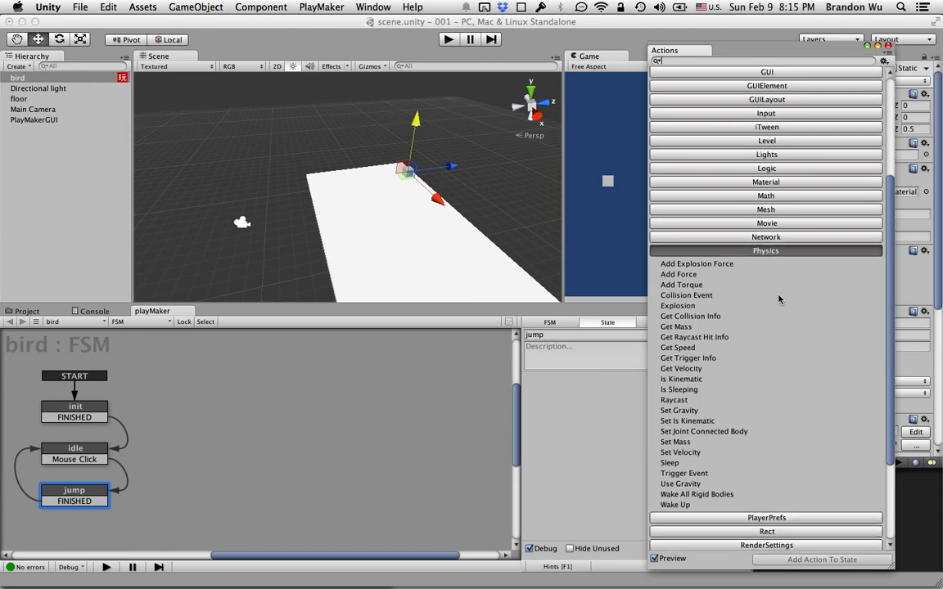
scroll(down, 3)
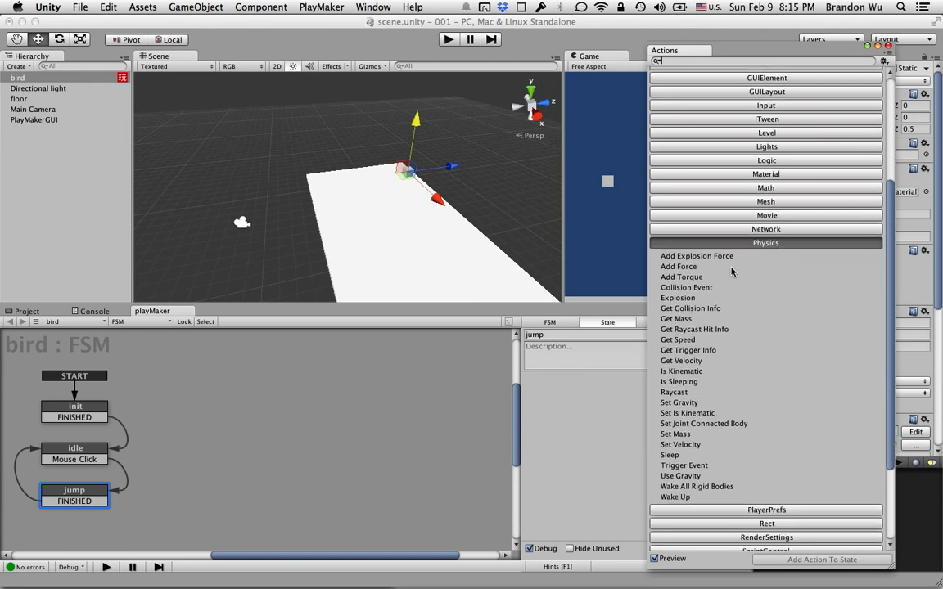
click(678, 266)
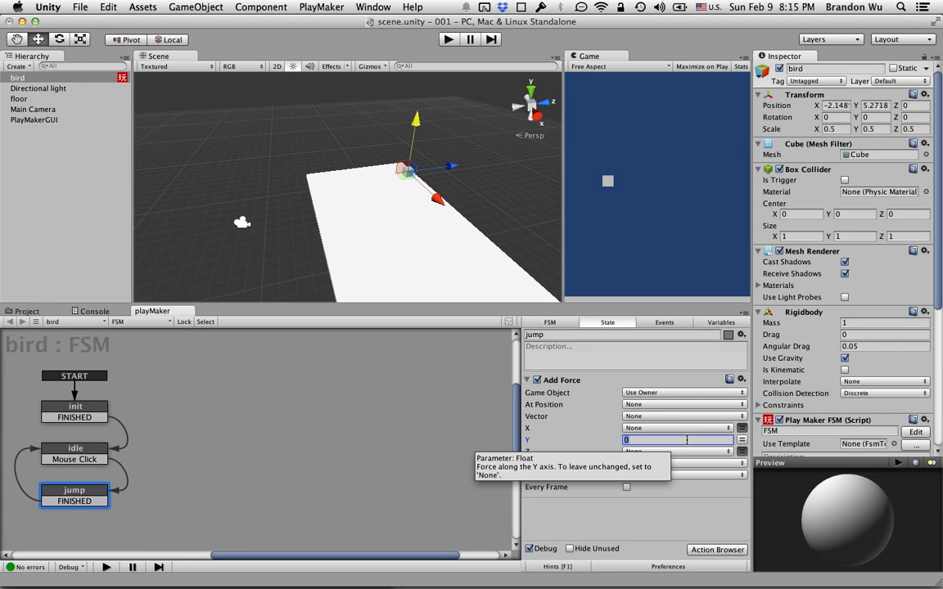
Set the Add Force action's Y force to 5 and its Force Mode to Impulse
text(5)
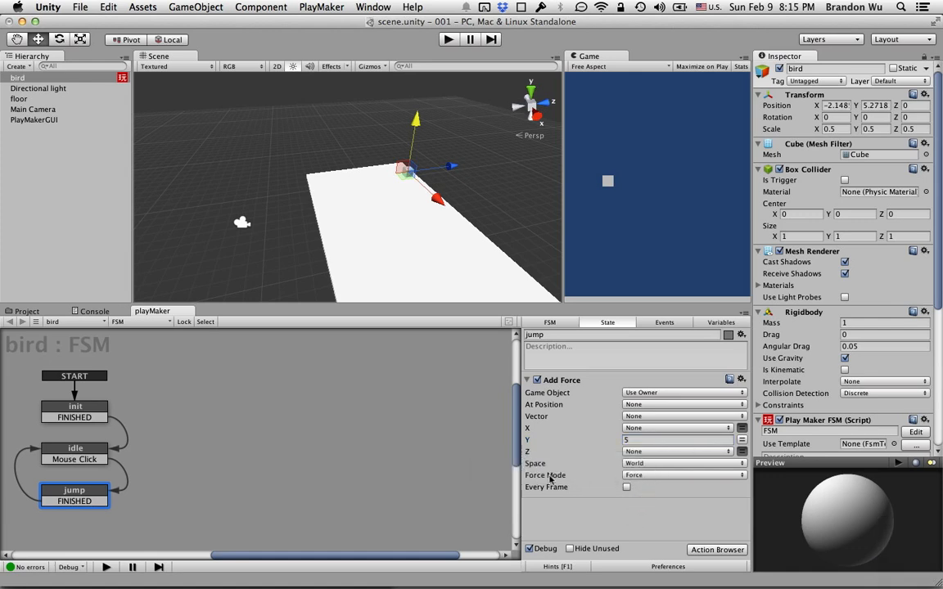
click(684, 474)
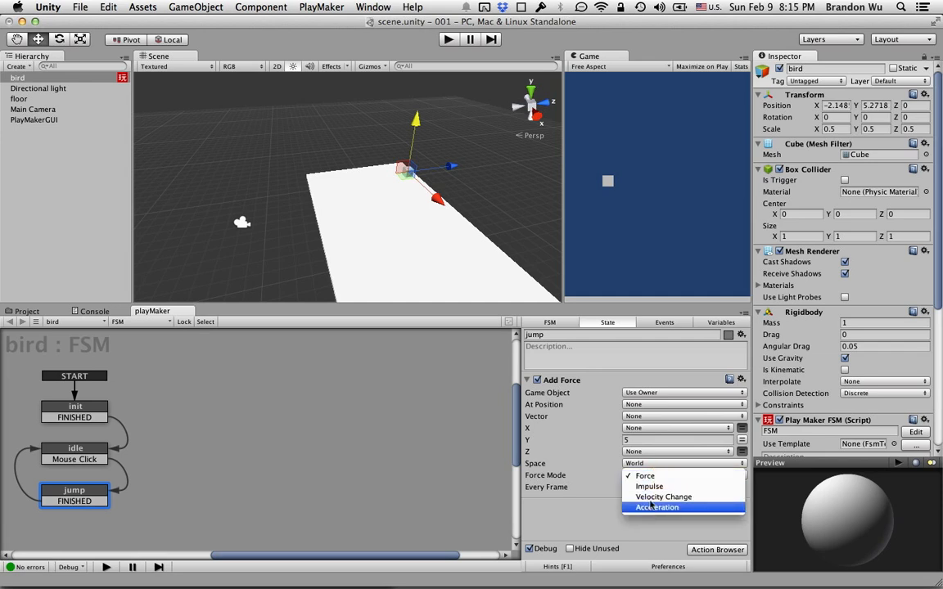
mouse_move(648, 486)
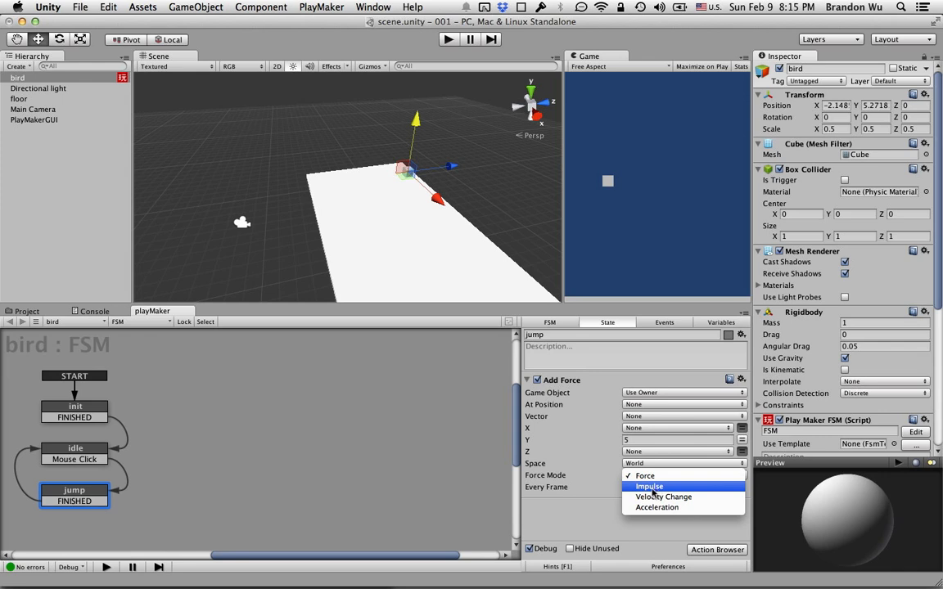
mouse_move(655, 488)
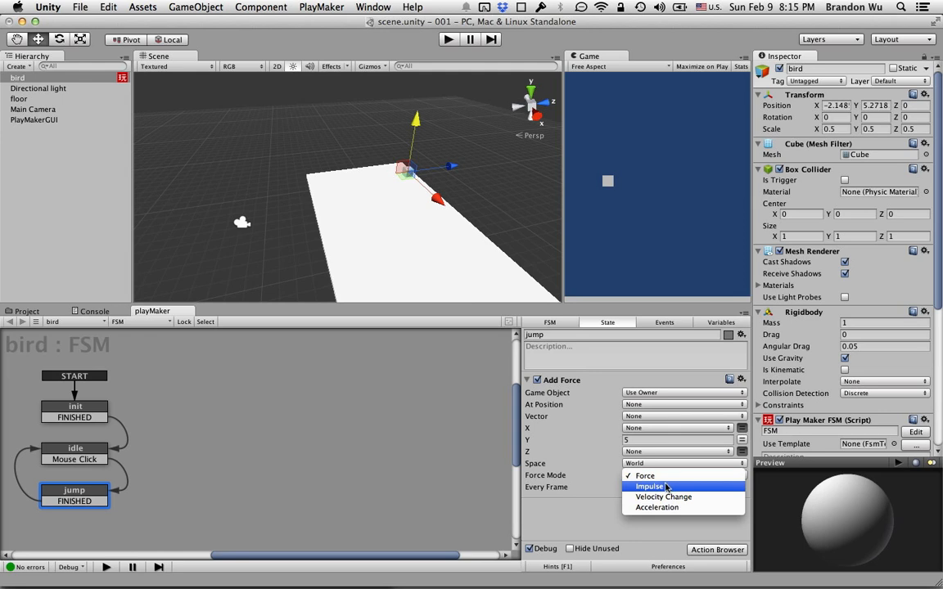
mouse_move(645, 475)
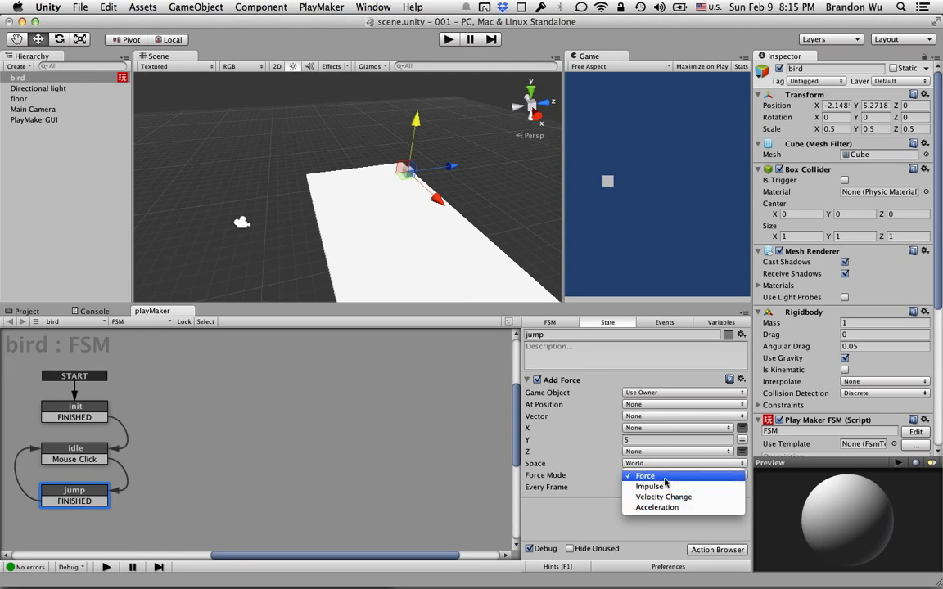
mouse_move(649, 486)
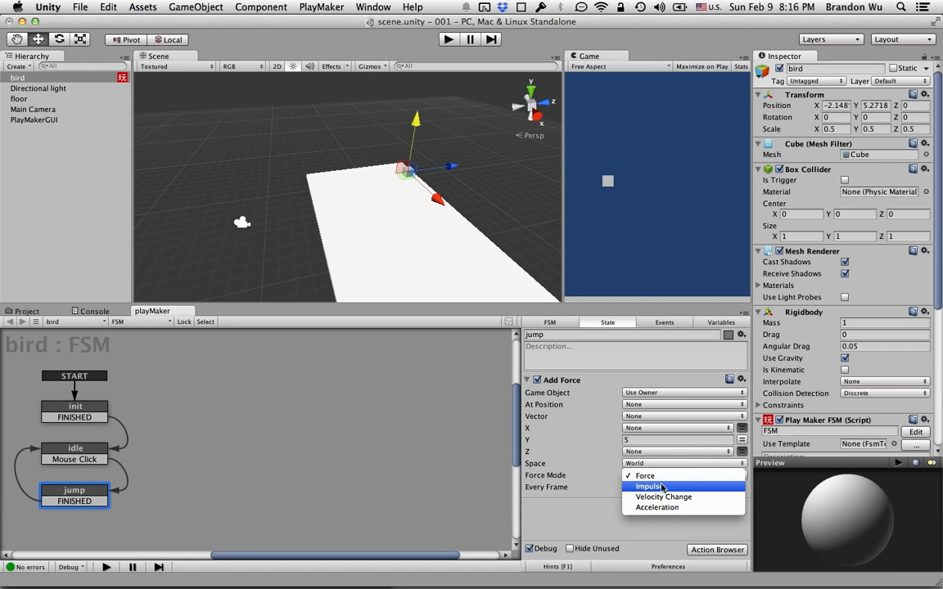
mouse_move(672, 489)
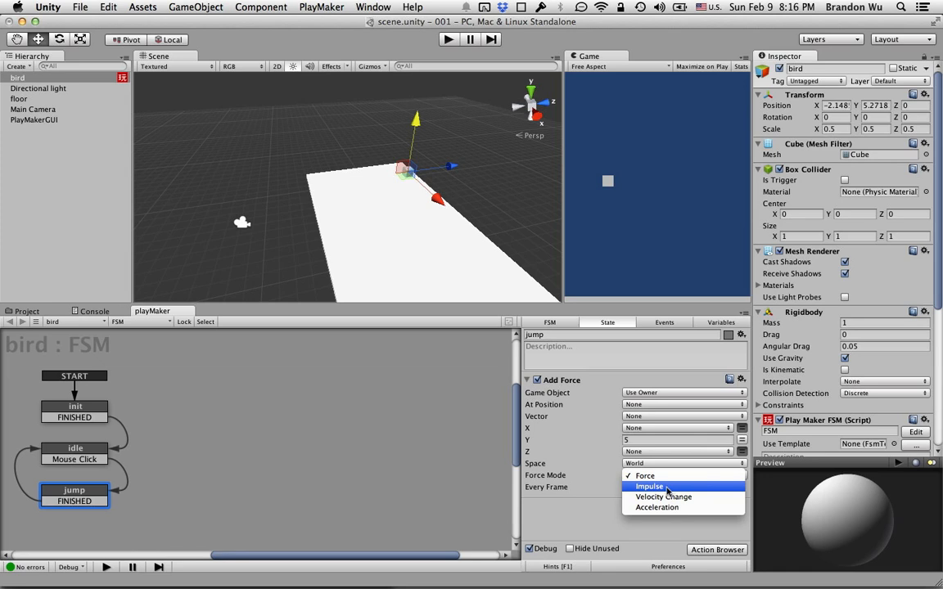
mouse_move(802, 324)
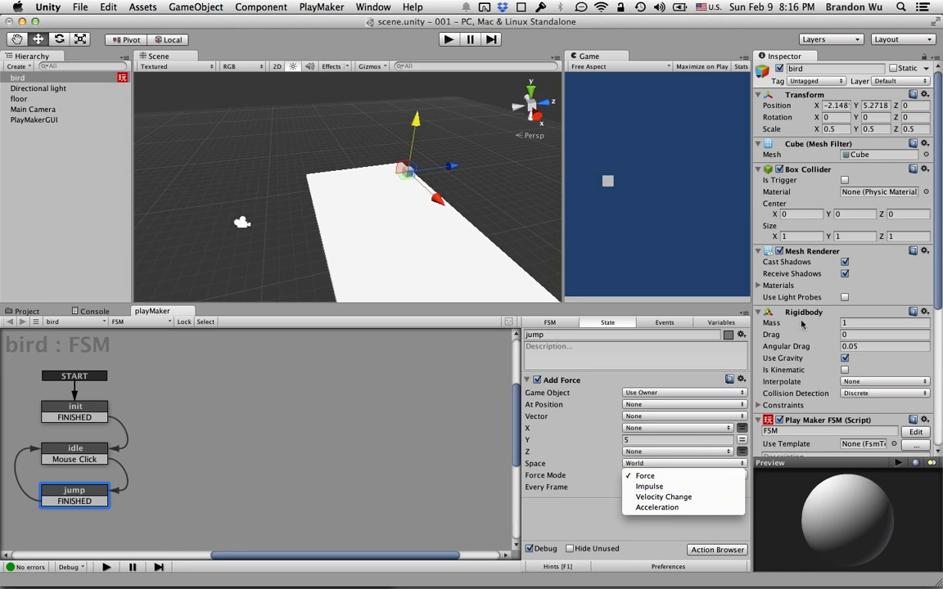
mouse_move(663, 497)
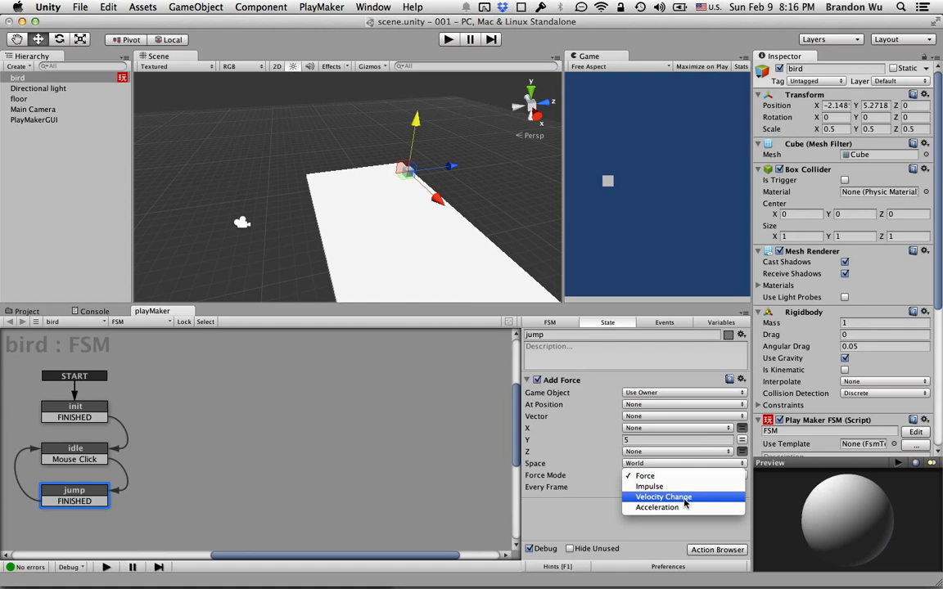
mouse_move(656, 507)
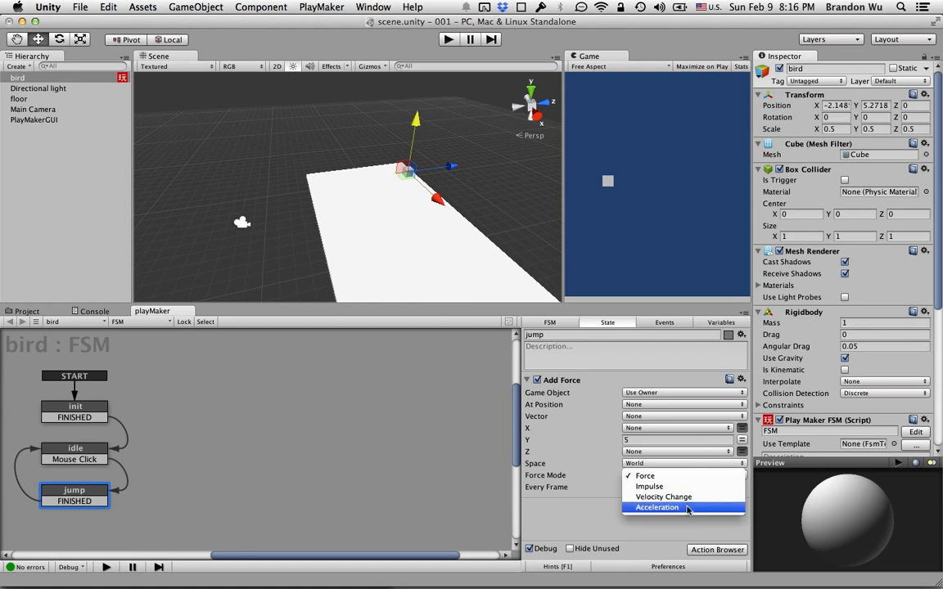
mouse_move(663, 497)
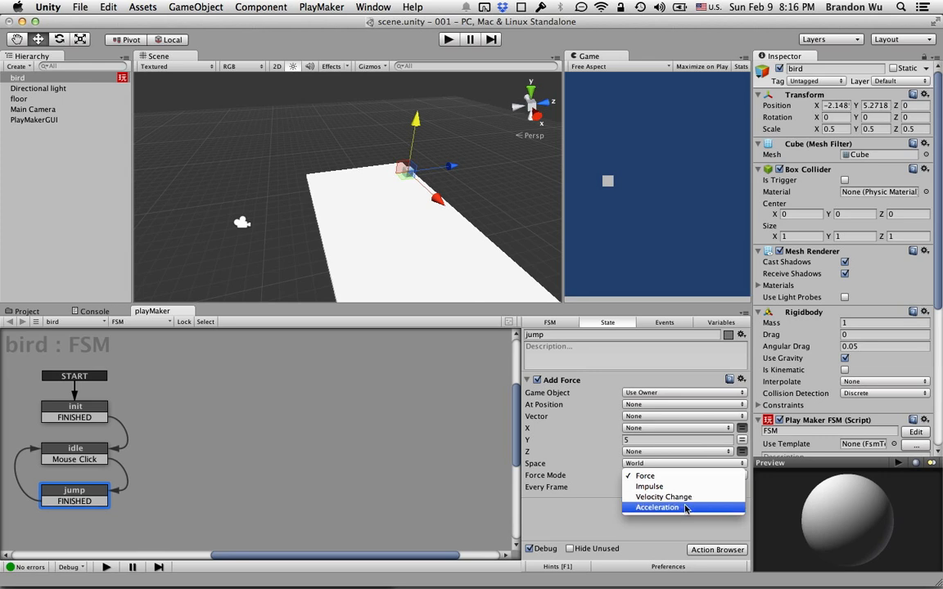
mouse_move(854, 324)
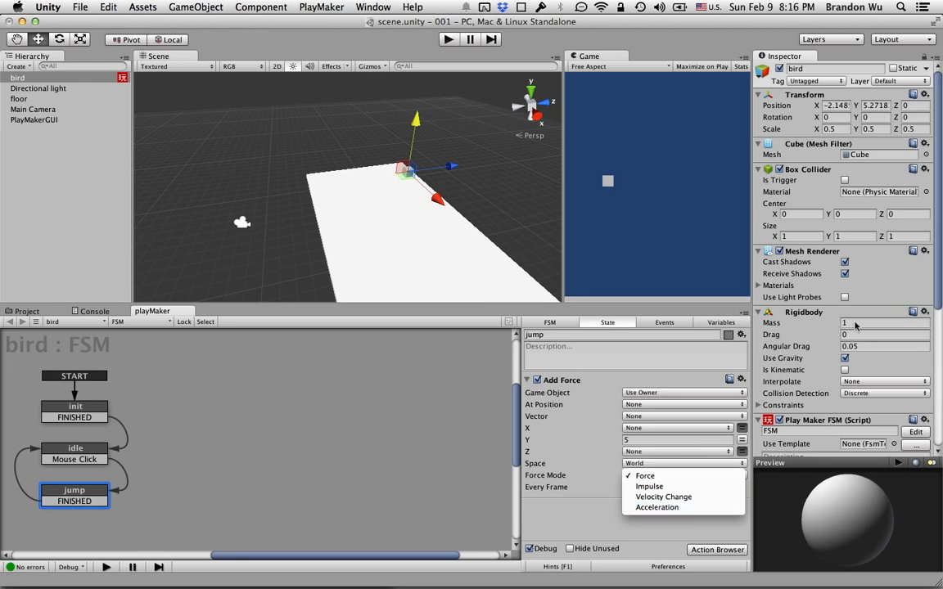
mouse_move(663, 497)
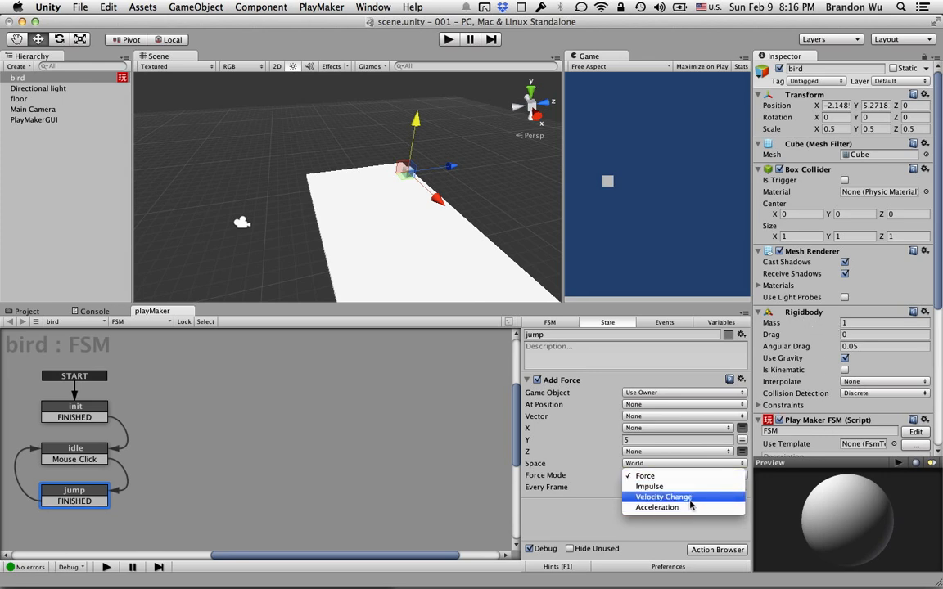
mouse_move(657, 508)
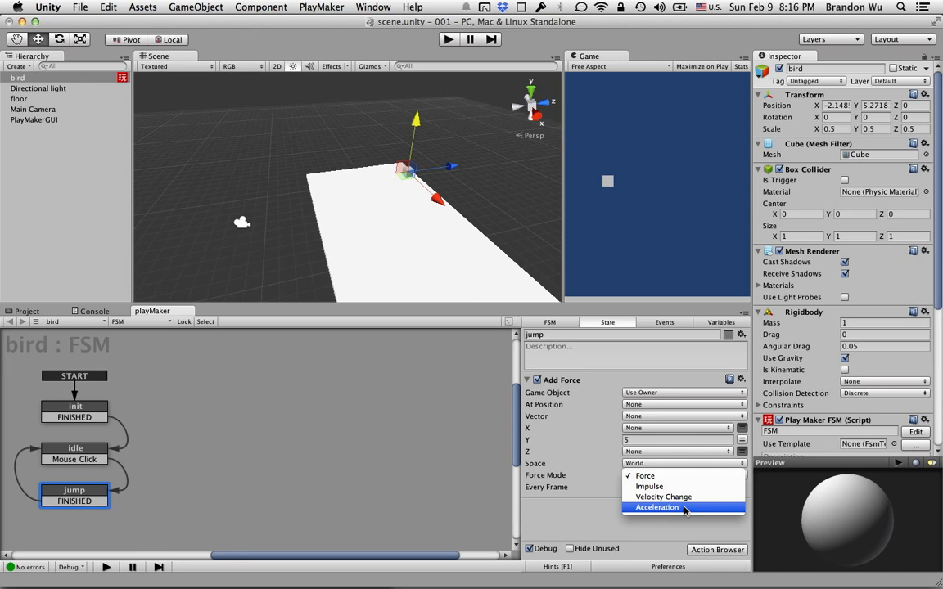
mouse_move(663, 498)
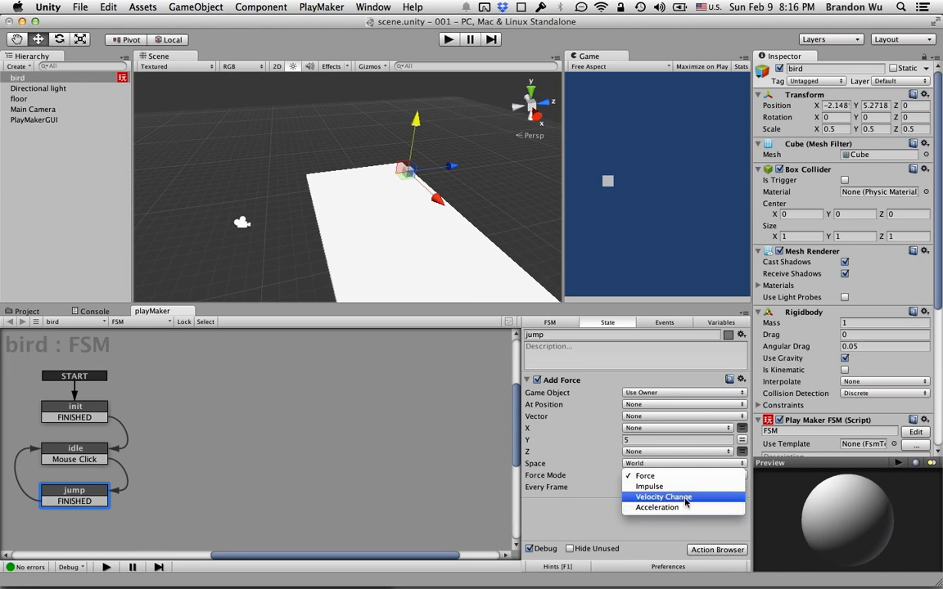
mouse_move(686, 504)
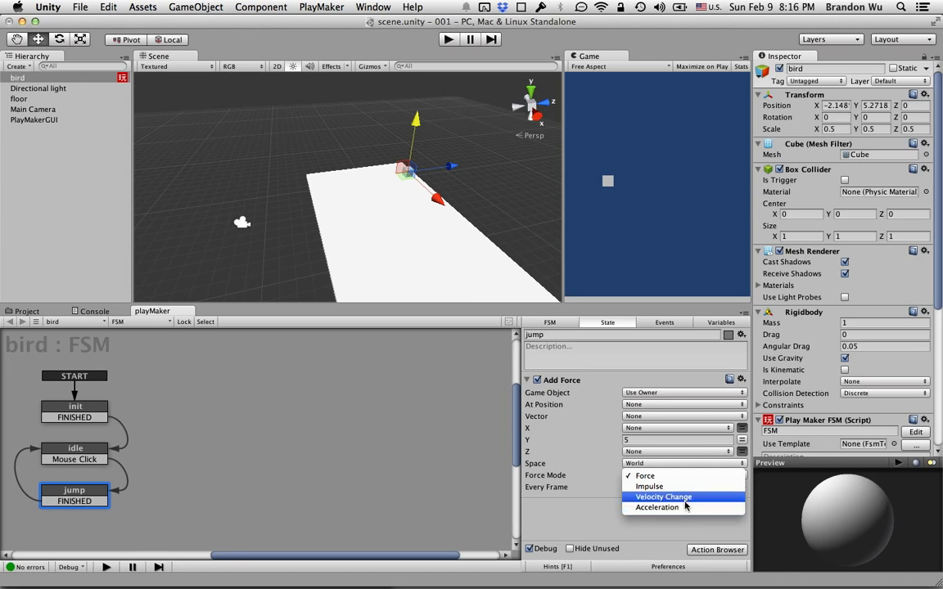
mouse_move(663, 486)
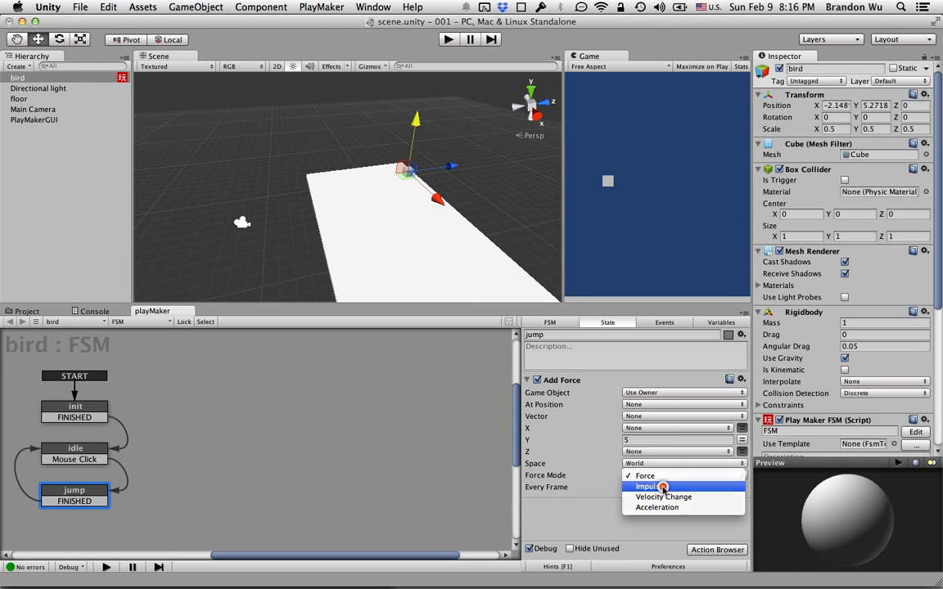
click(647, 487)
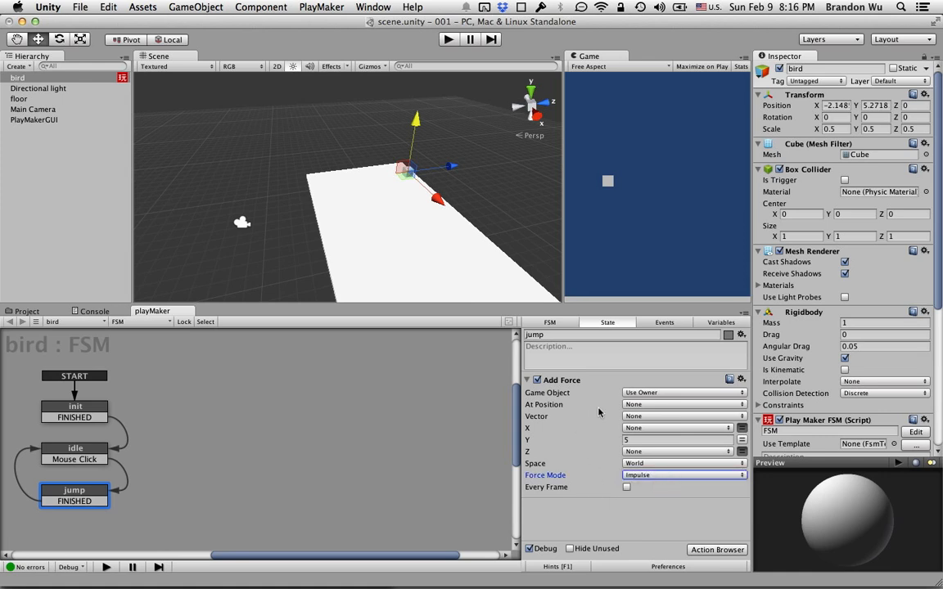
mouse_move(616, 481)
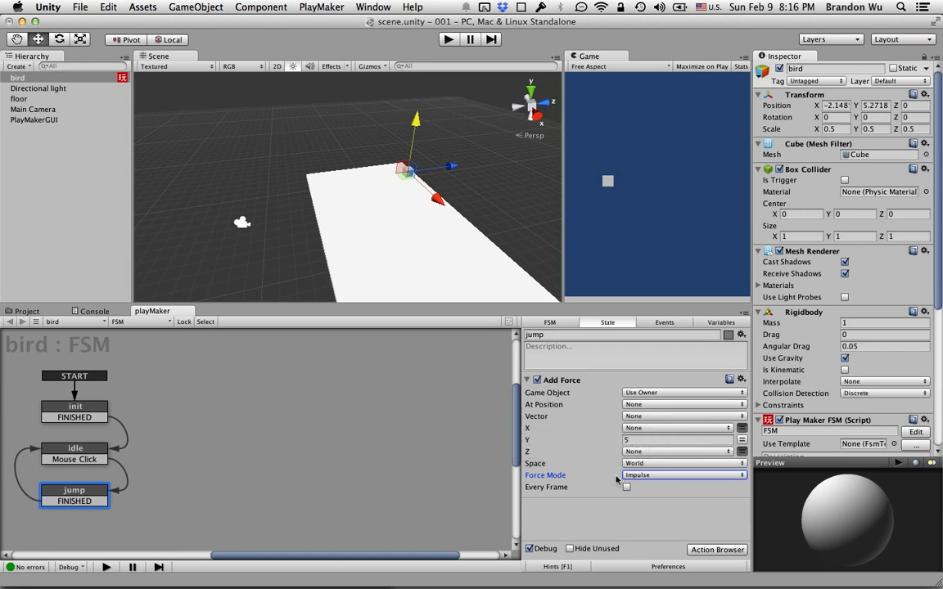
mouse_move(538, 389)
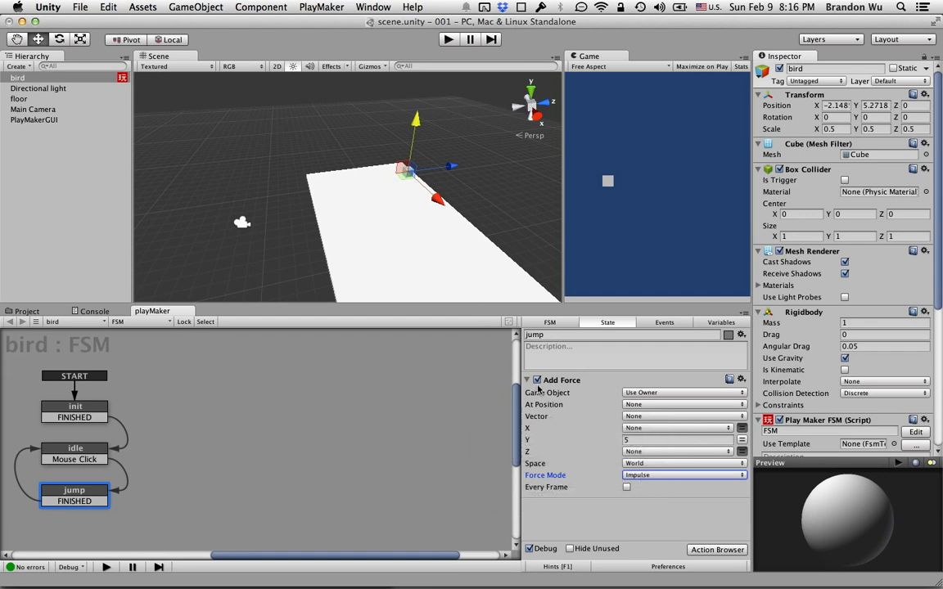
click(674, 438)
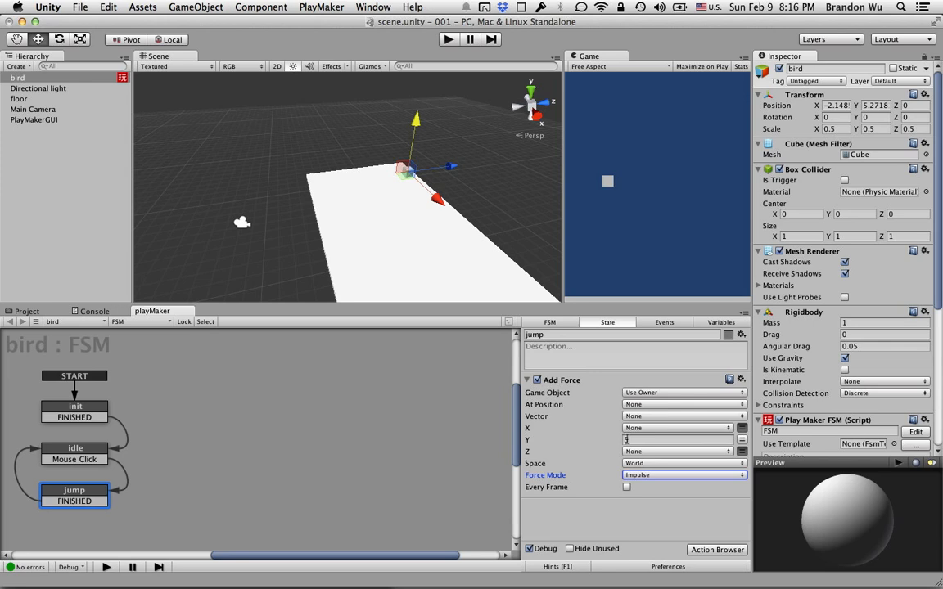
text(5)
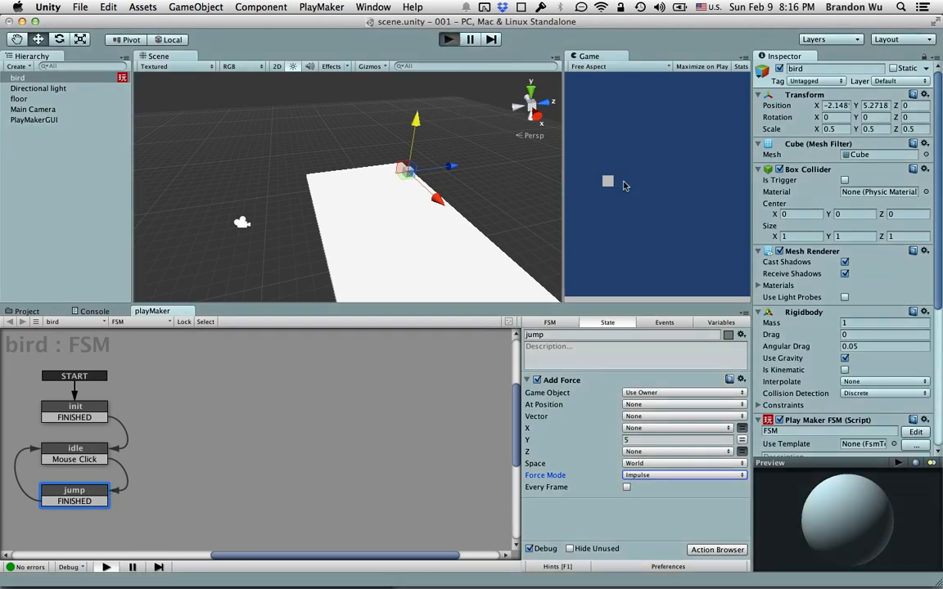
mouse_move(643, 237)
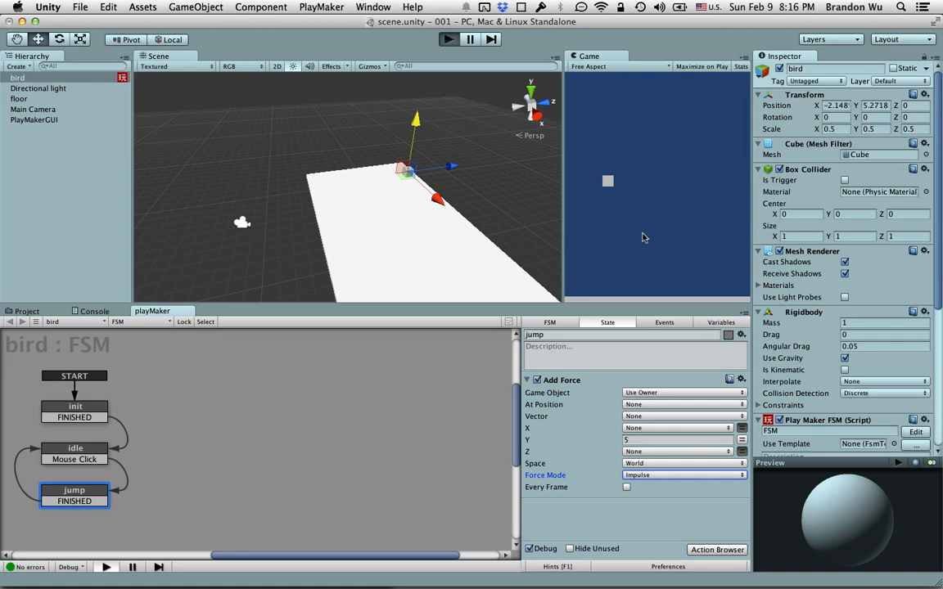
Play the game, click several times to make the bird jump, then stop the run
click(448, 40)
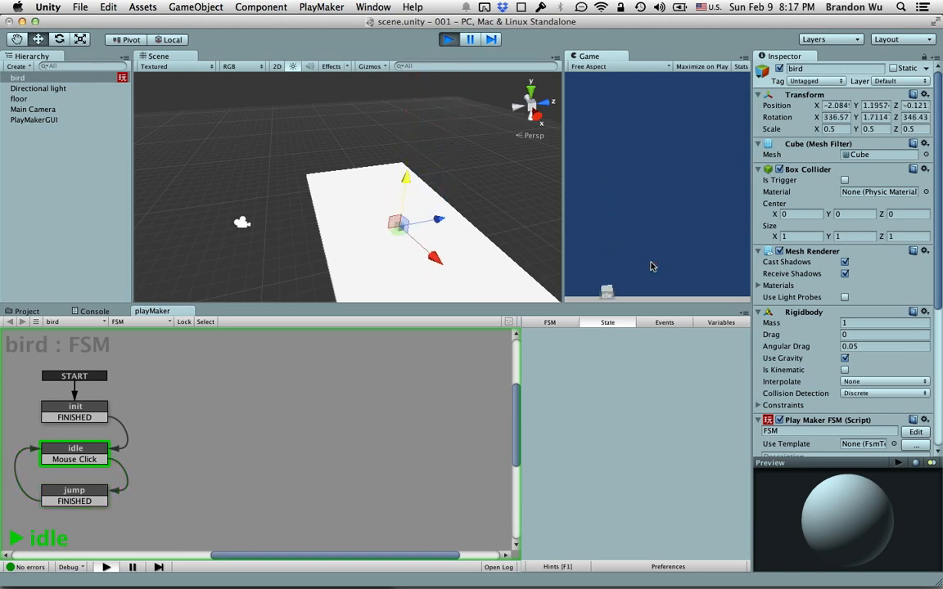
click(651, 262)
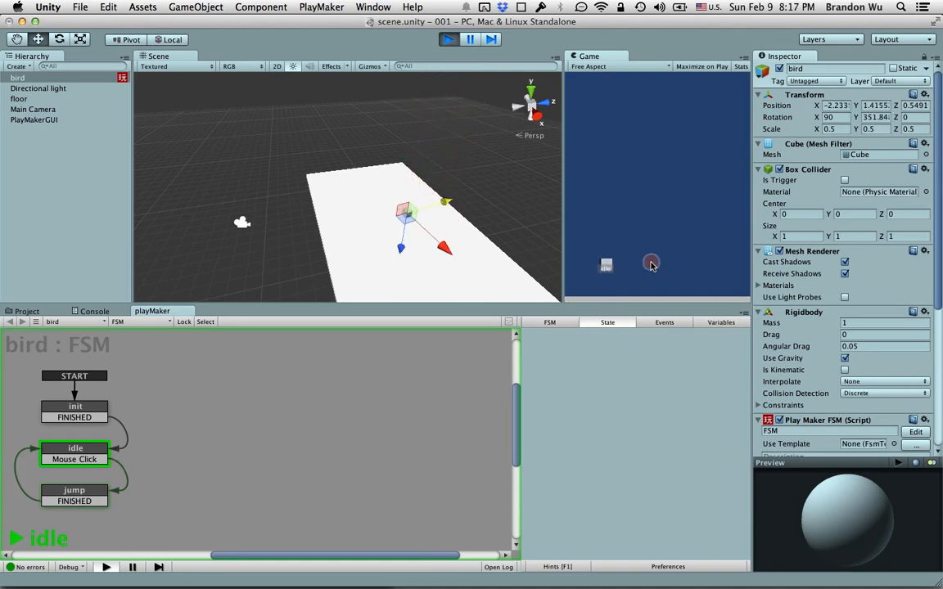
click(651, 262)
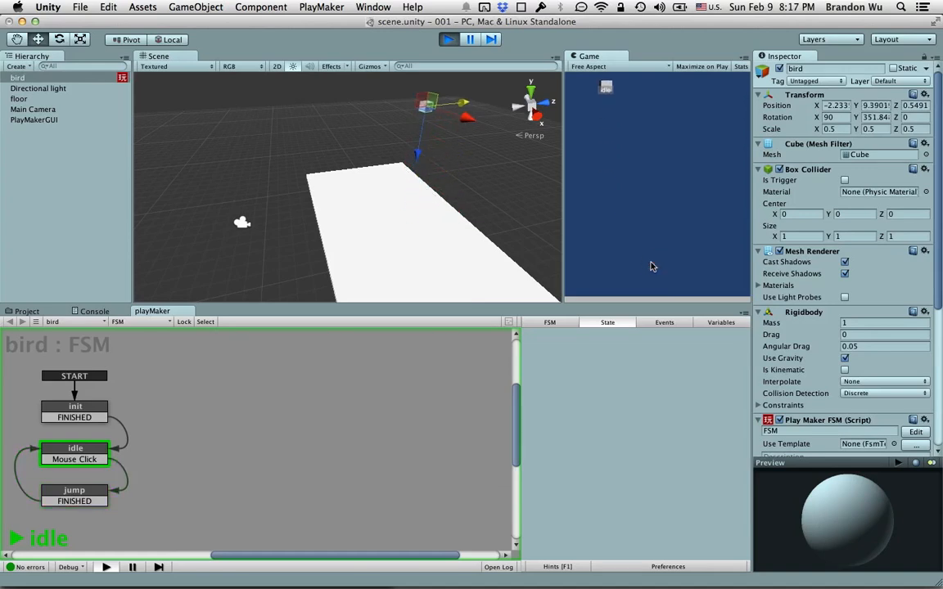
click(652, 262)
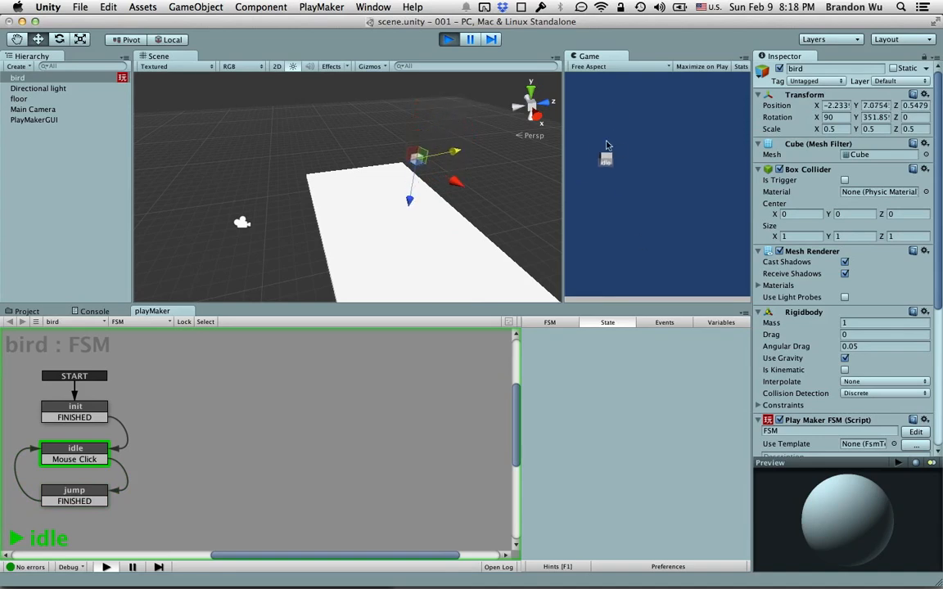
click(638, 256)
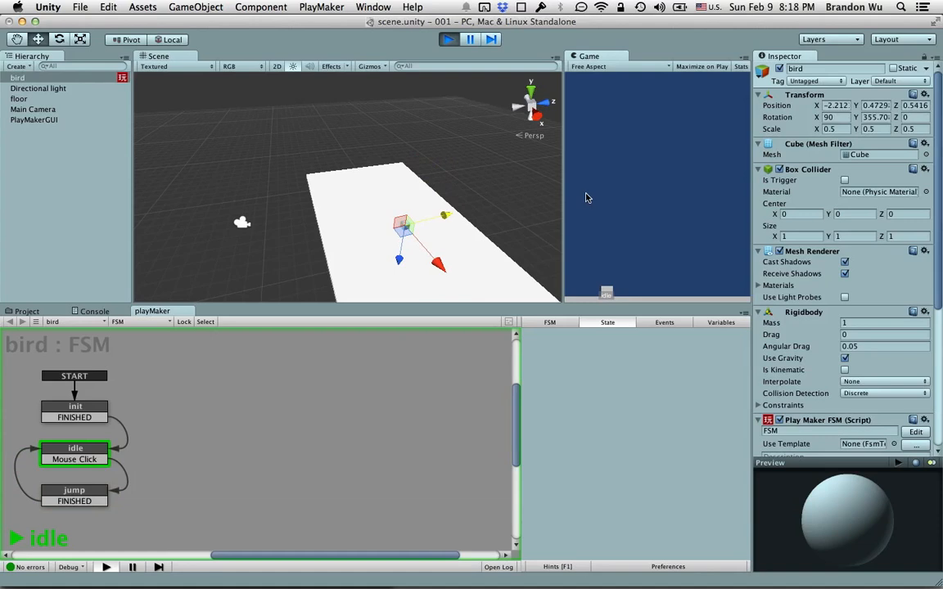
click(449, 39)
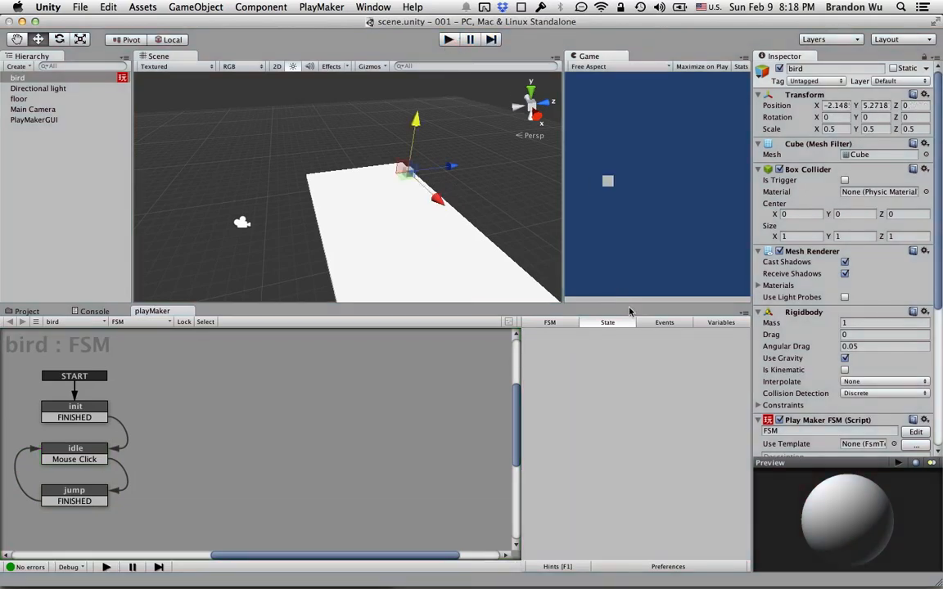
In the Rigidbody constraints, freeze rotation on X, Y, Z and freeze position on Z
scroll(down, 3)
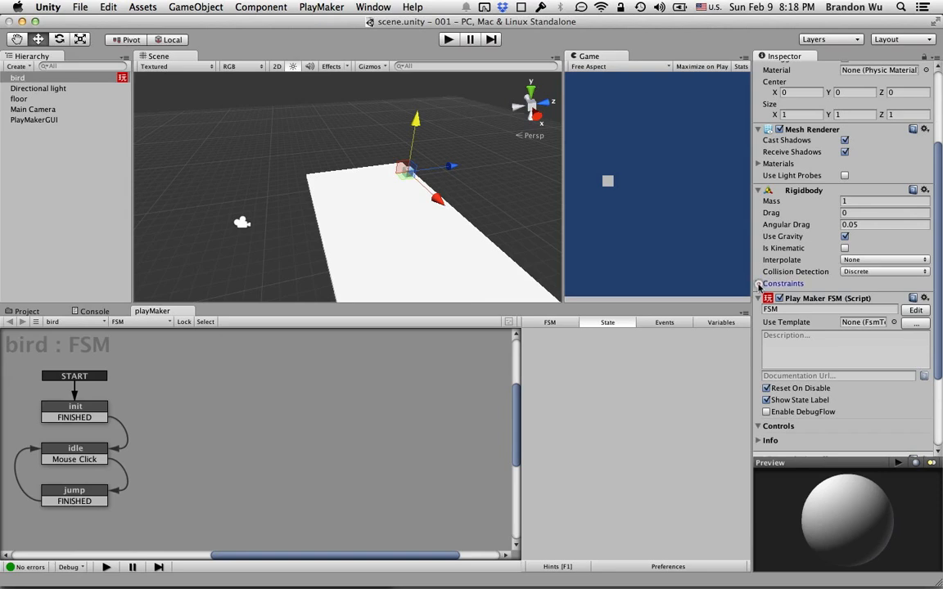
click(758, 283)
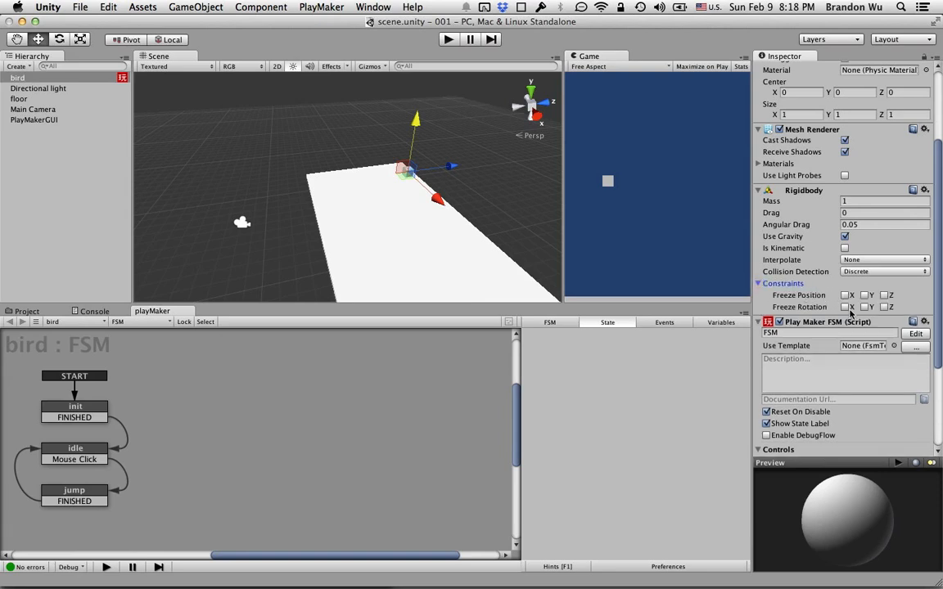
click(850, 308)
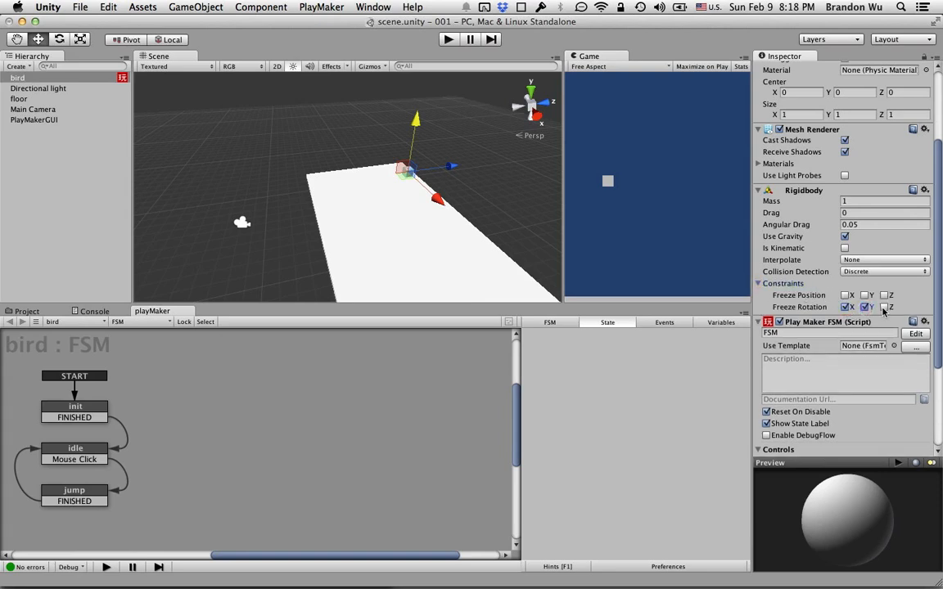
click(887, 308)
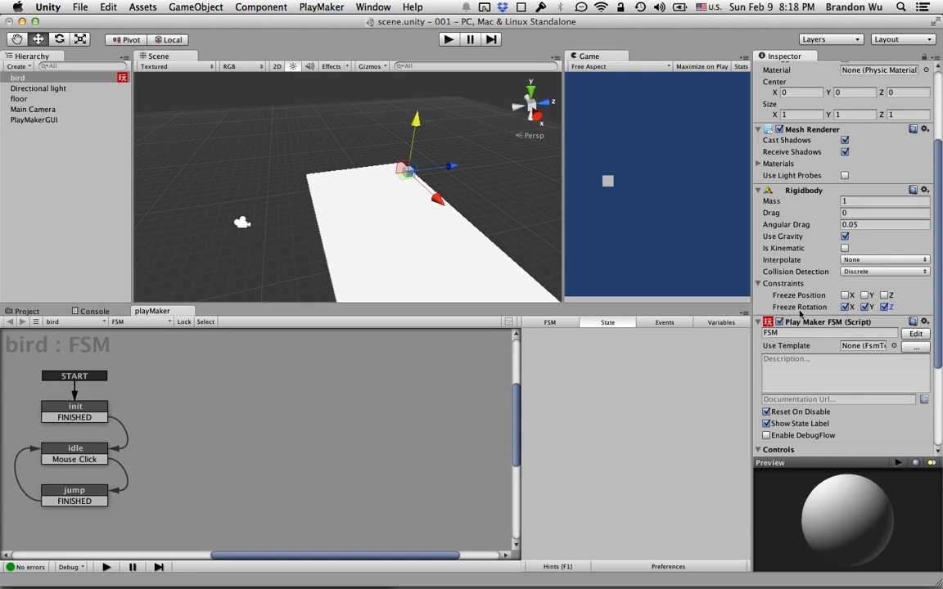
click(865, 307)
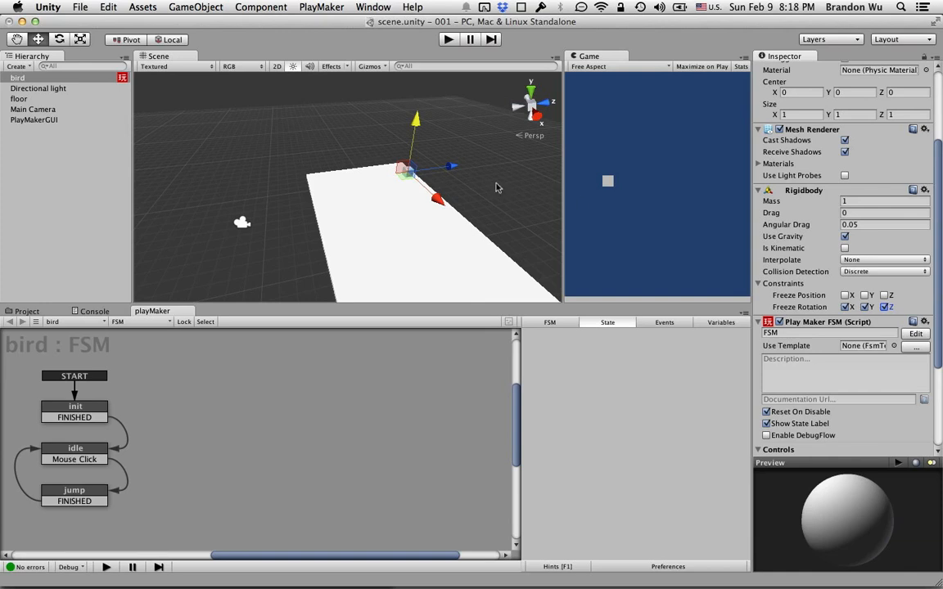
click(850, 307)
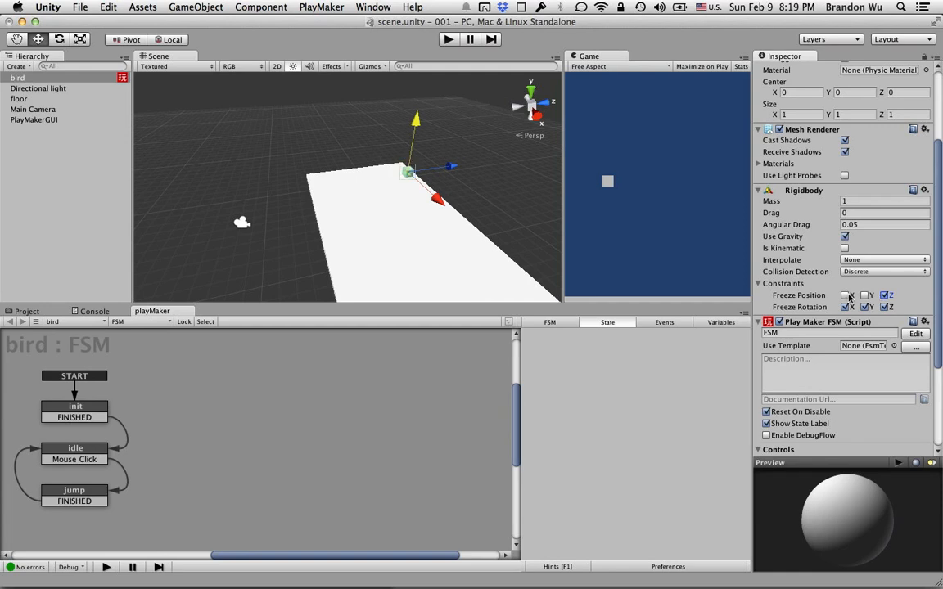
click(75, 491)
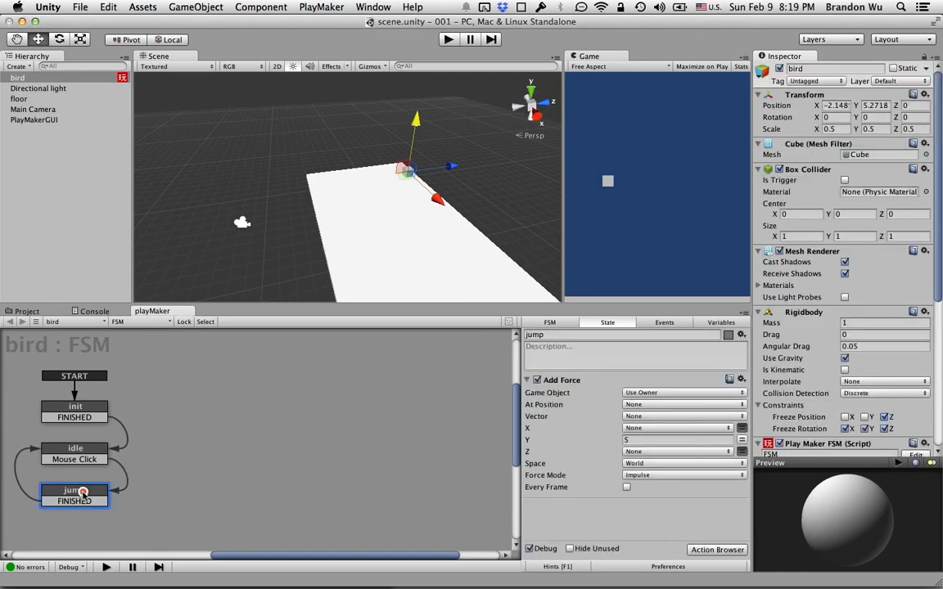
mouse_move(707, 514)
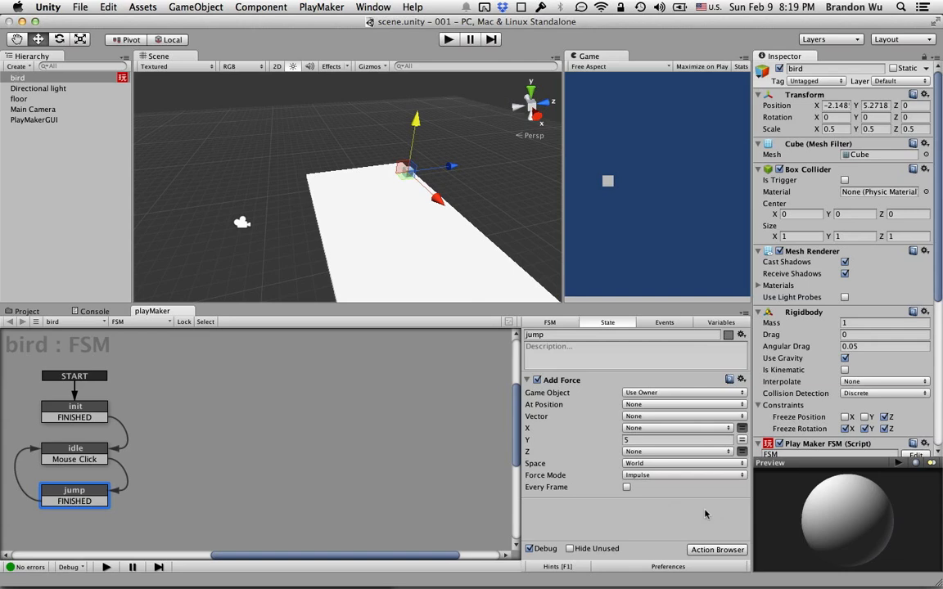
mouse_move(619, 173)
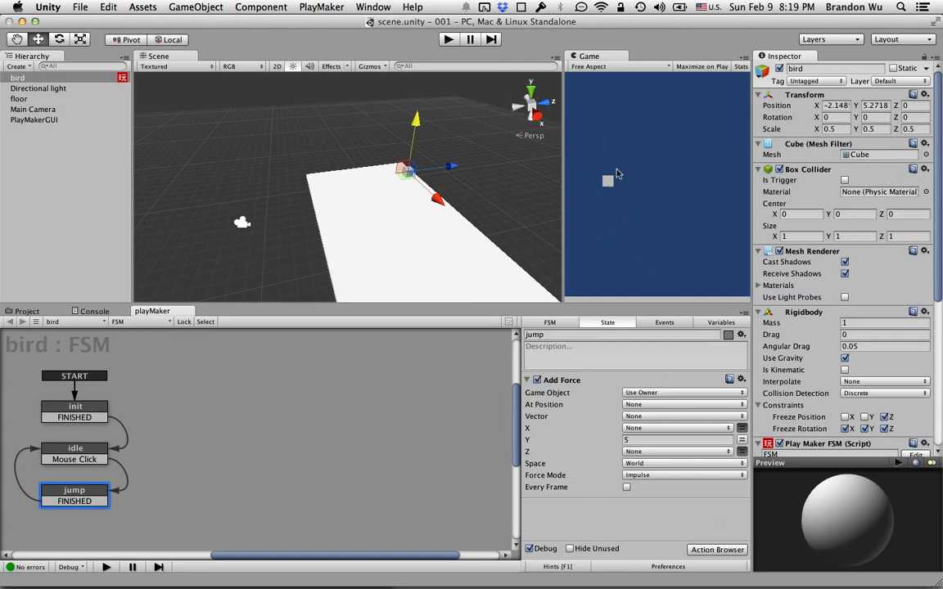
mouse_move(618, 200)
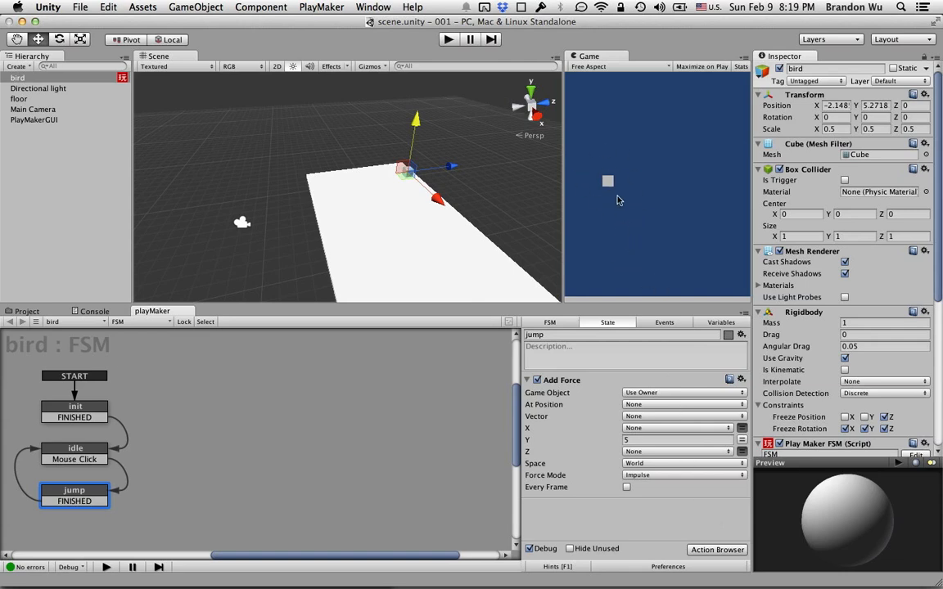
mouse_move(627, 229)
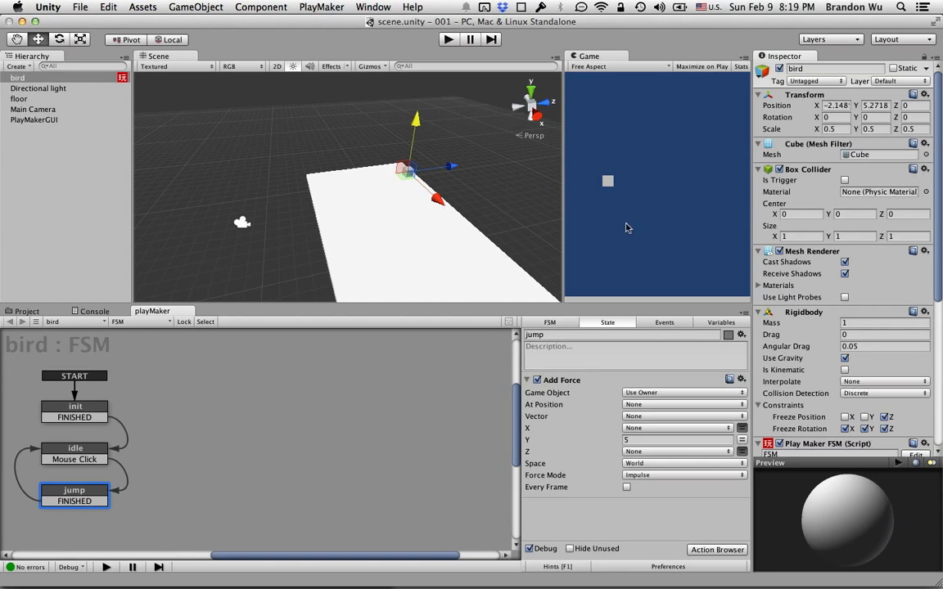
mouse_move(609, 216)
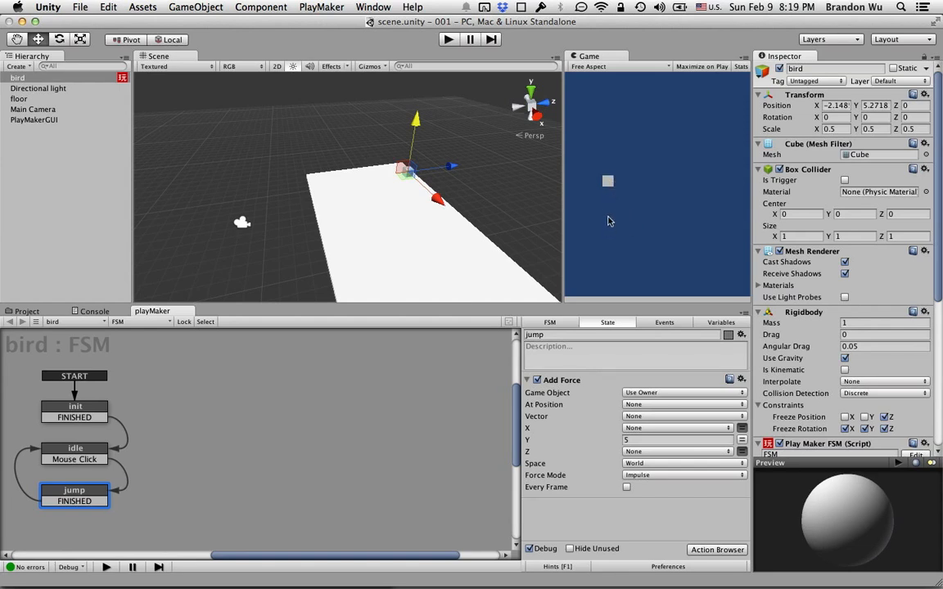
mouse_move(615, 441)
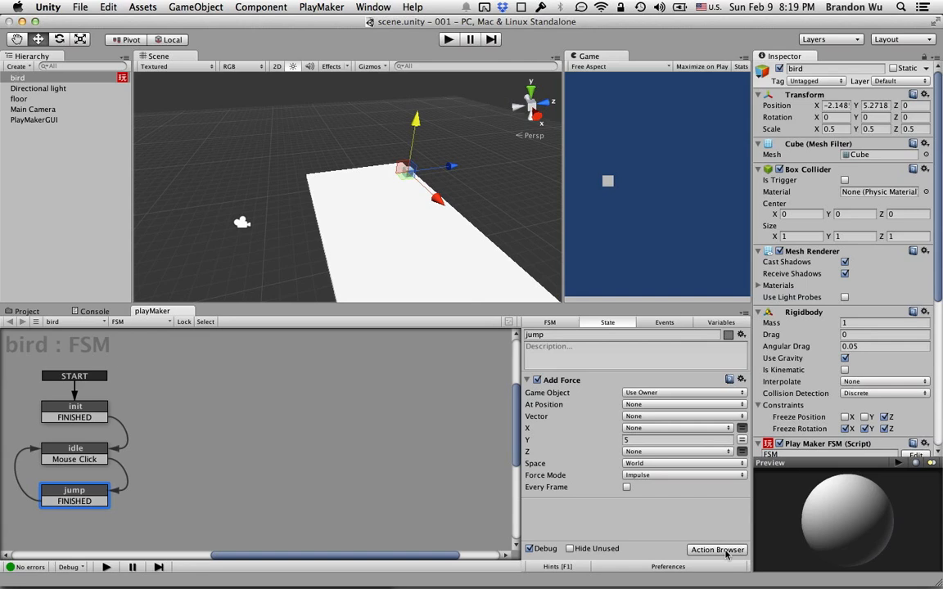
mouse_move(571, 393)
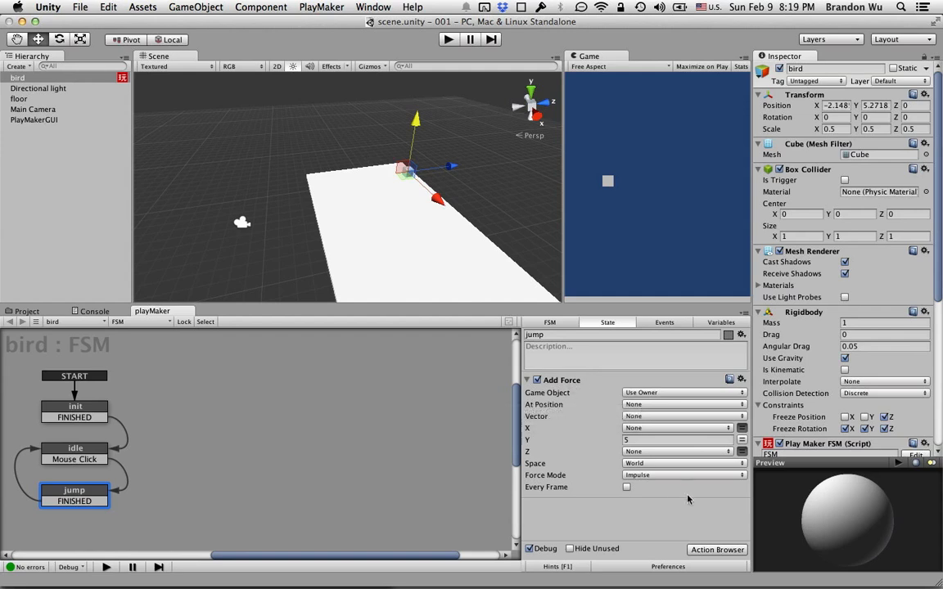
mouse_move(543, 404)
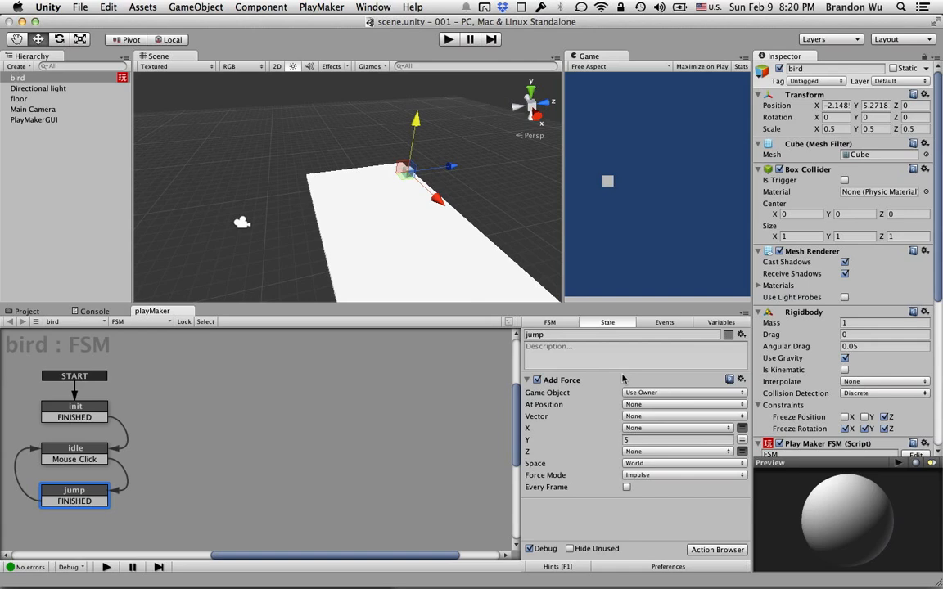
Bring up the Action Browser again for the bird's jump state
click(717, 550)
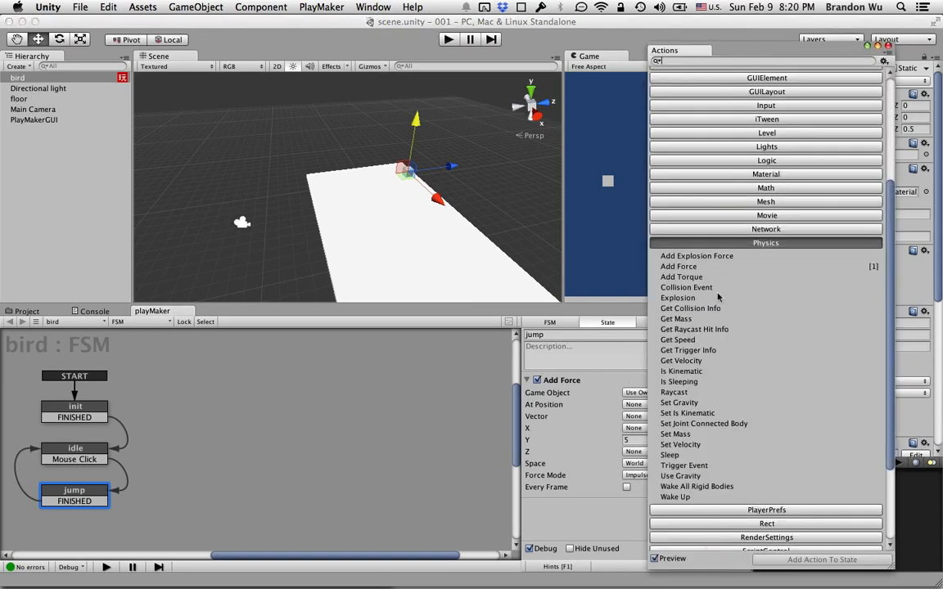
Add a Set Velocity action above Add Force in the jump state with Y velocity 0
scroll(up, 3)
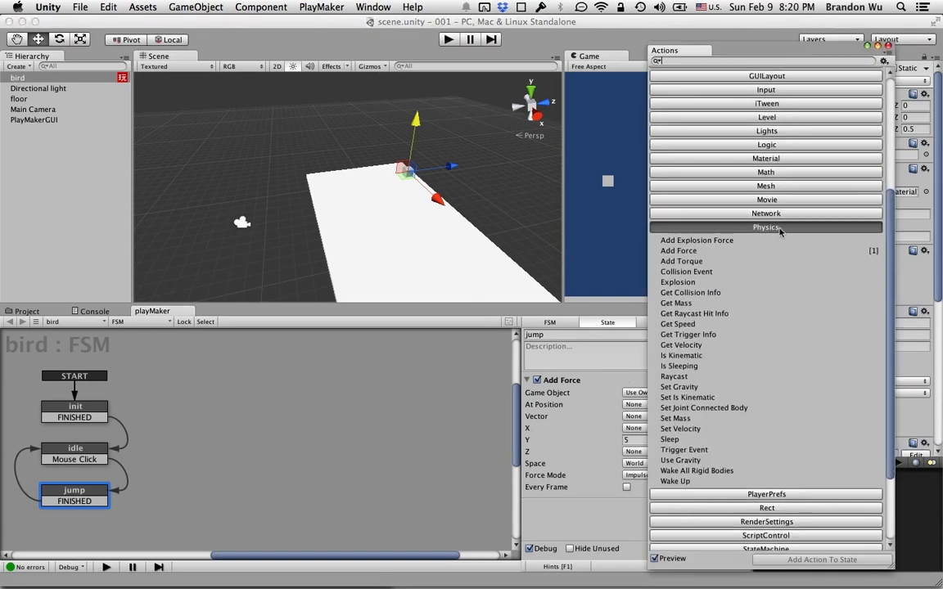
scroll(down, 3)
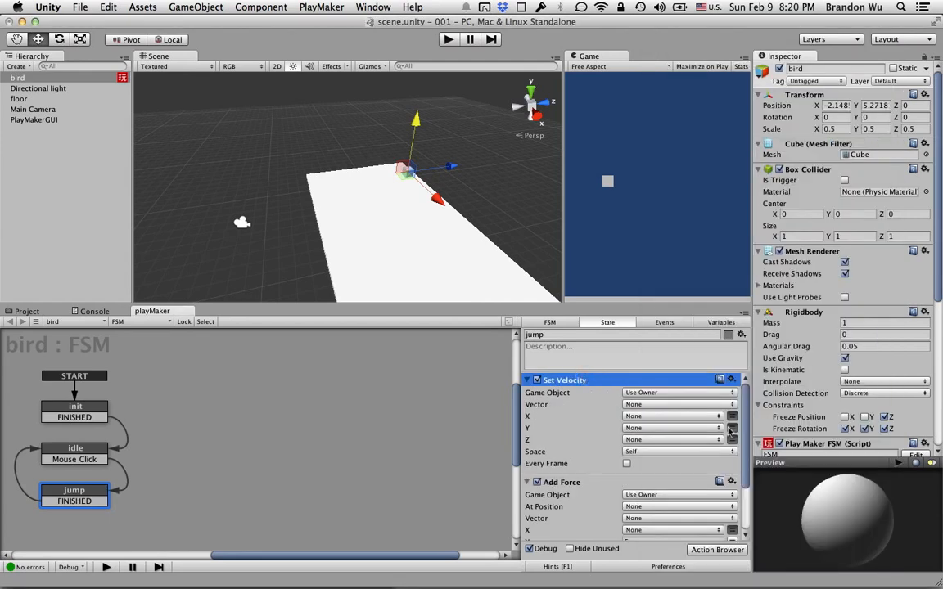
click(671, 429)
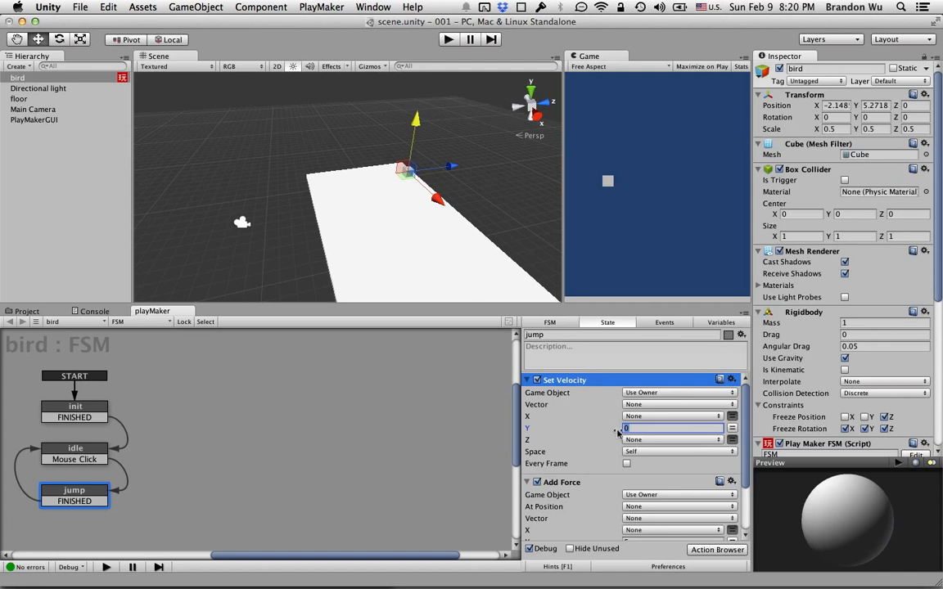
mouse_move(602, 438)
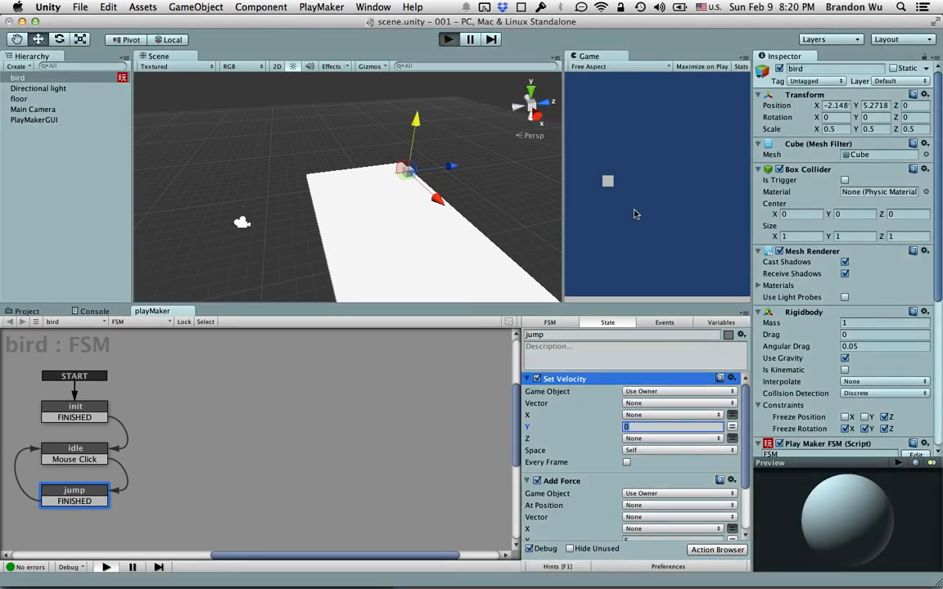
Run the game to test the revised jump, then pause the run
click(449, 39)
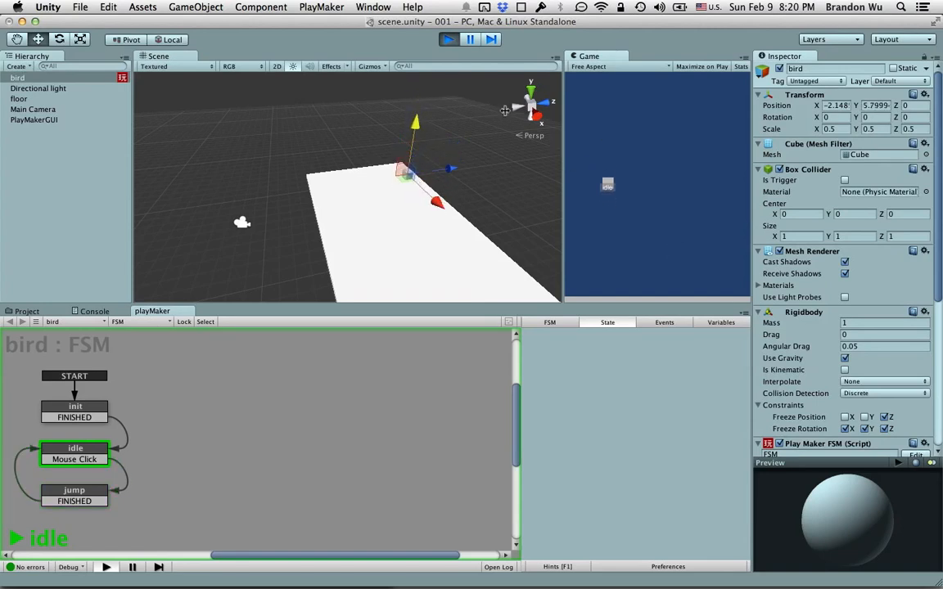
click(448, 39)
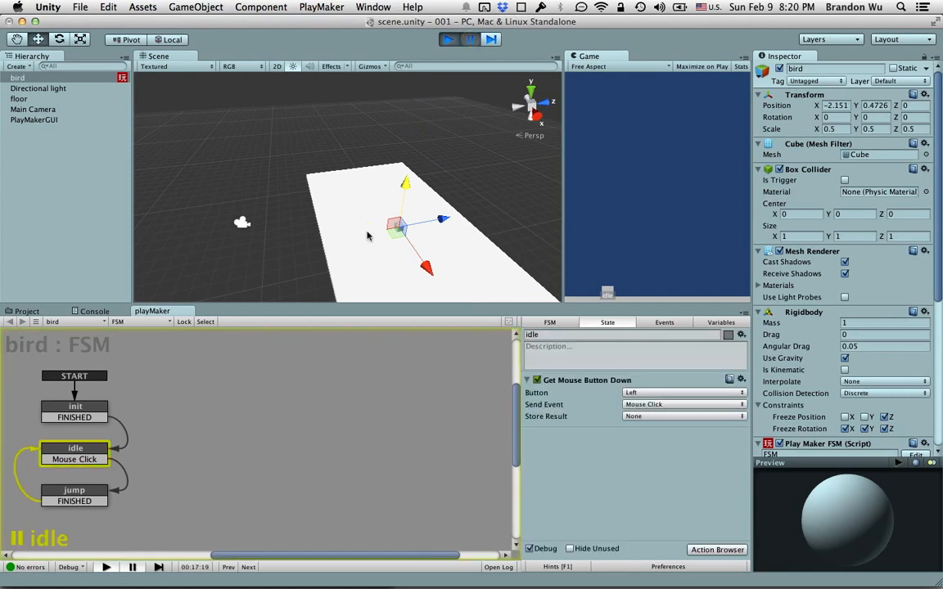